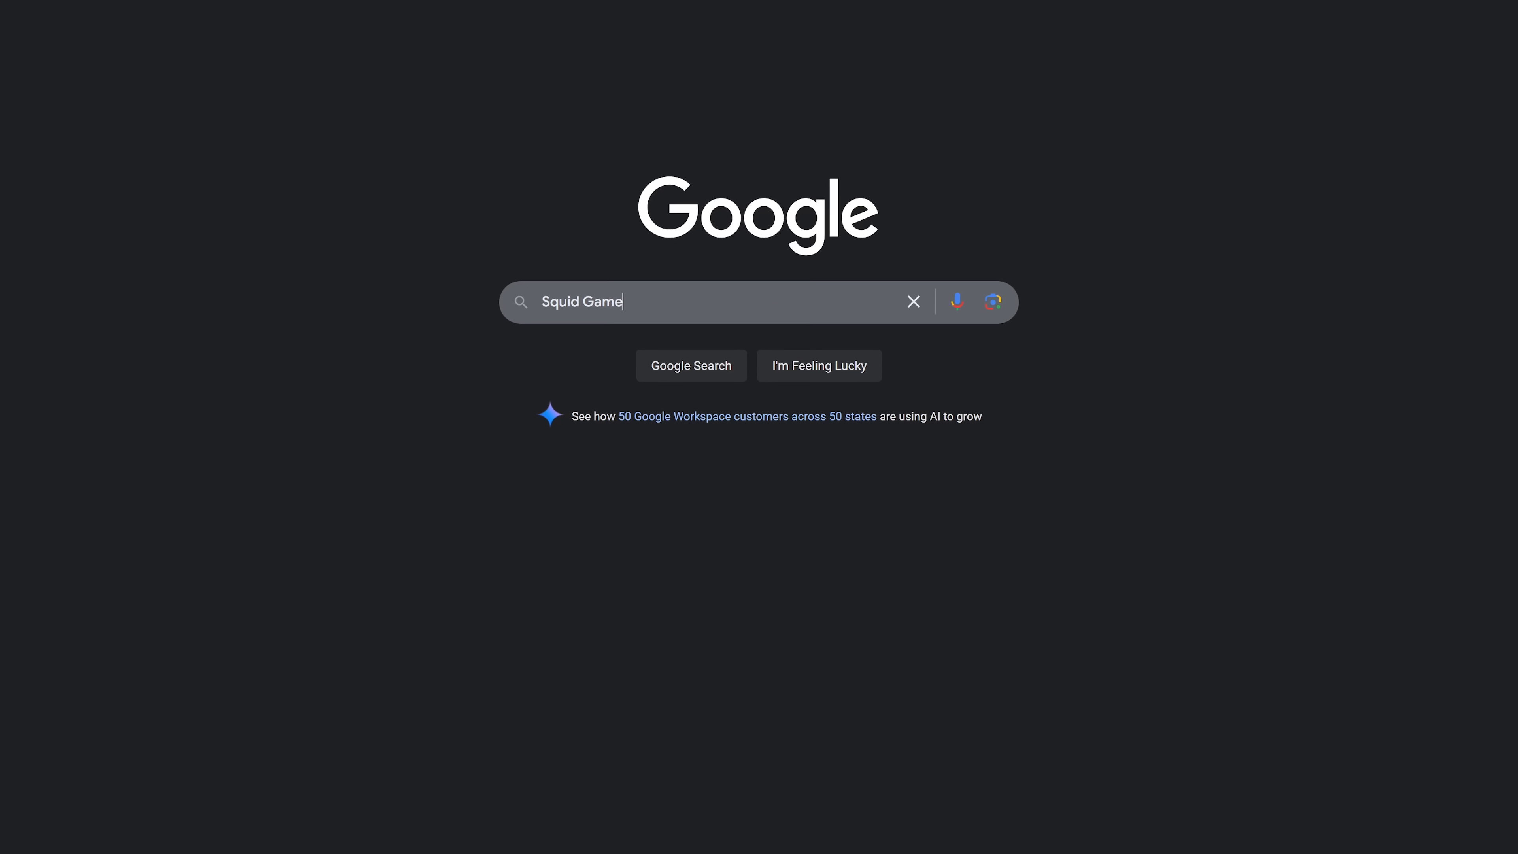
- Run the Squid Game search and trigger its circle-triangle-square animation several times
left_click(691, 365)
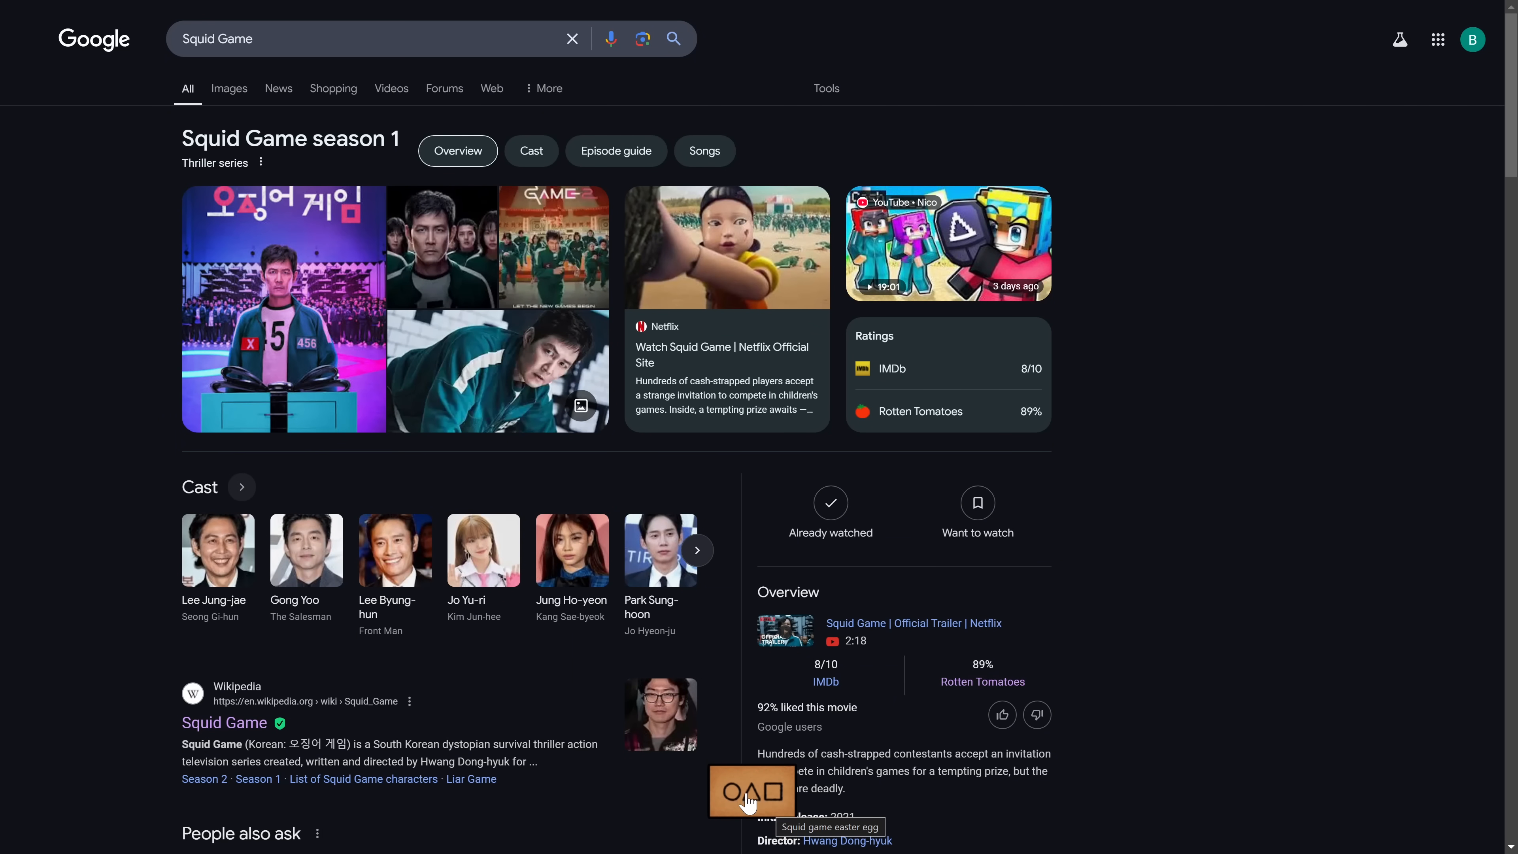
left_click(751, 795)
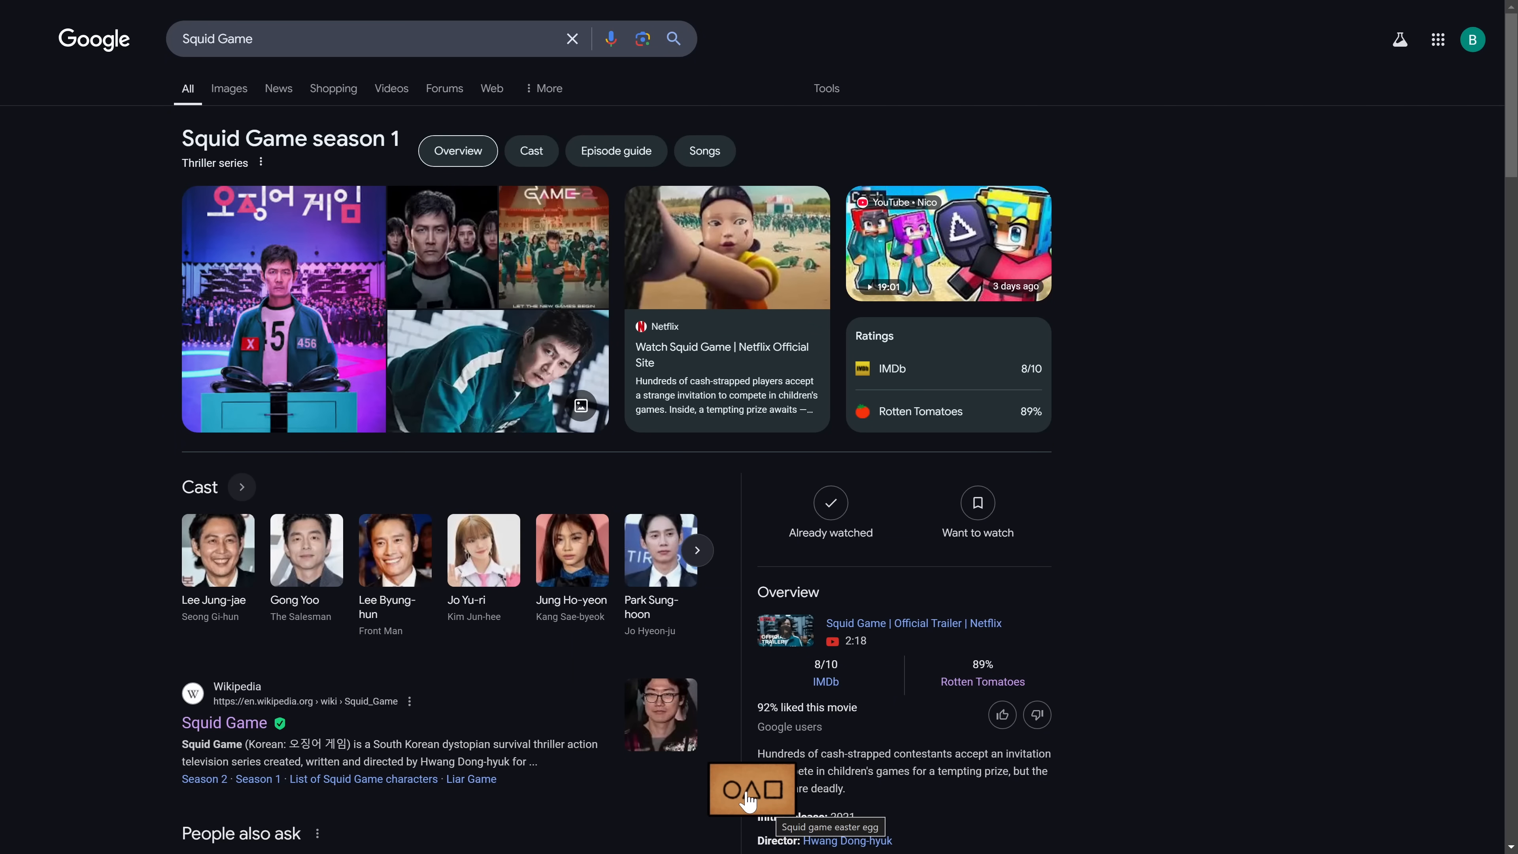
left_click(749, 795)
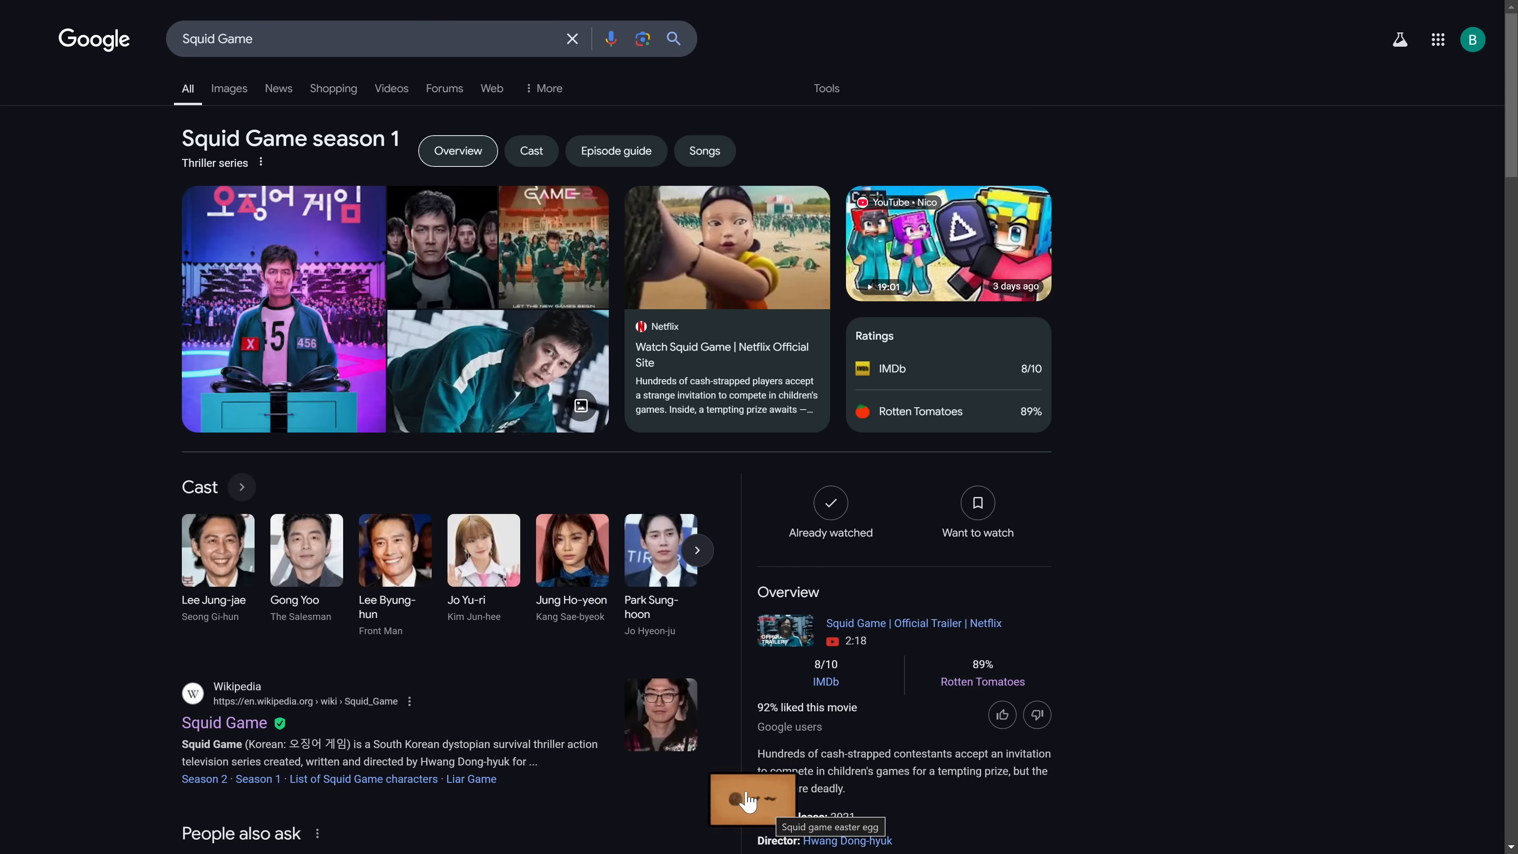
left_click(745, 797)
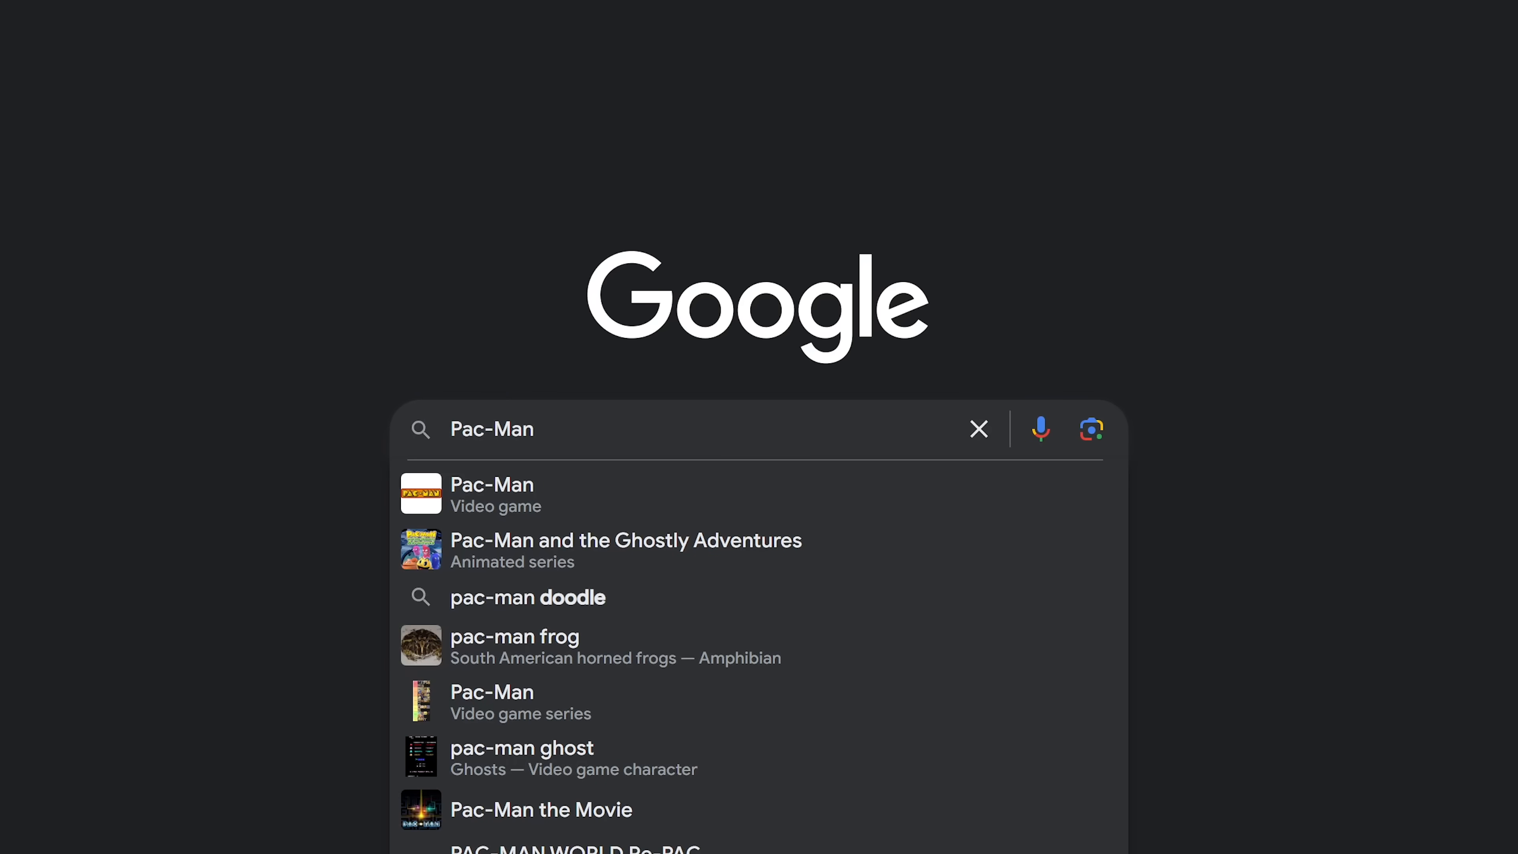
- Pick the Pac-Man video game suggestion and start the PAC-MAN Doodle game
left_click(492, 484)
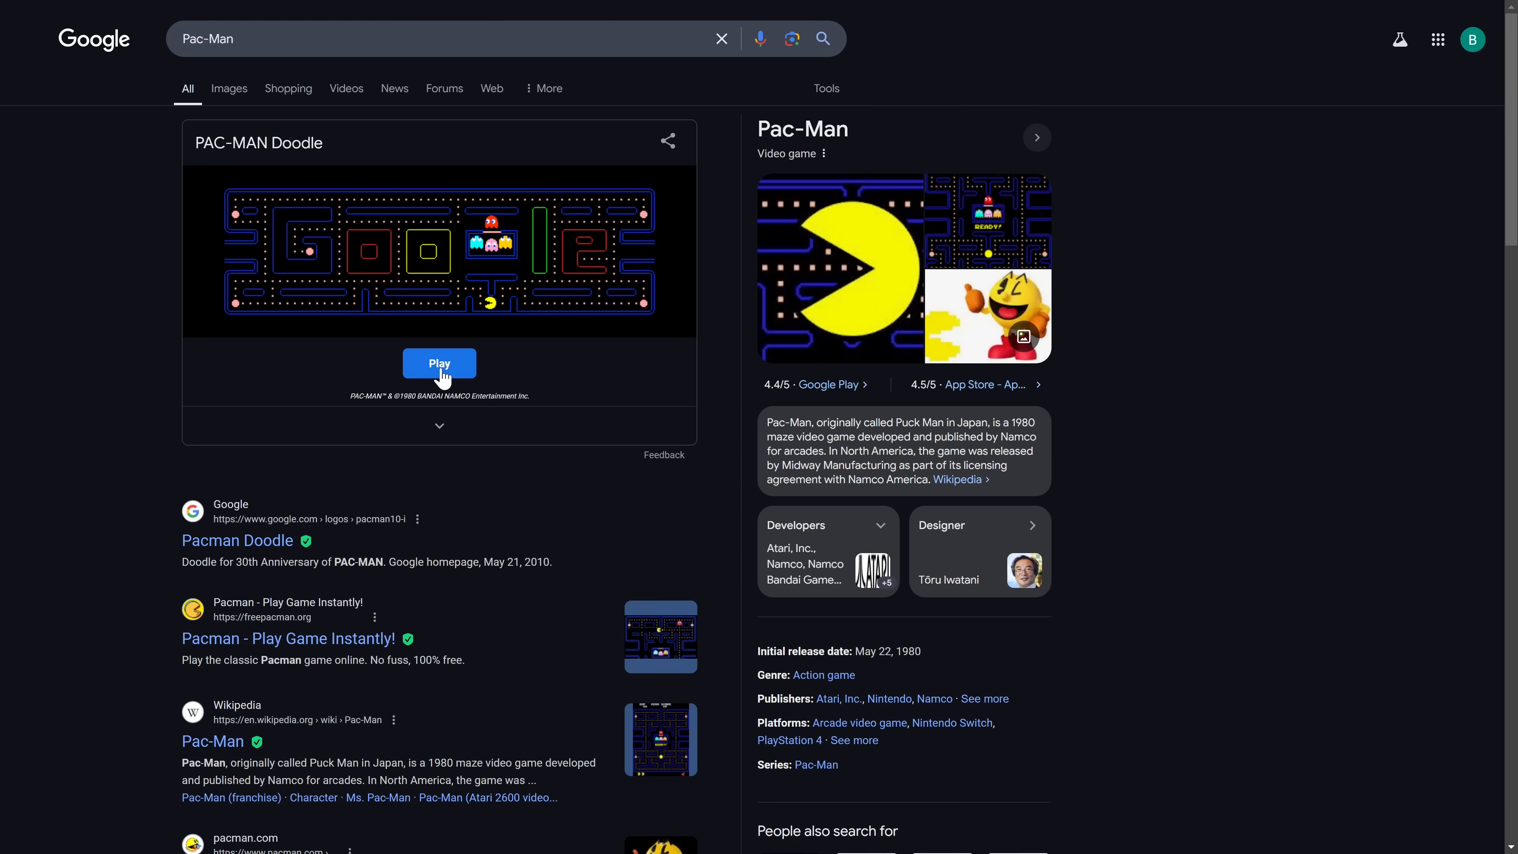
left_click(440, 363)
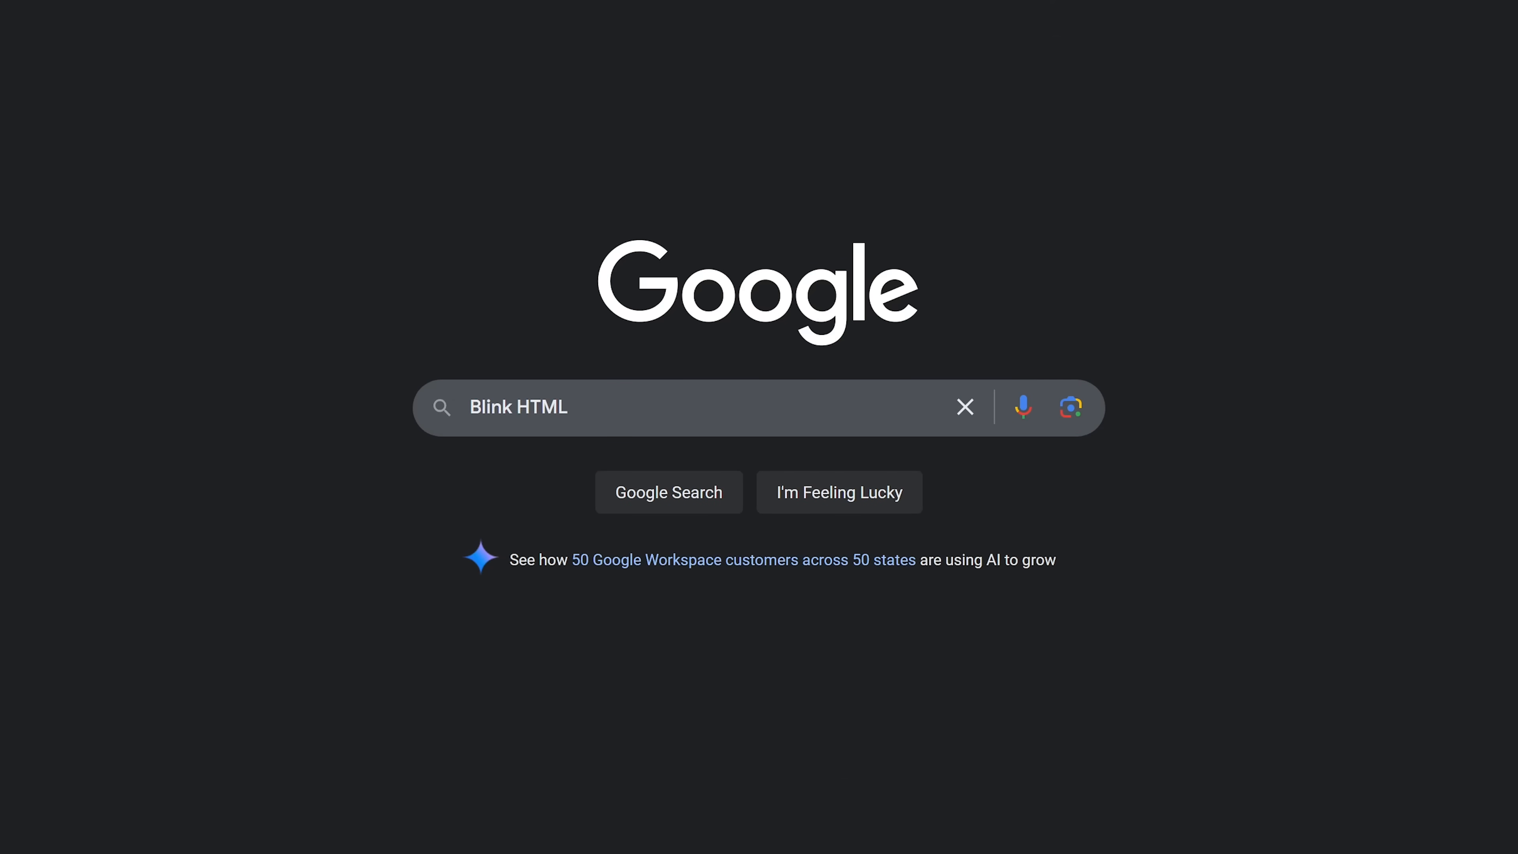
- Run the Blink HTML search, then the 'answer to life the universe and everything' search
left_click(669, 491)
type("the answer to life the universe and everything")
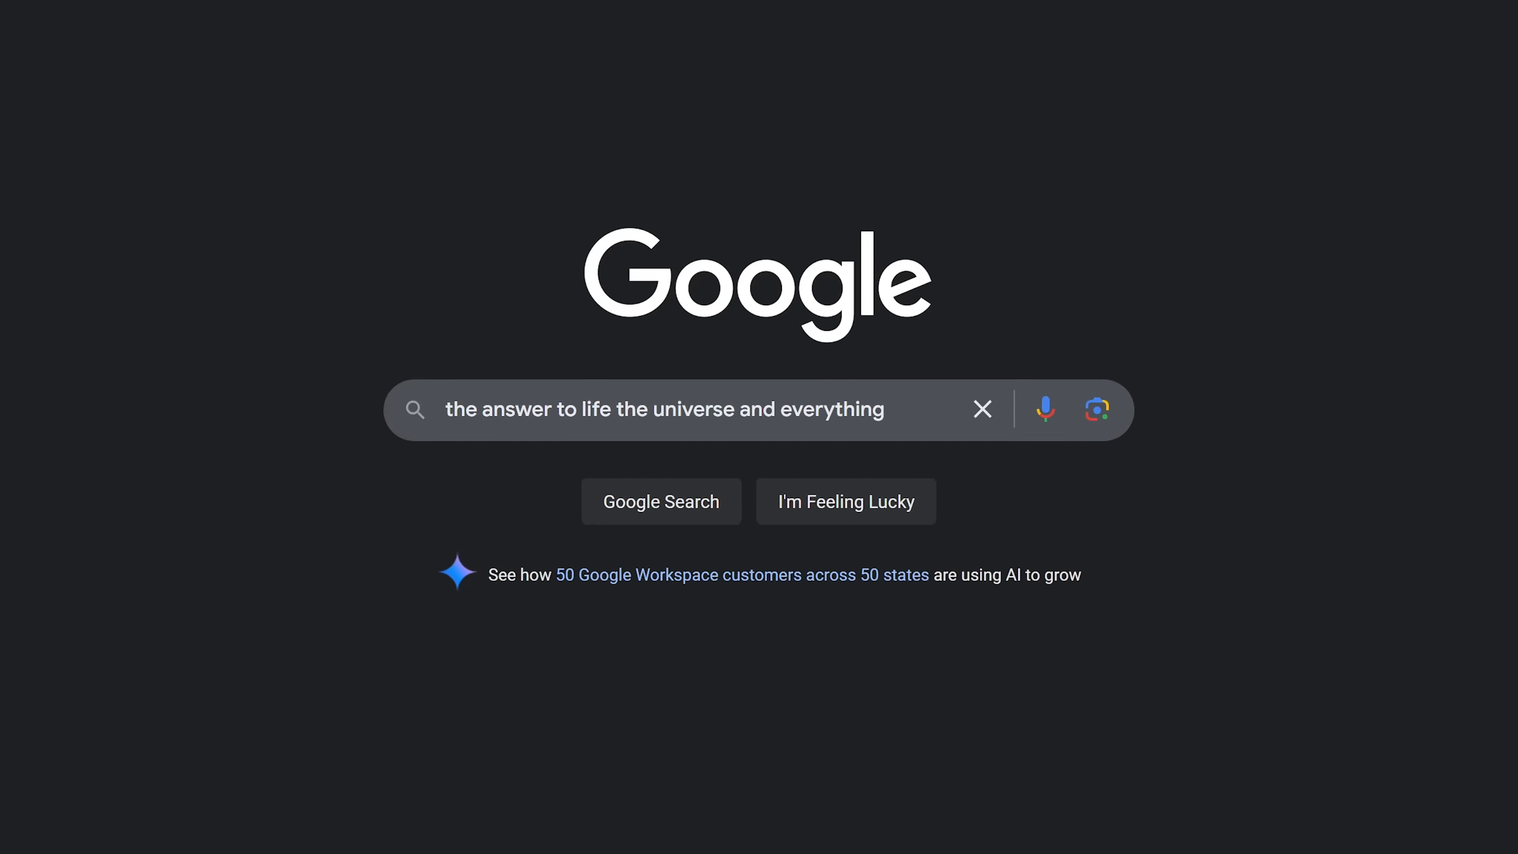
left_click(661, 501)
type("anagram")
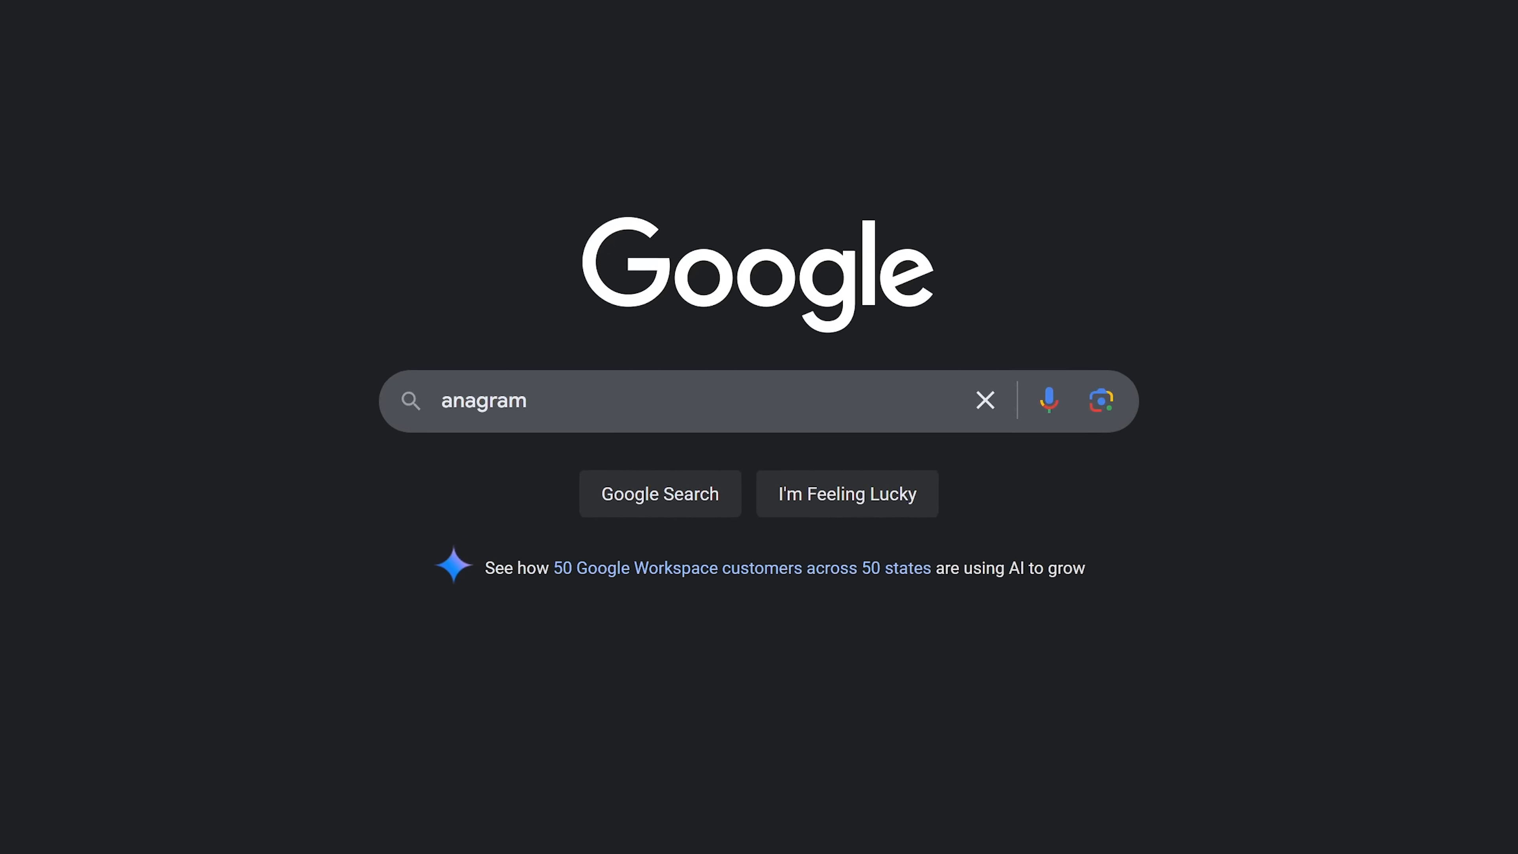
- Run the anagram search to see its results page
left_click(661, 493)
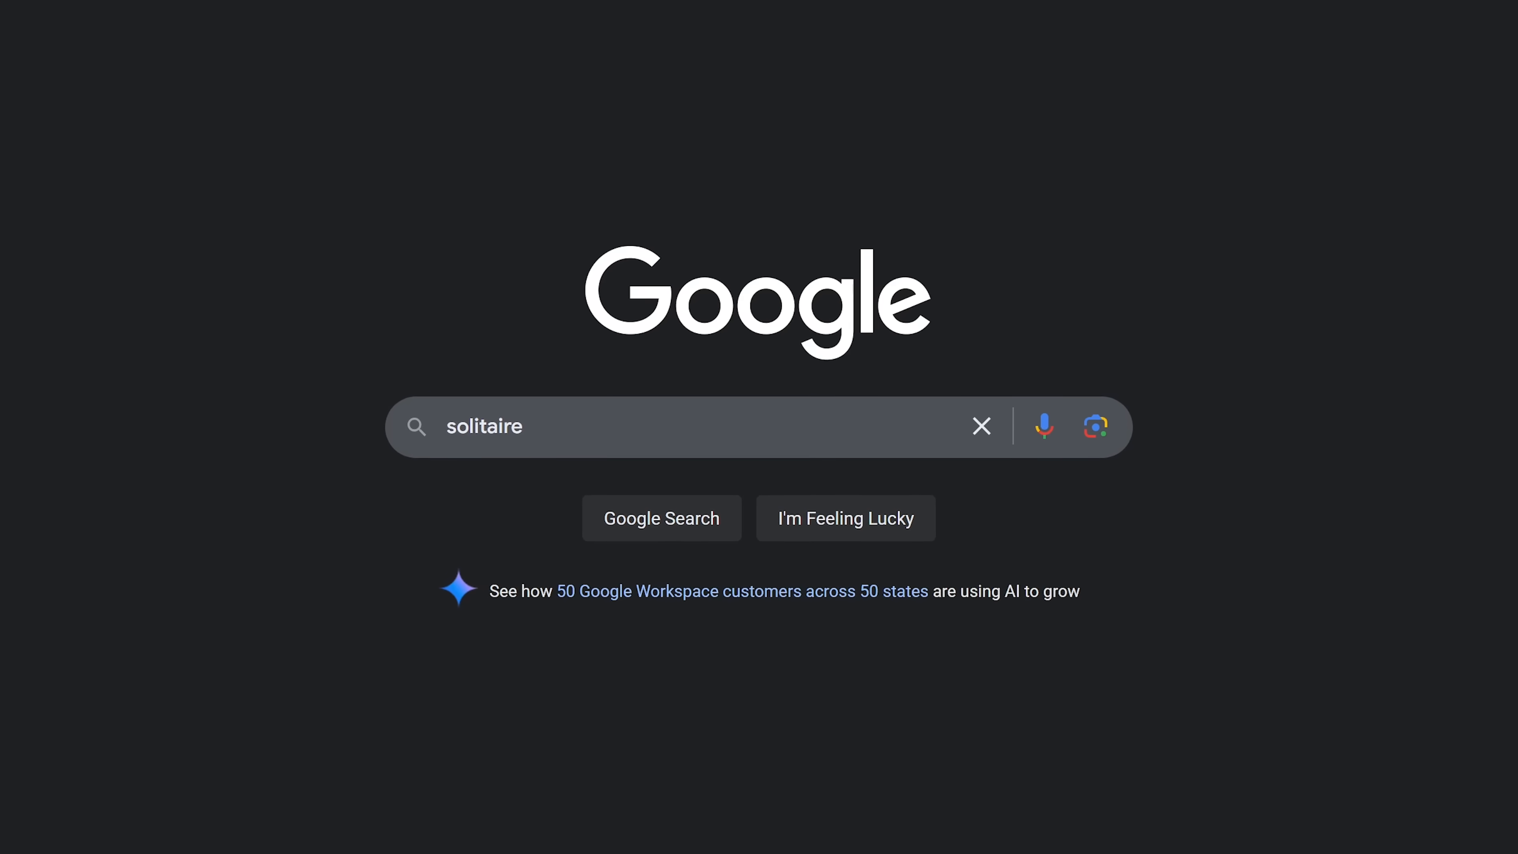
- Start Solitaire from the solitaire results on EASY difficulty, play briefly, then close the game
left_click(663, 518)
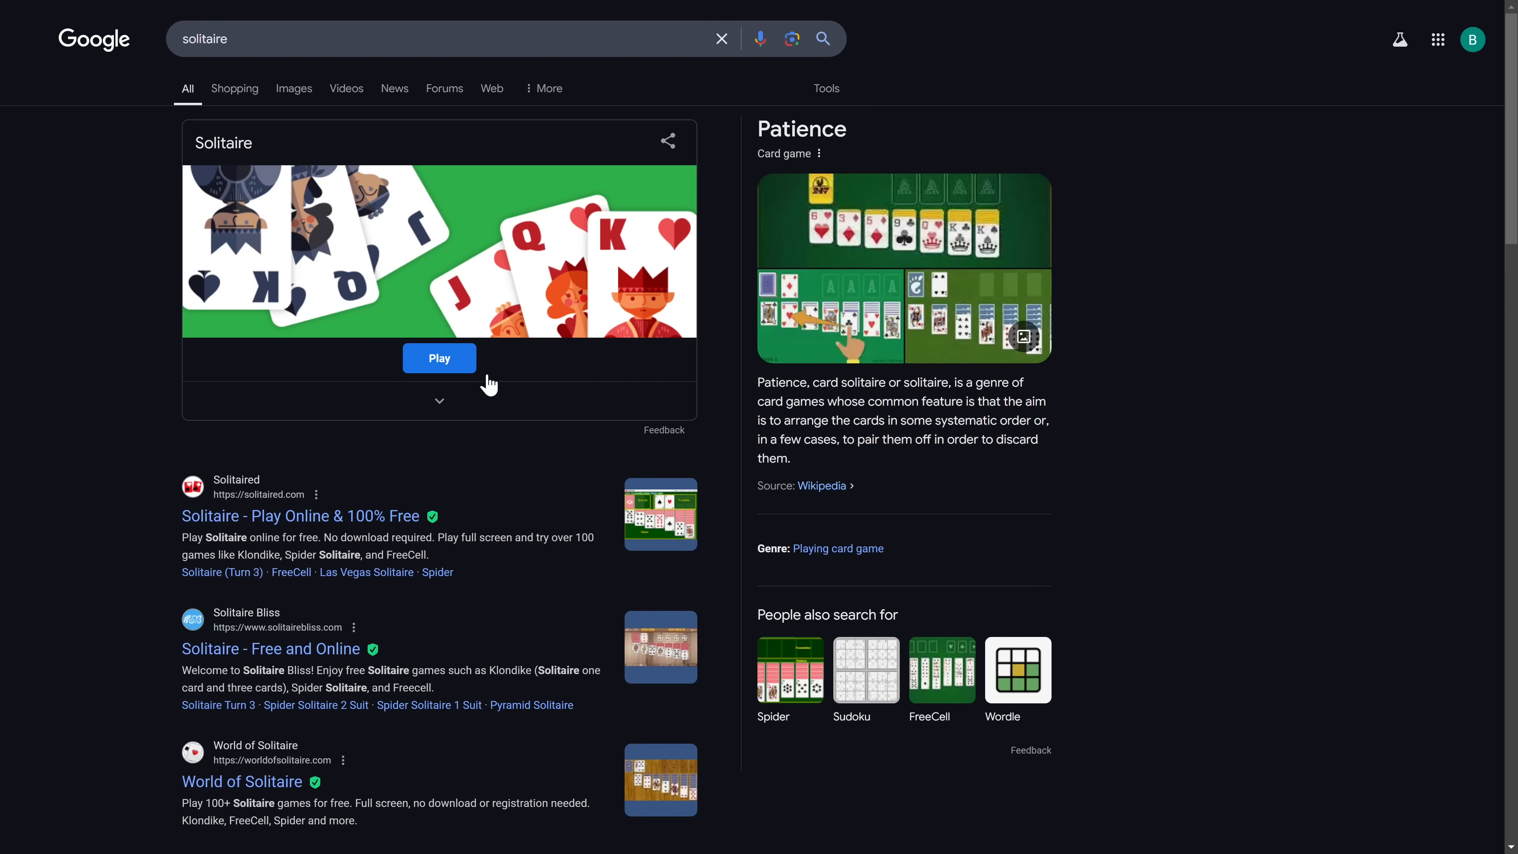
left_click(439, 358)
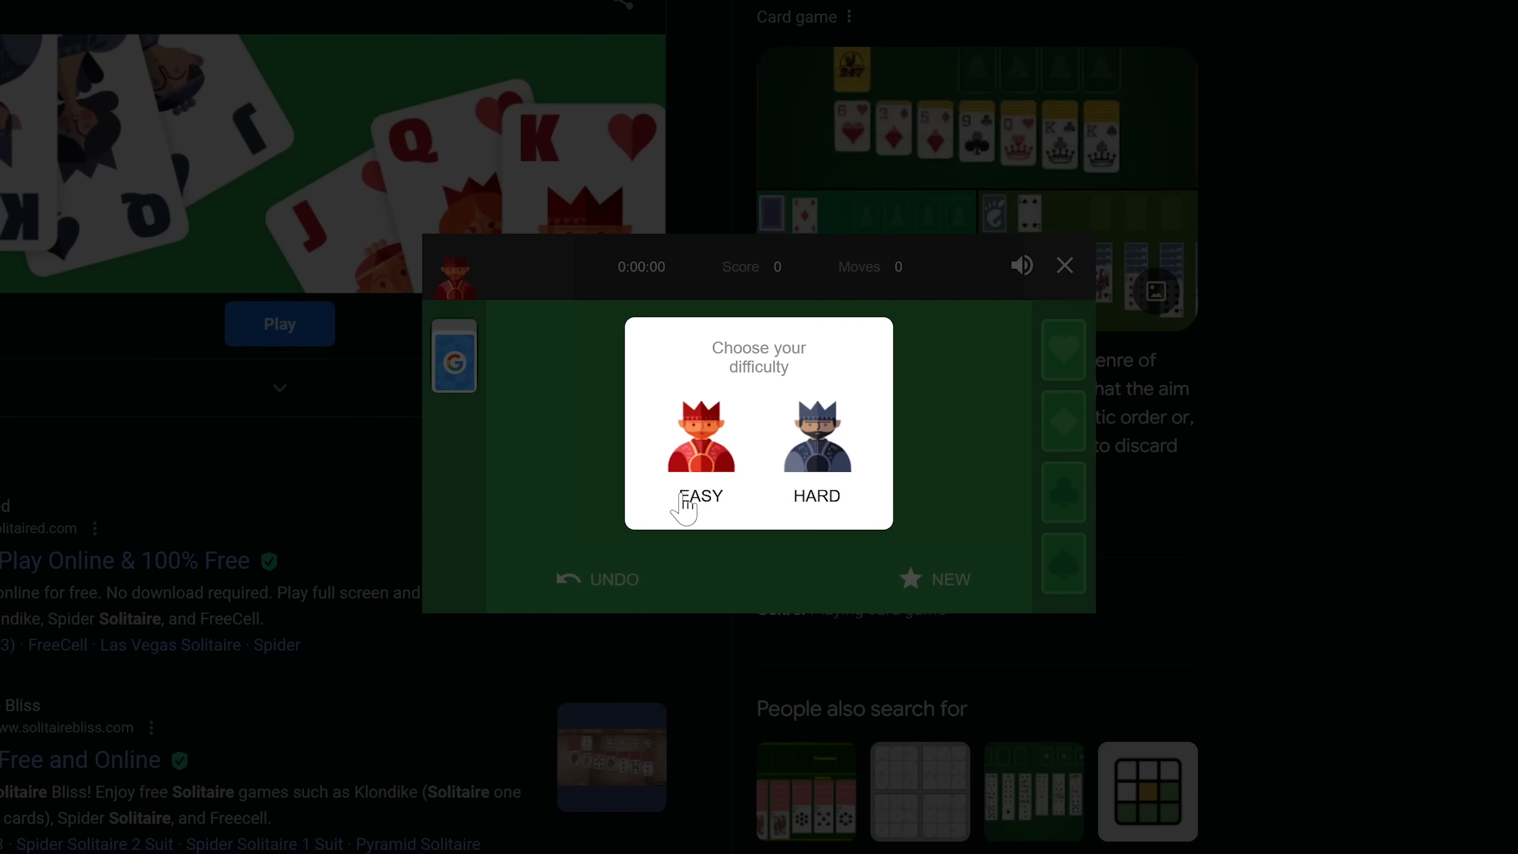
left_click(700, 437)
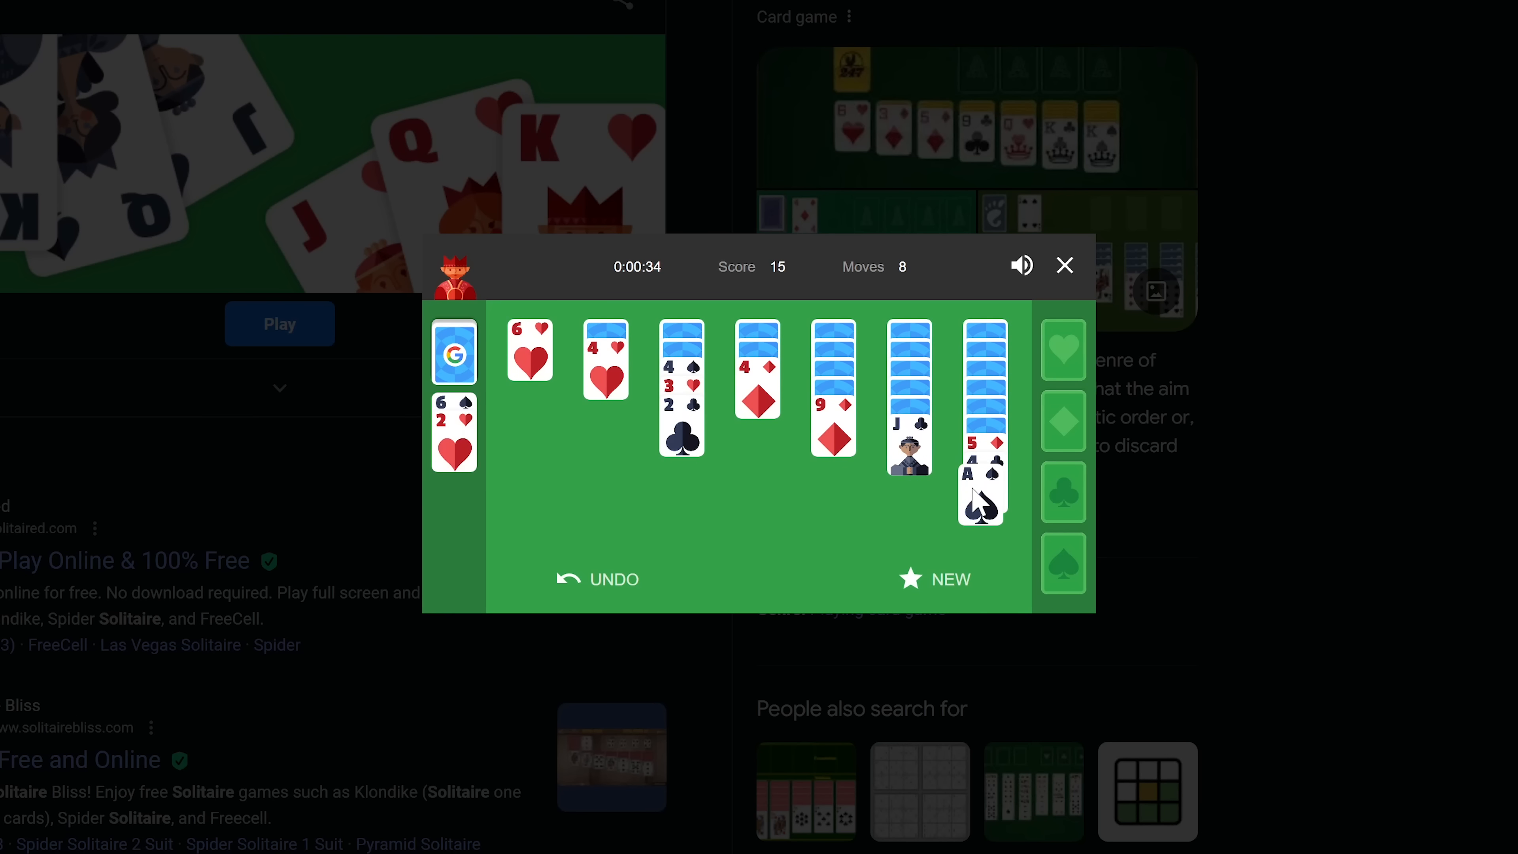
left_click(1065, 266)
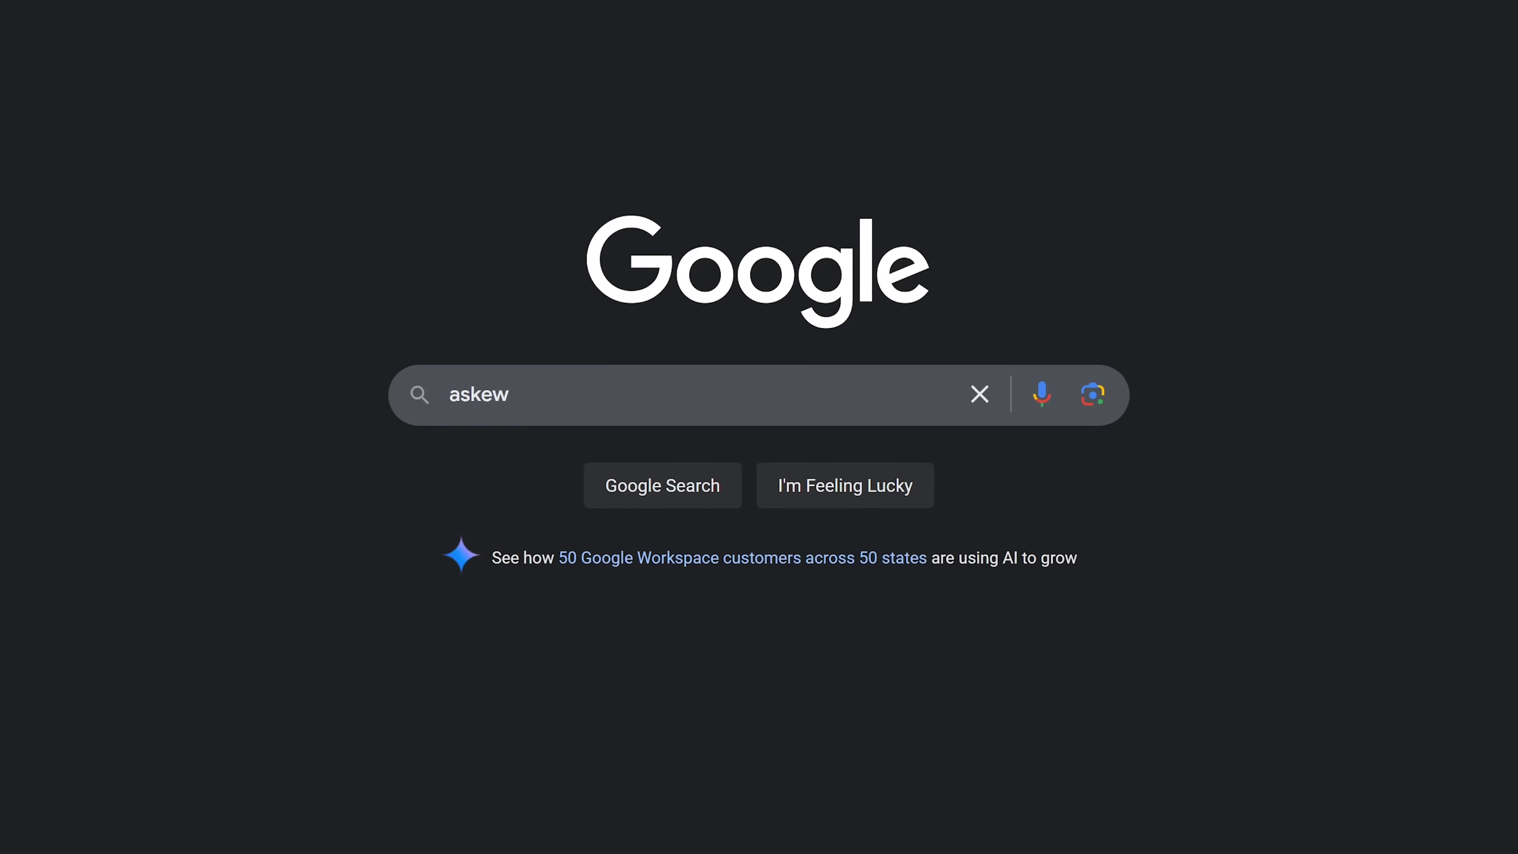
- Run the askew and Bletchley Park searches, then return home via the Google logo
left_click(662, 485)
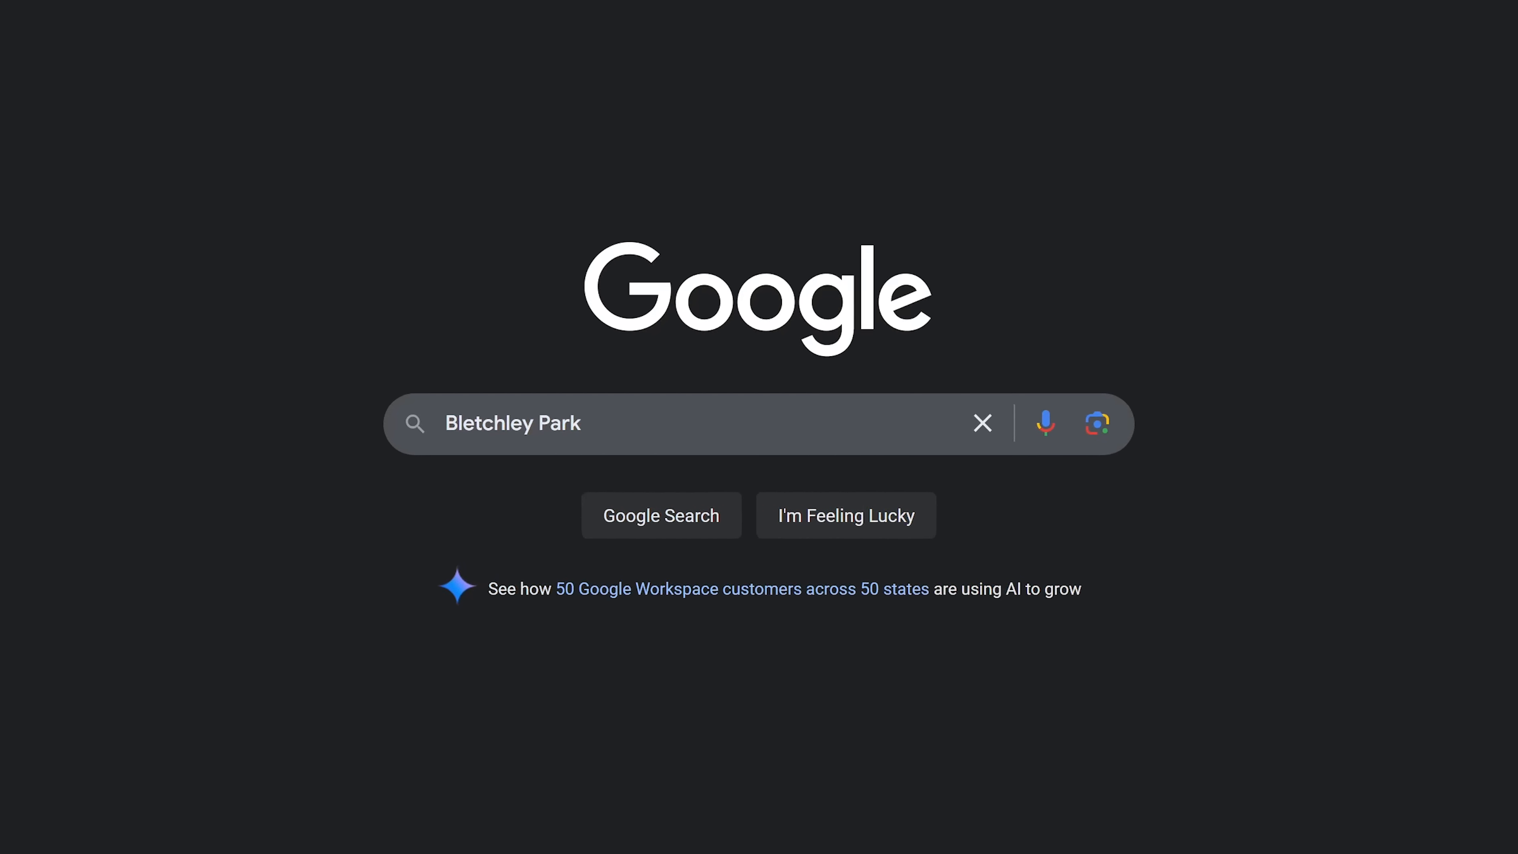
left_click(661, 515)
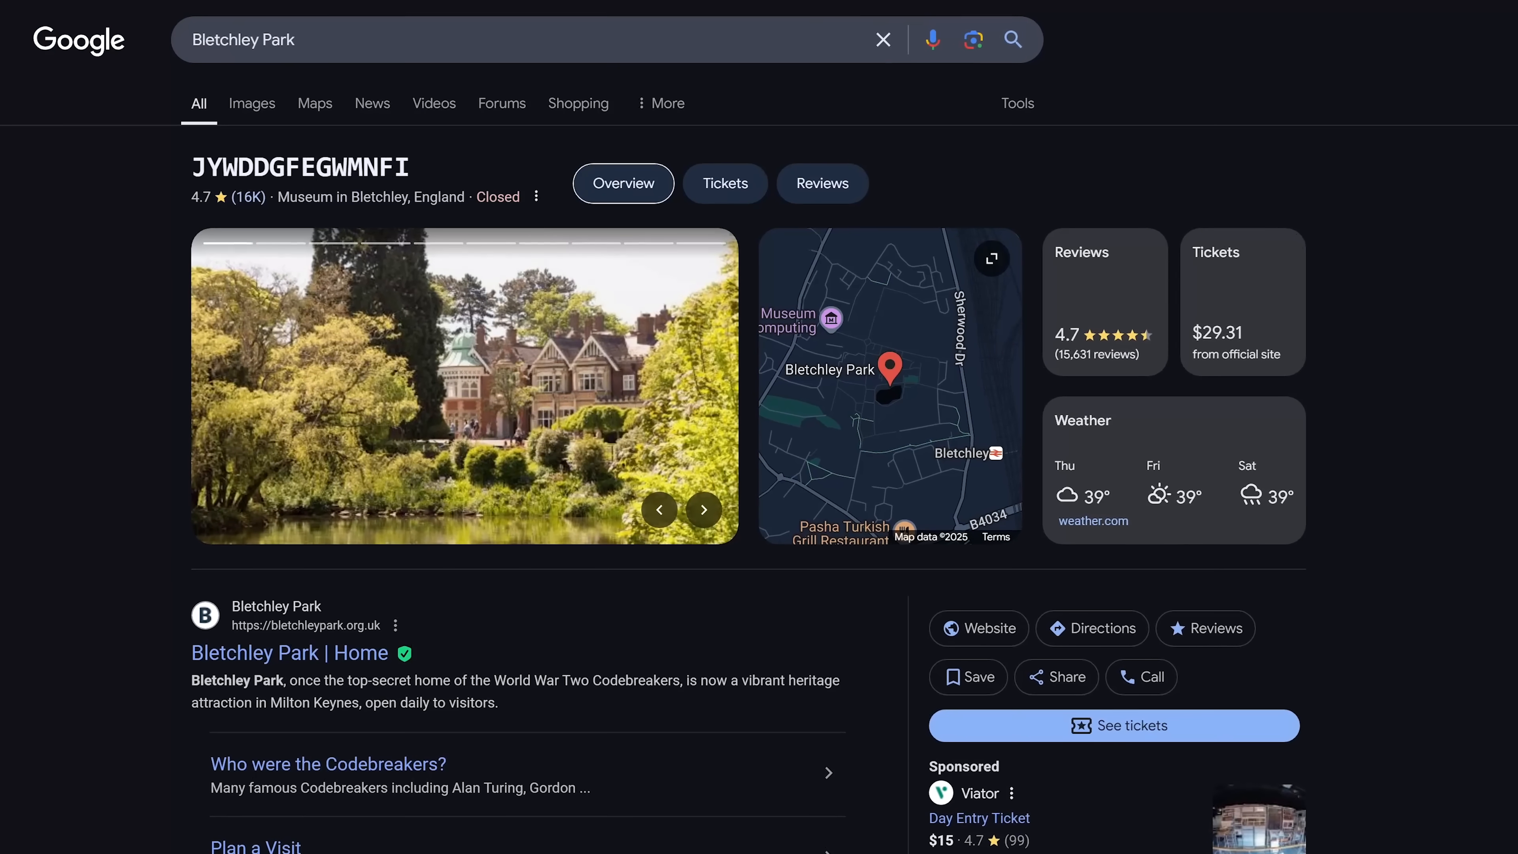
left_click(703, 510)
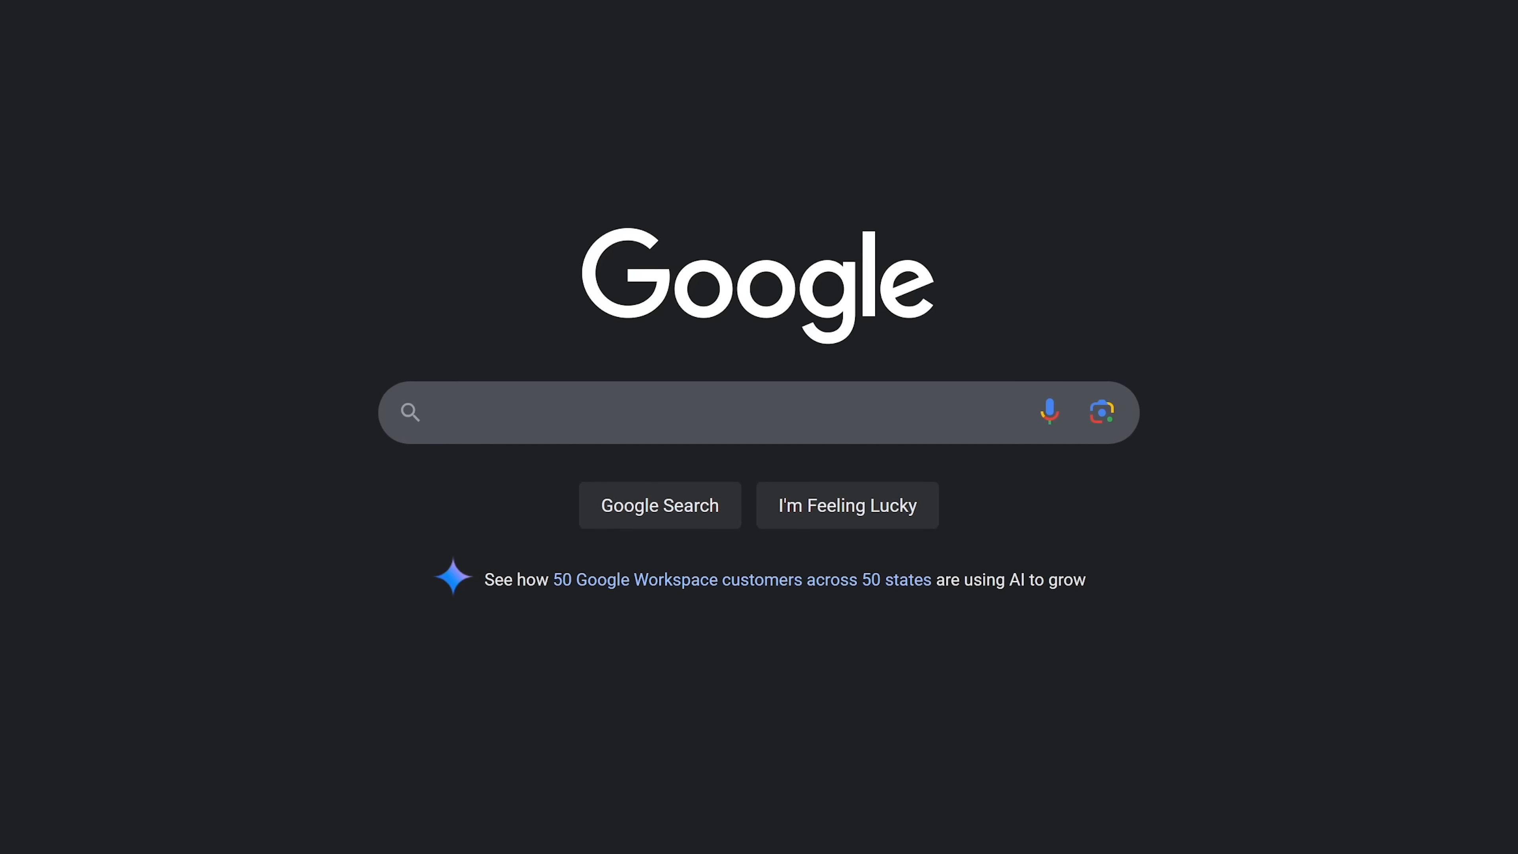
mouse_move(1102, 415)
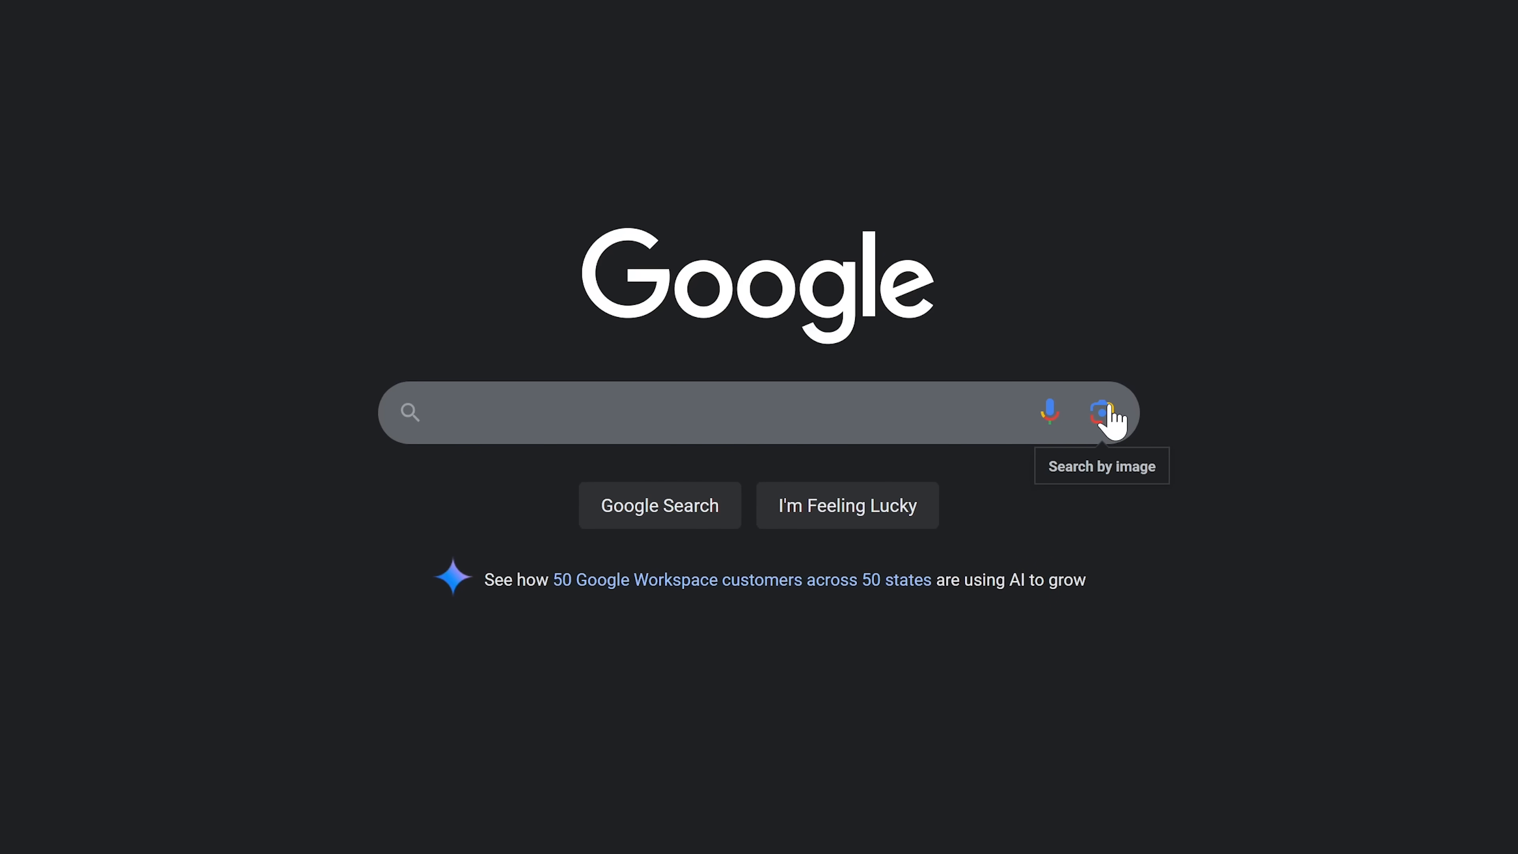
- Start a Lens image search and drop the colourful building picture into the drop area
left_click(1100, 412)
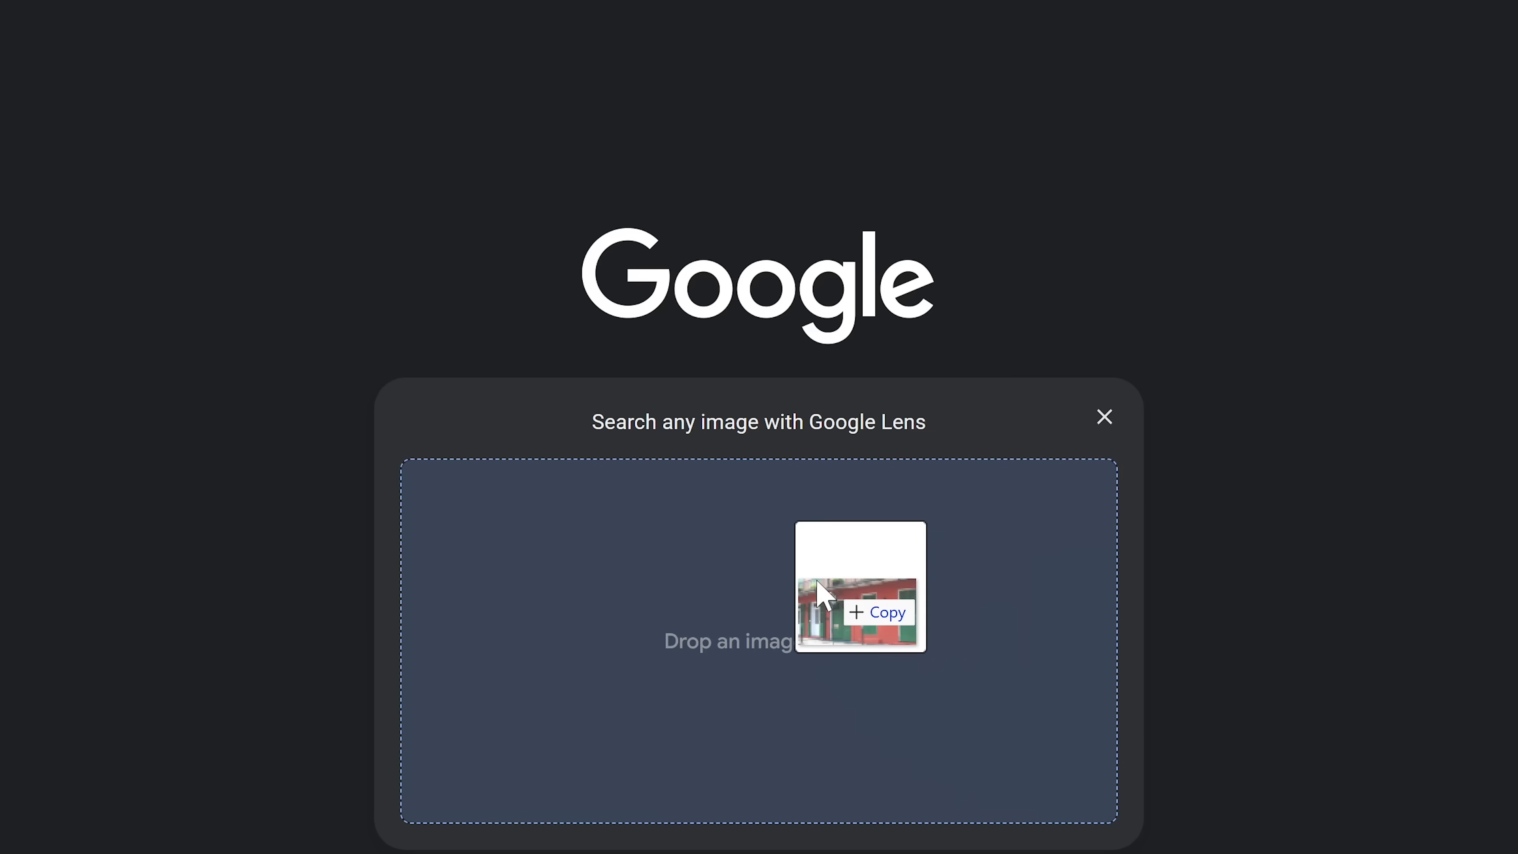
left_click_drag(859, 586, 758, 625)
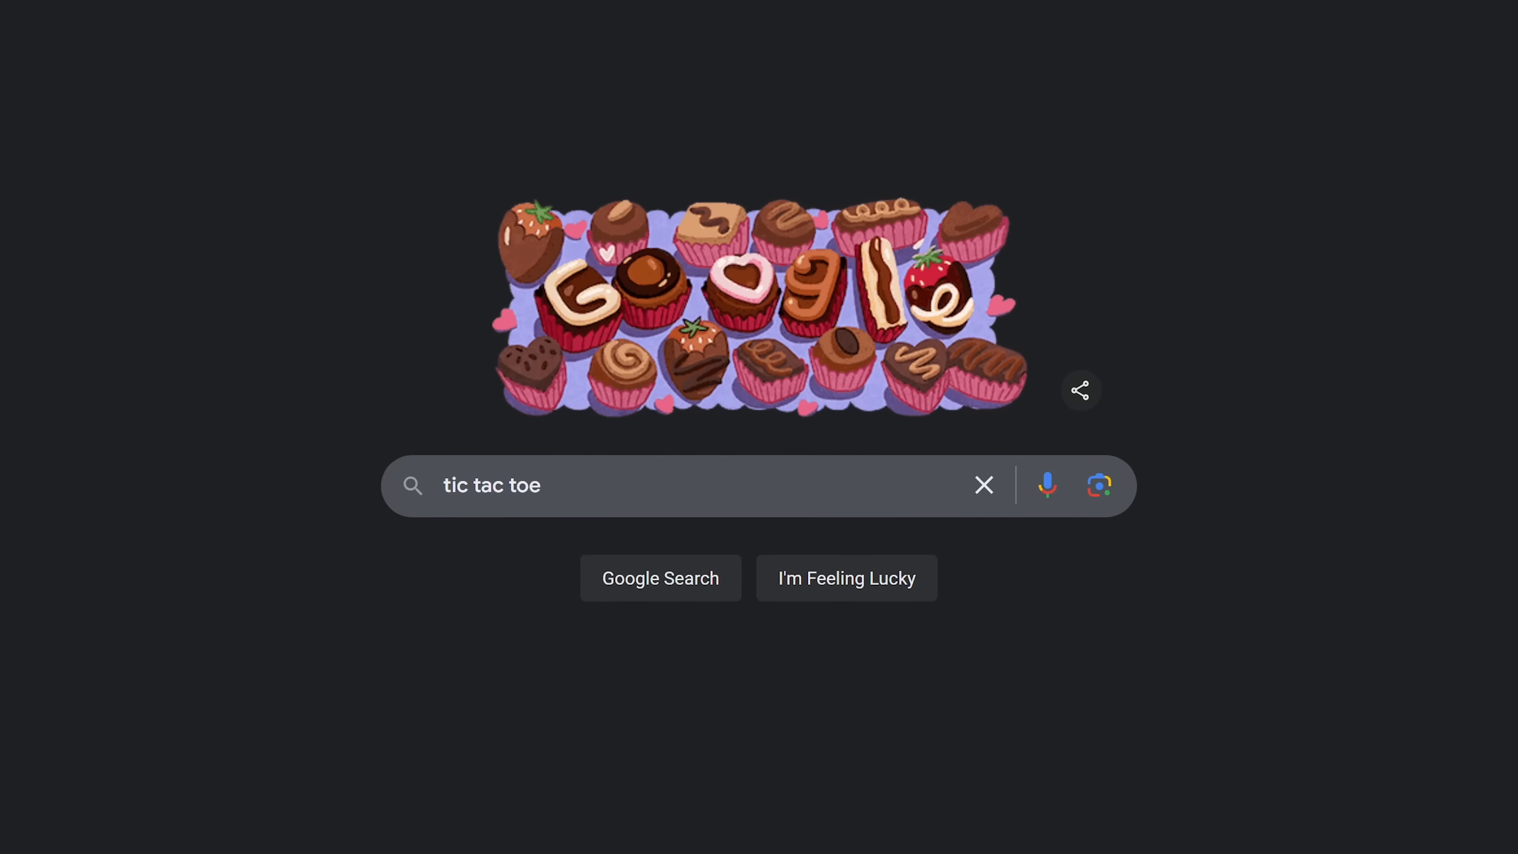
- Run the tic tac toe search and switch the game to Impossible difficulty
left_click(660, 578)
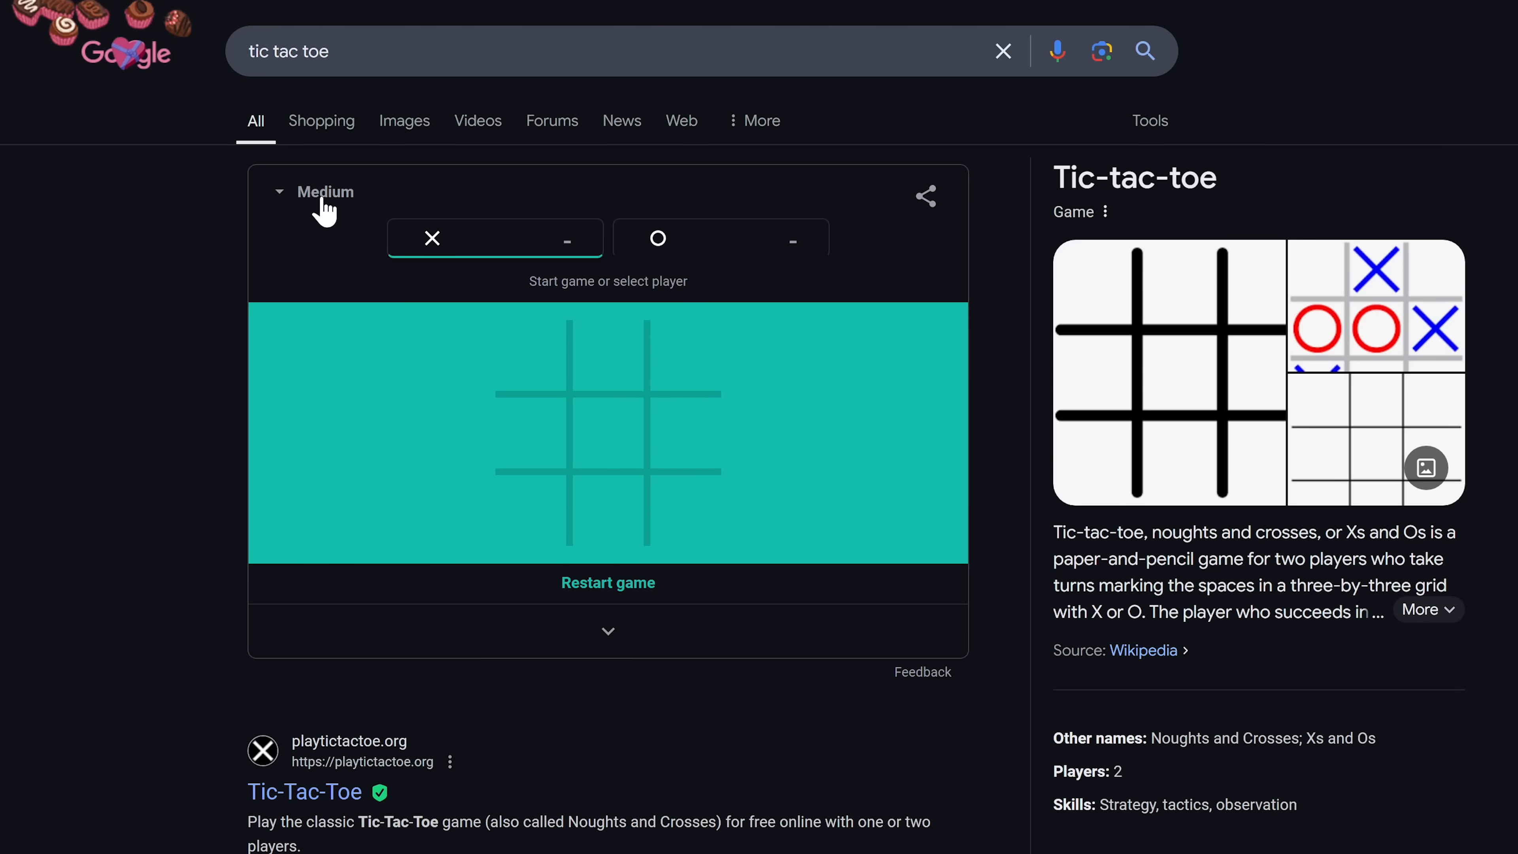
left_click(322, 192)
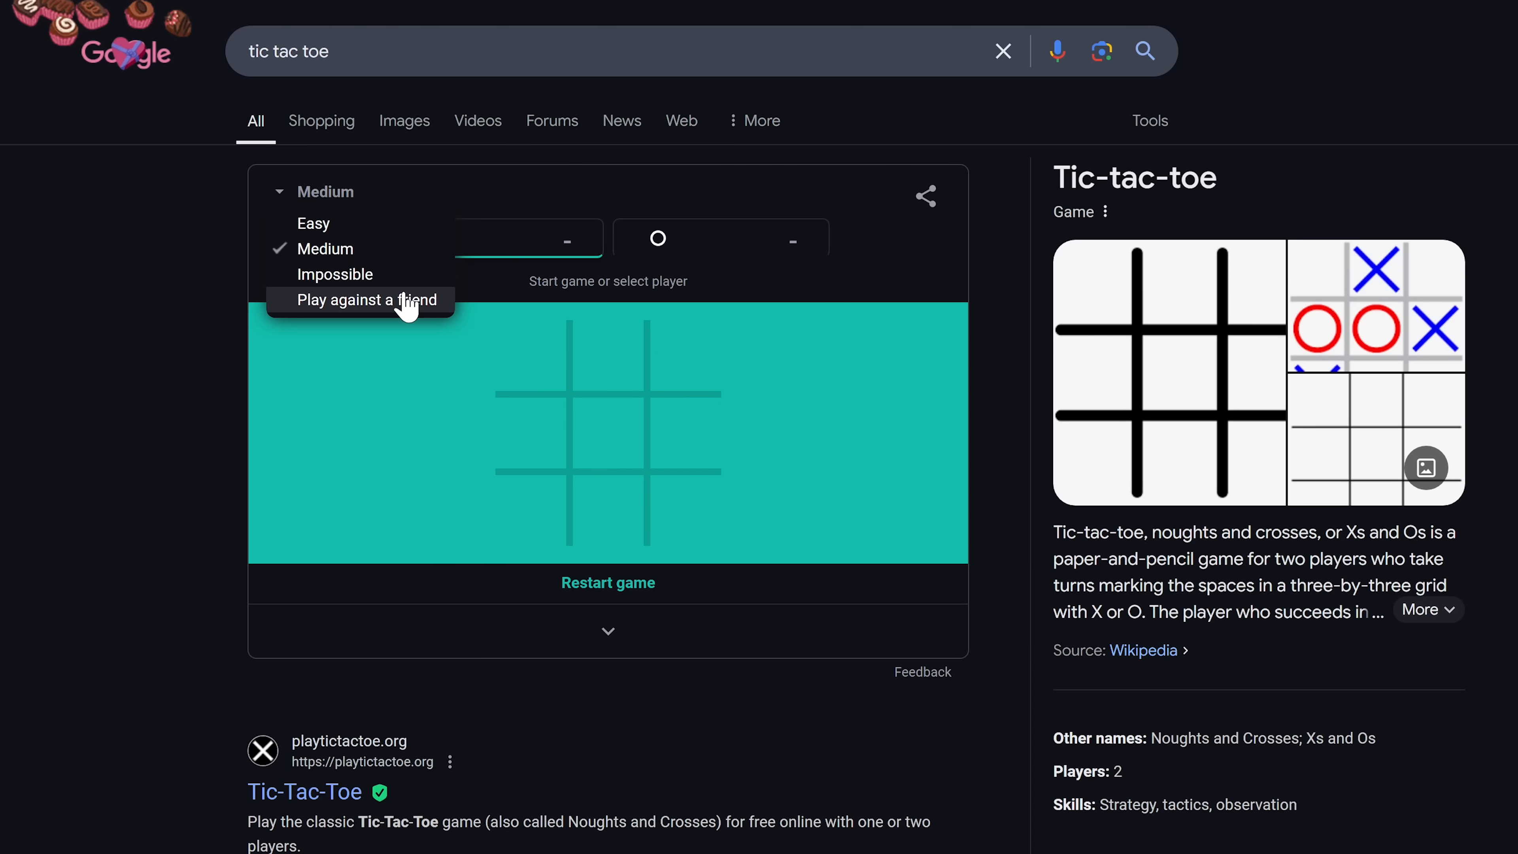
mouse_move(367, 292)
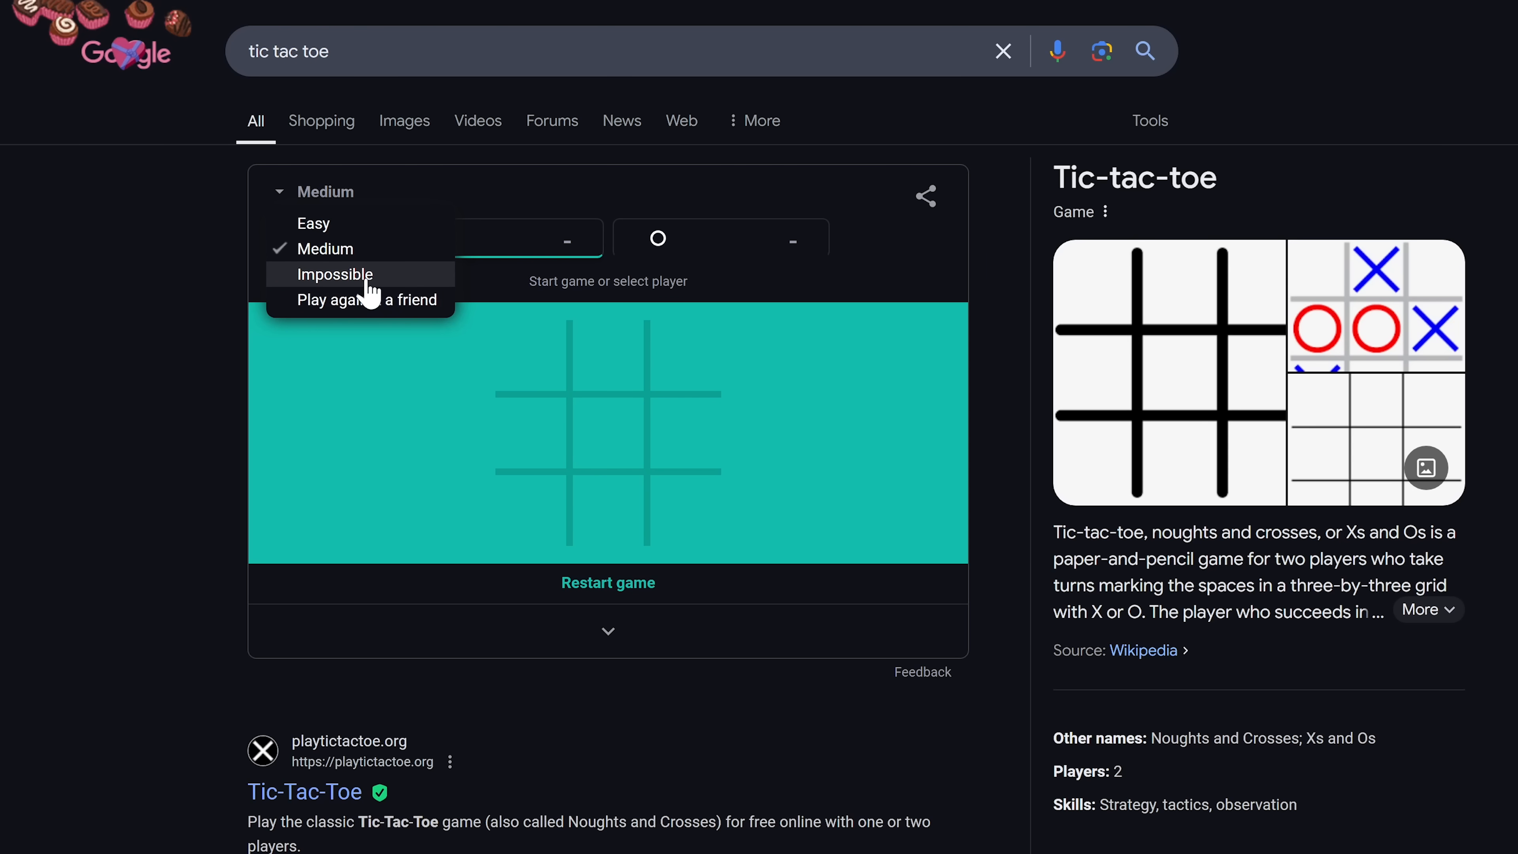
left_click(336, 274)
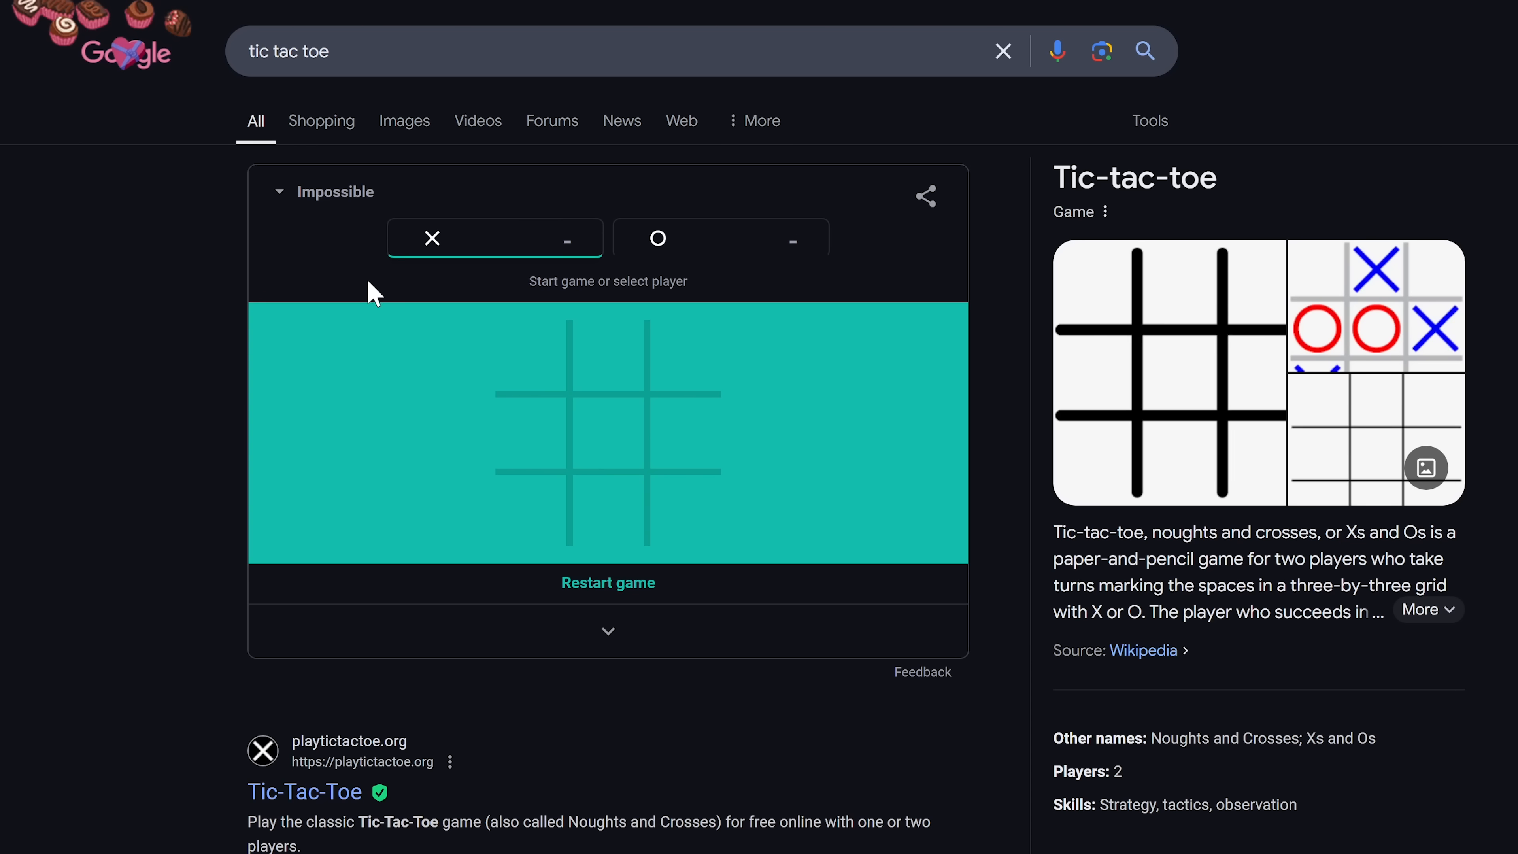
- Play X in the bottom-left, top-left, middle-right and top-right squares
left_click(529, 513)
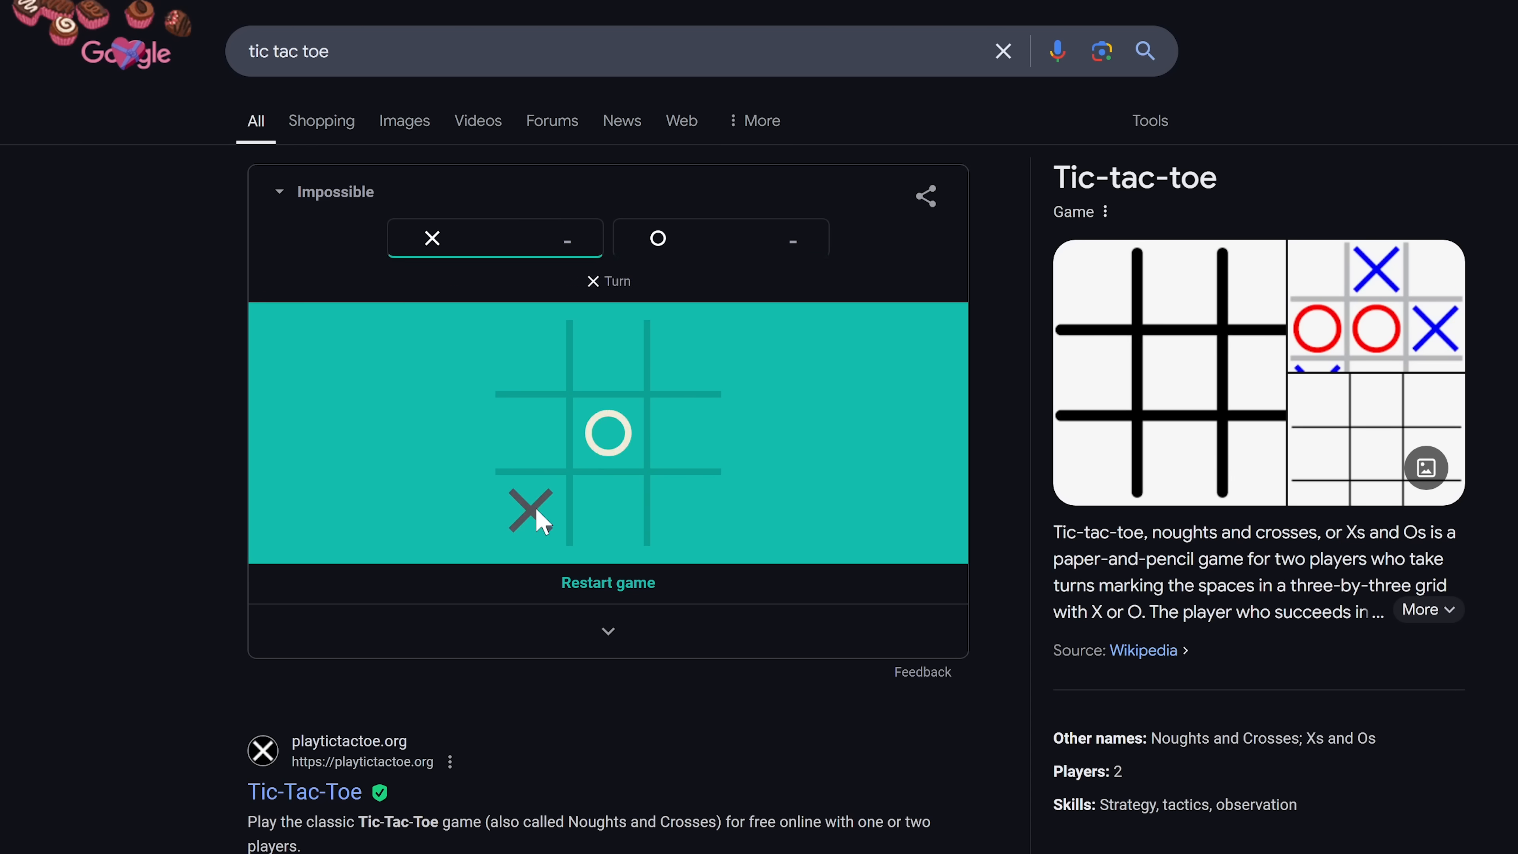
left_click(684, 432)
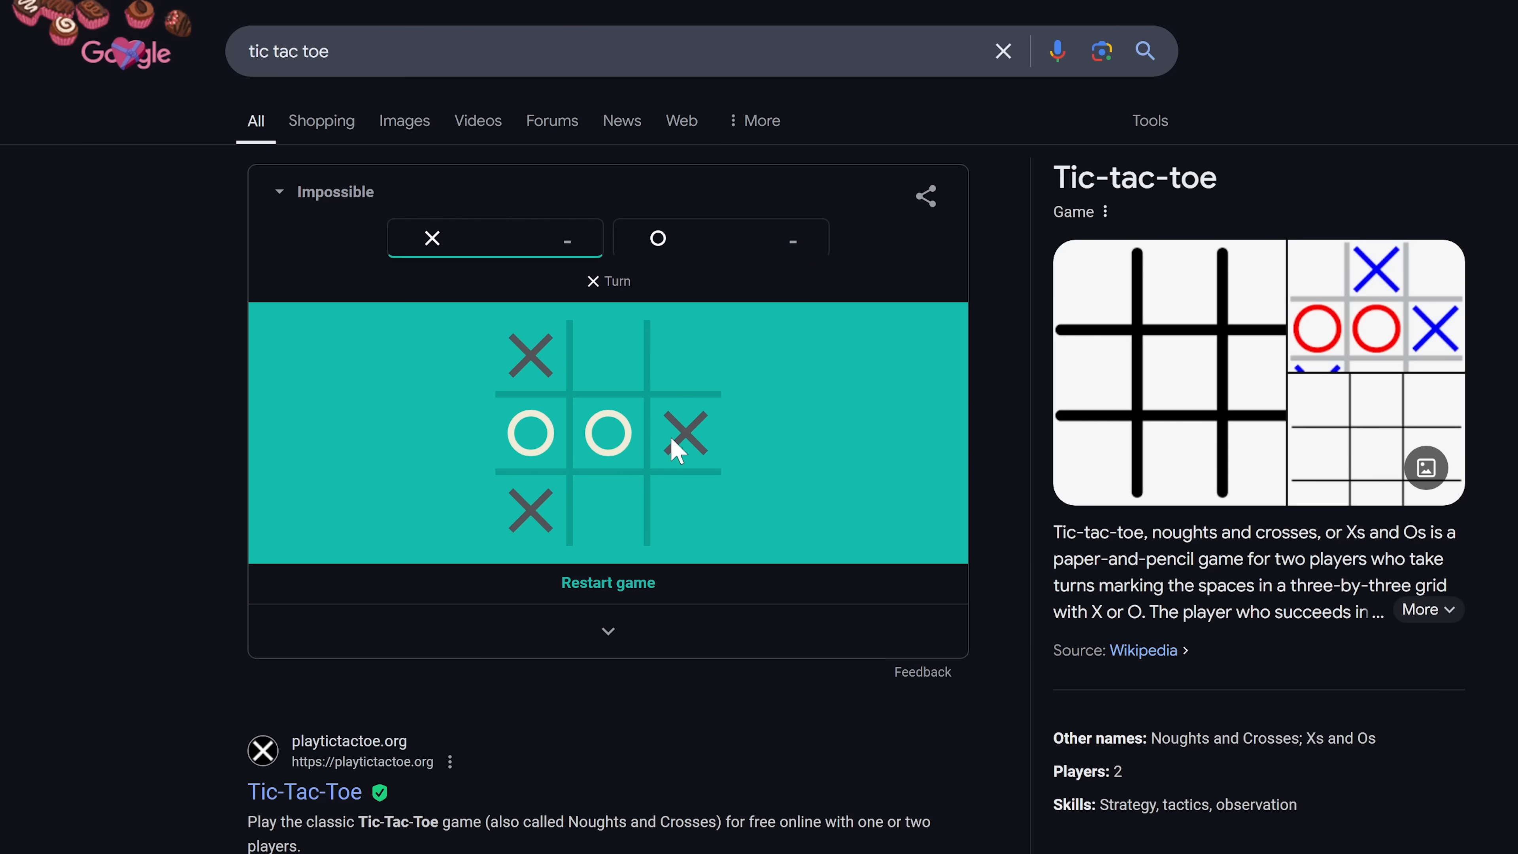
left_click(685, 354)
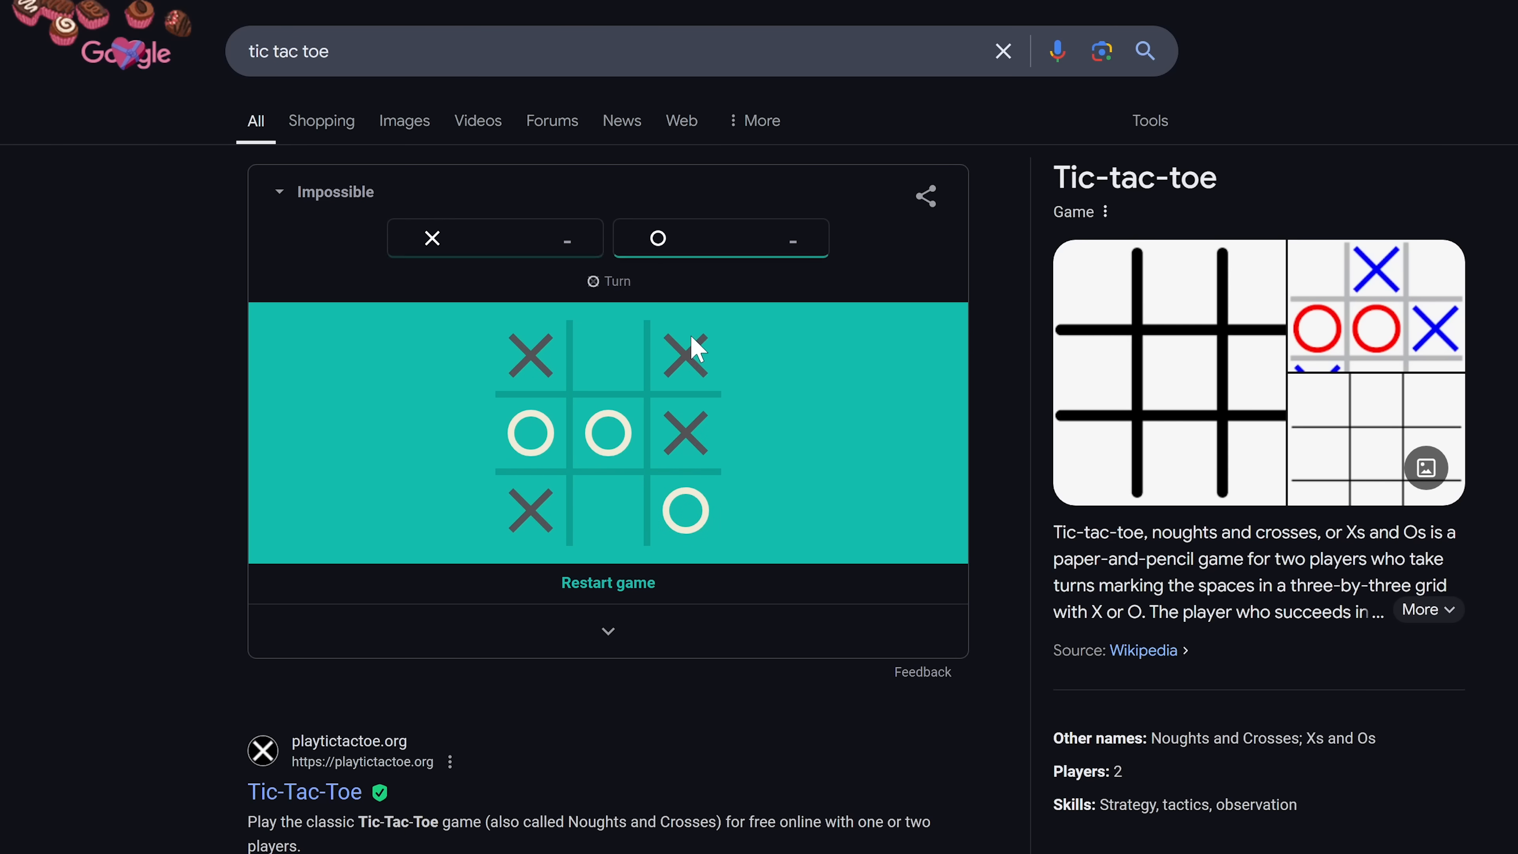
left_click(684, 355)
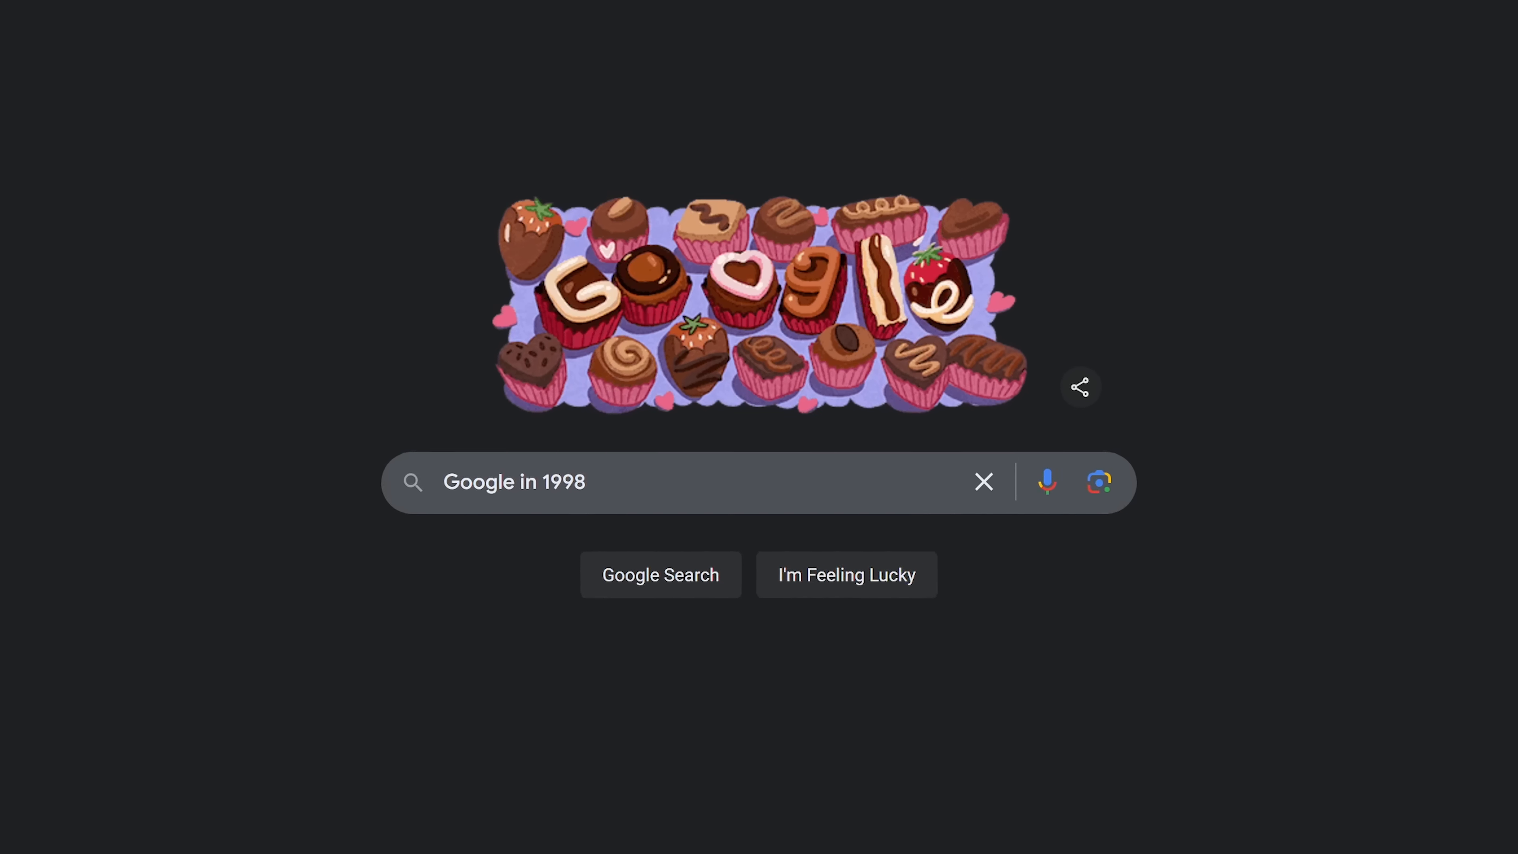
- Run the Google in 1998 search, then choose 'Take me back to the present'
left_click(662, 574)
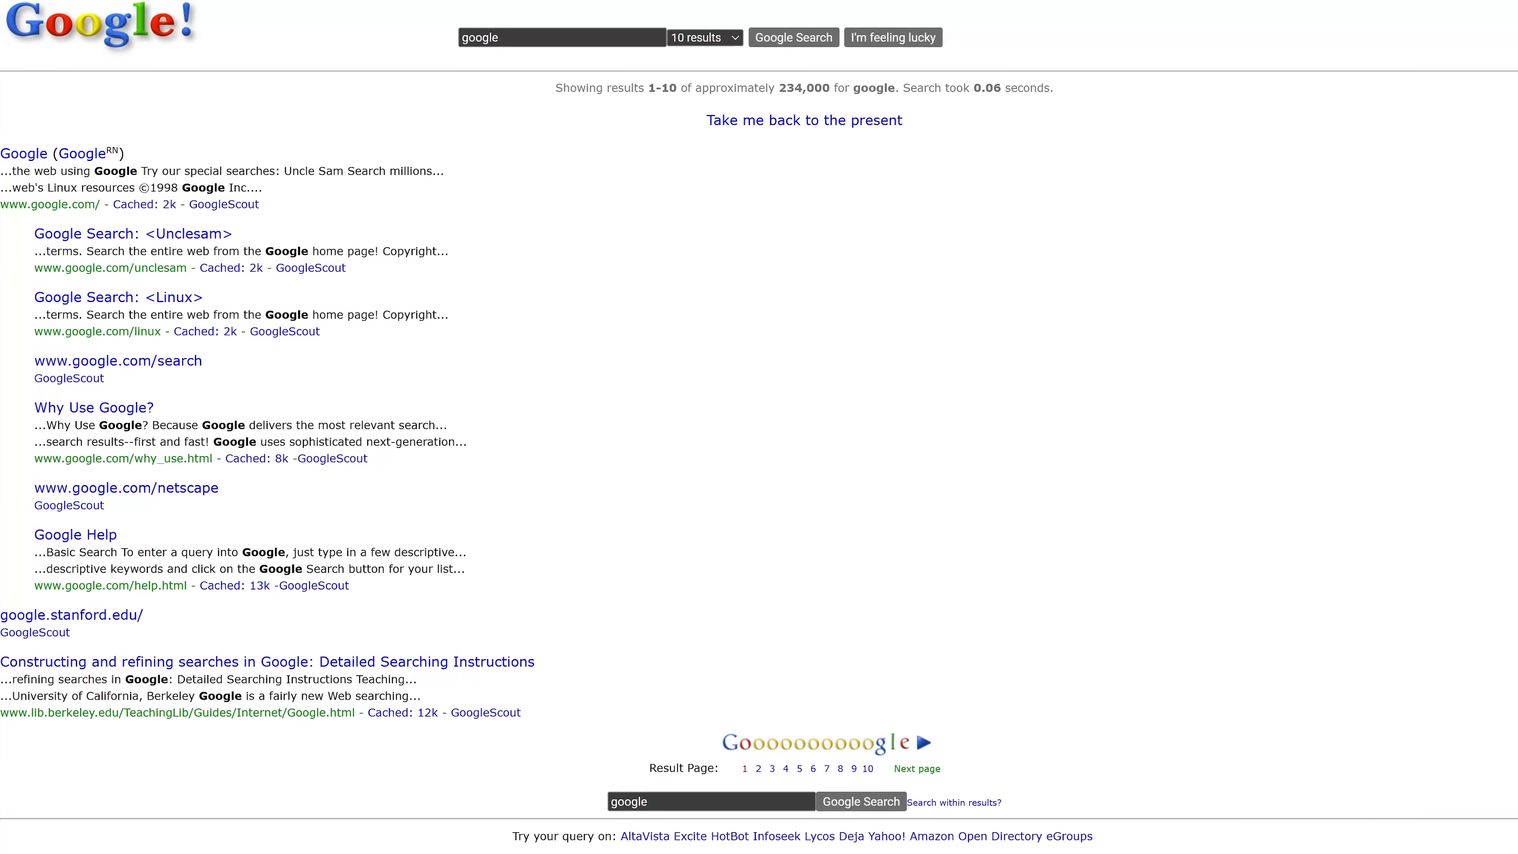
left_click(804, 120)
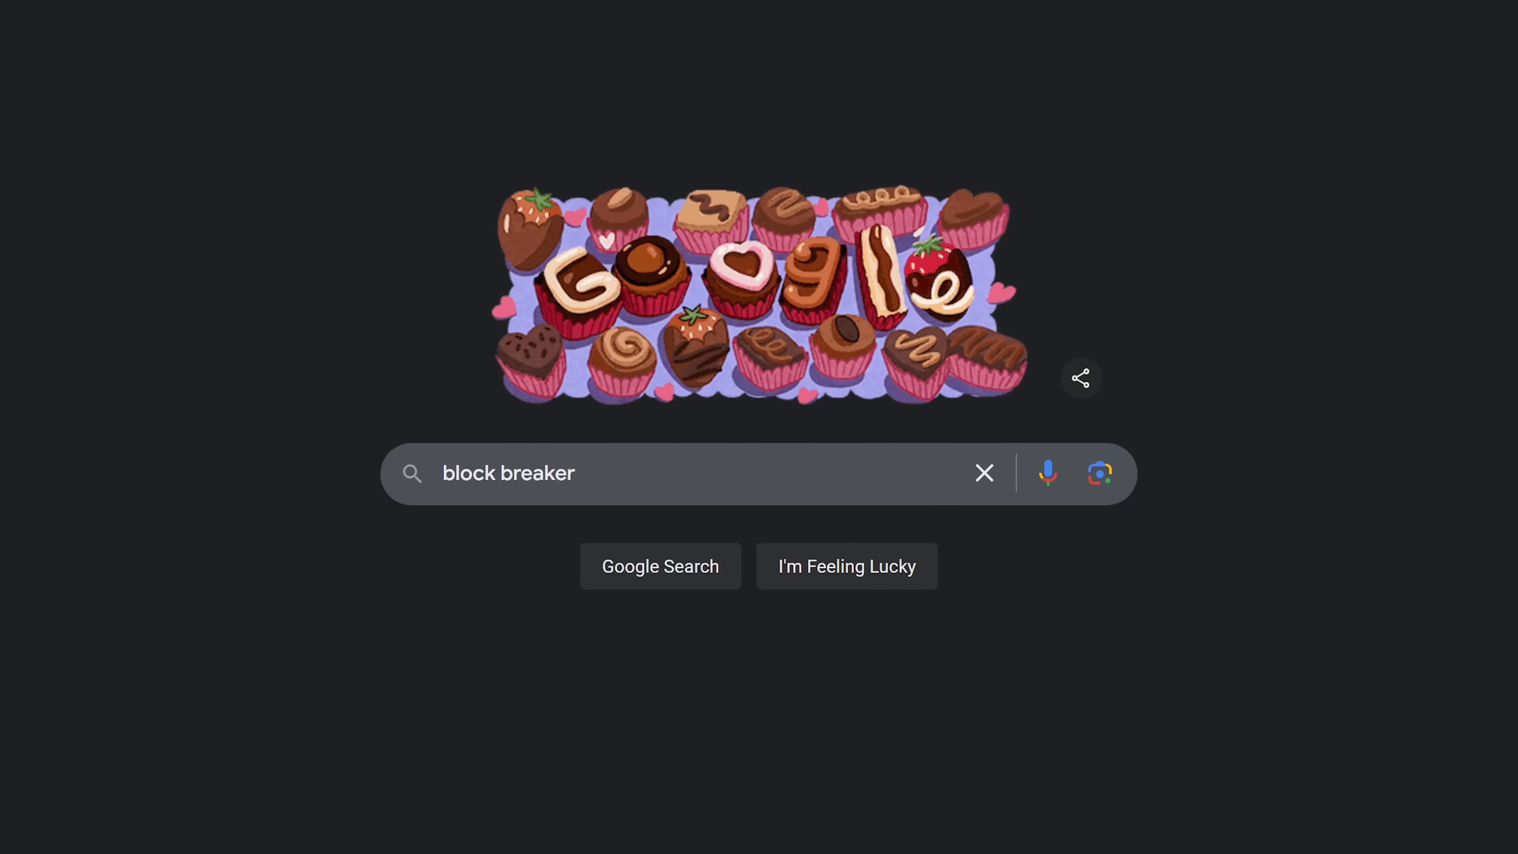
- Run the block breaker search and start the Block Breaker game from its card
left_click(661, 566)
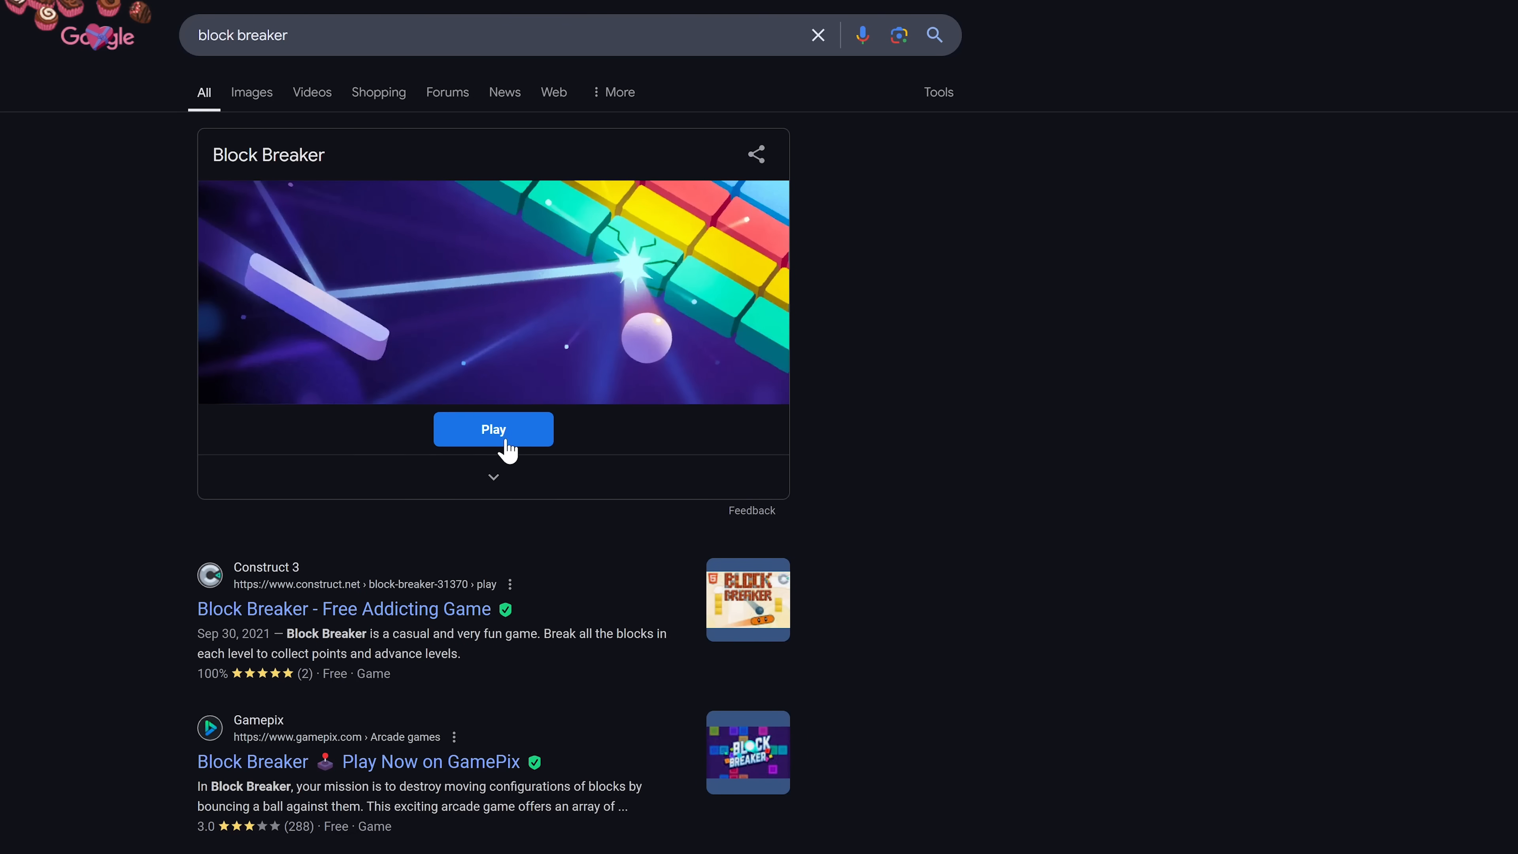
left_click(493, 429)
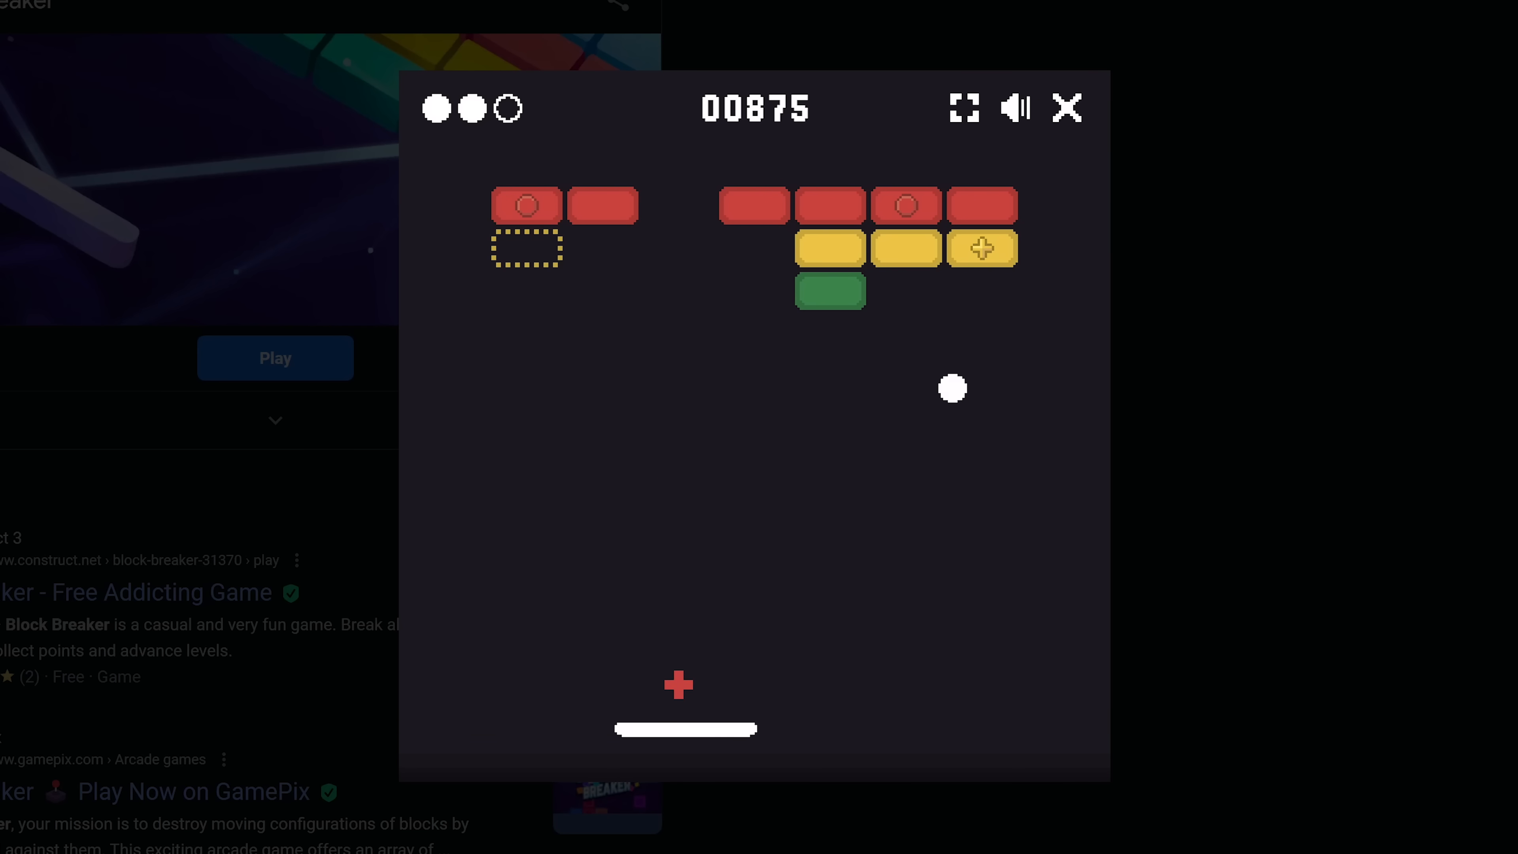
mouse_move(1037, 730)
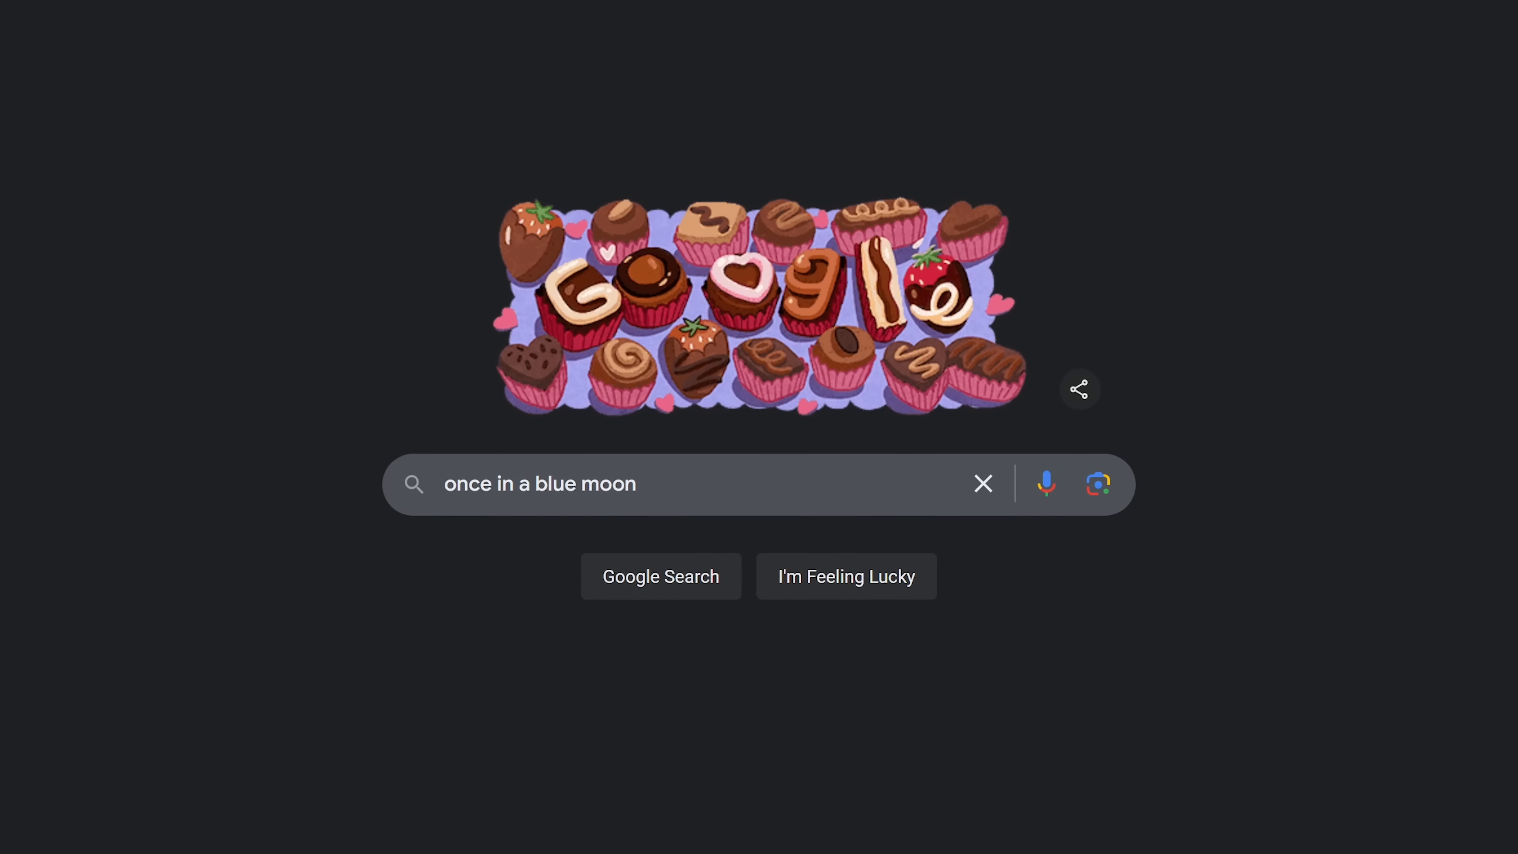
- Search 'once in a blue moon' and reveal its frequency of 1.16699016 × 10⁻⁸ hertz
left_click(661, 576)
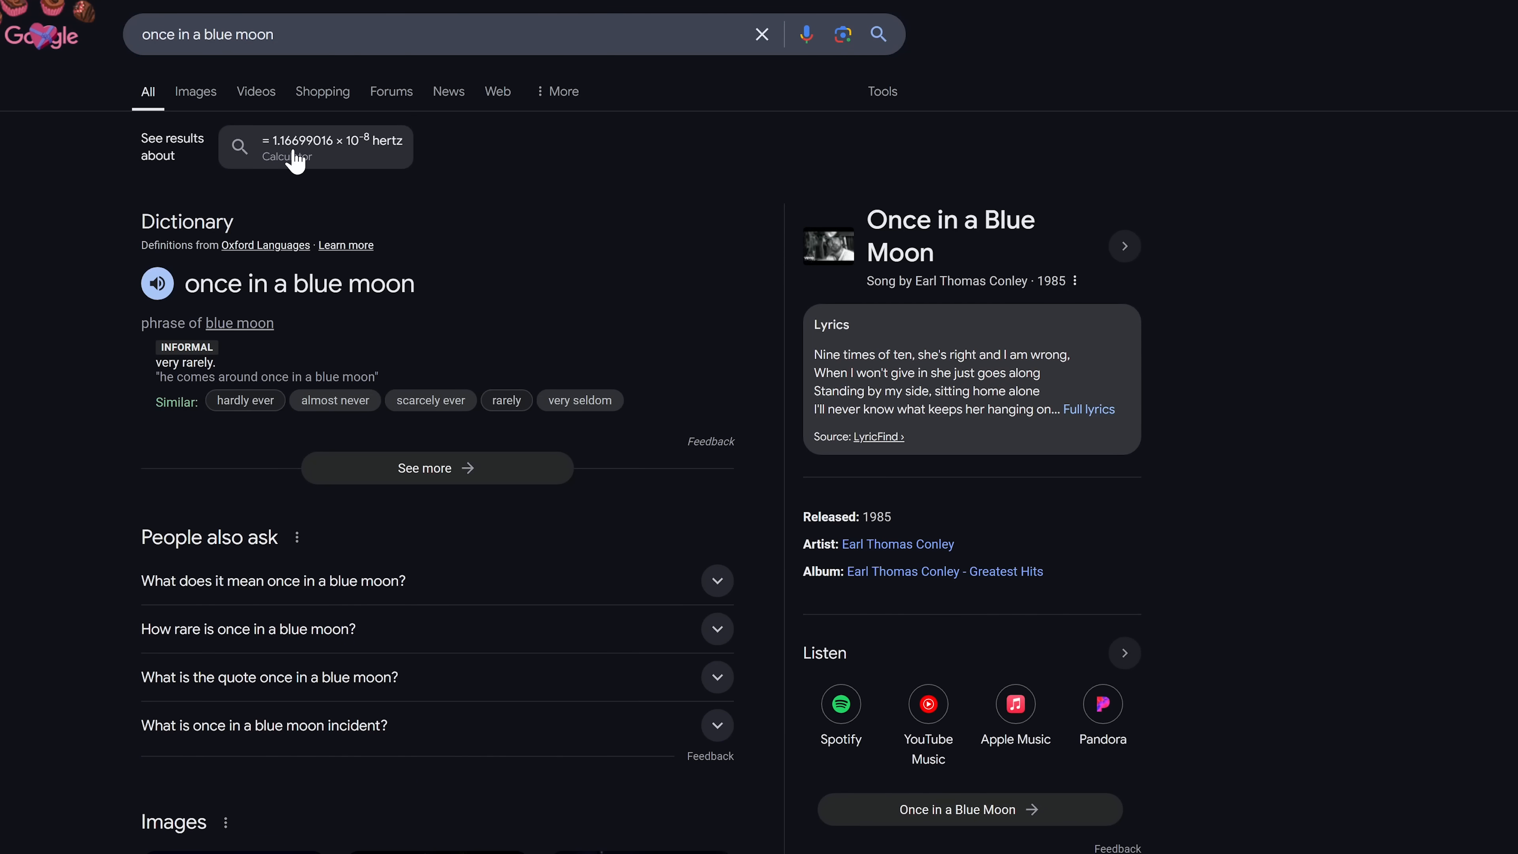
left_click(297, 157)
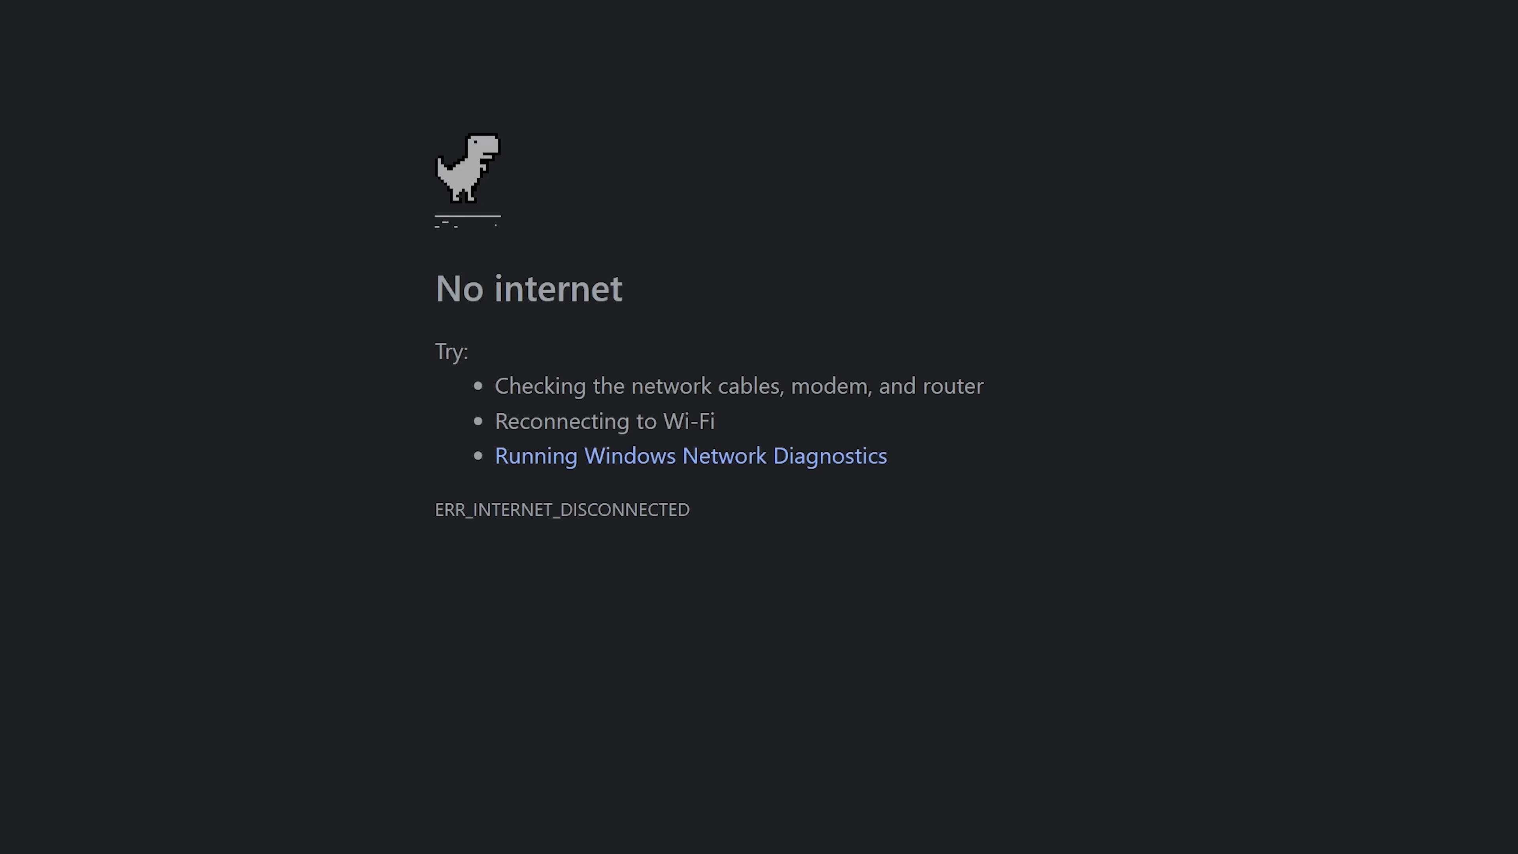
- Start the dinosaur running game from the No internet page with Space
key("space")
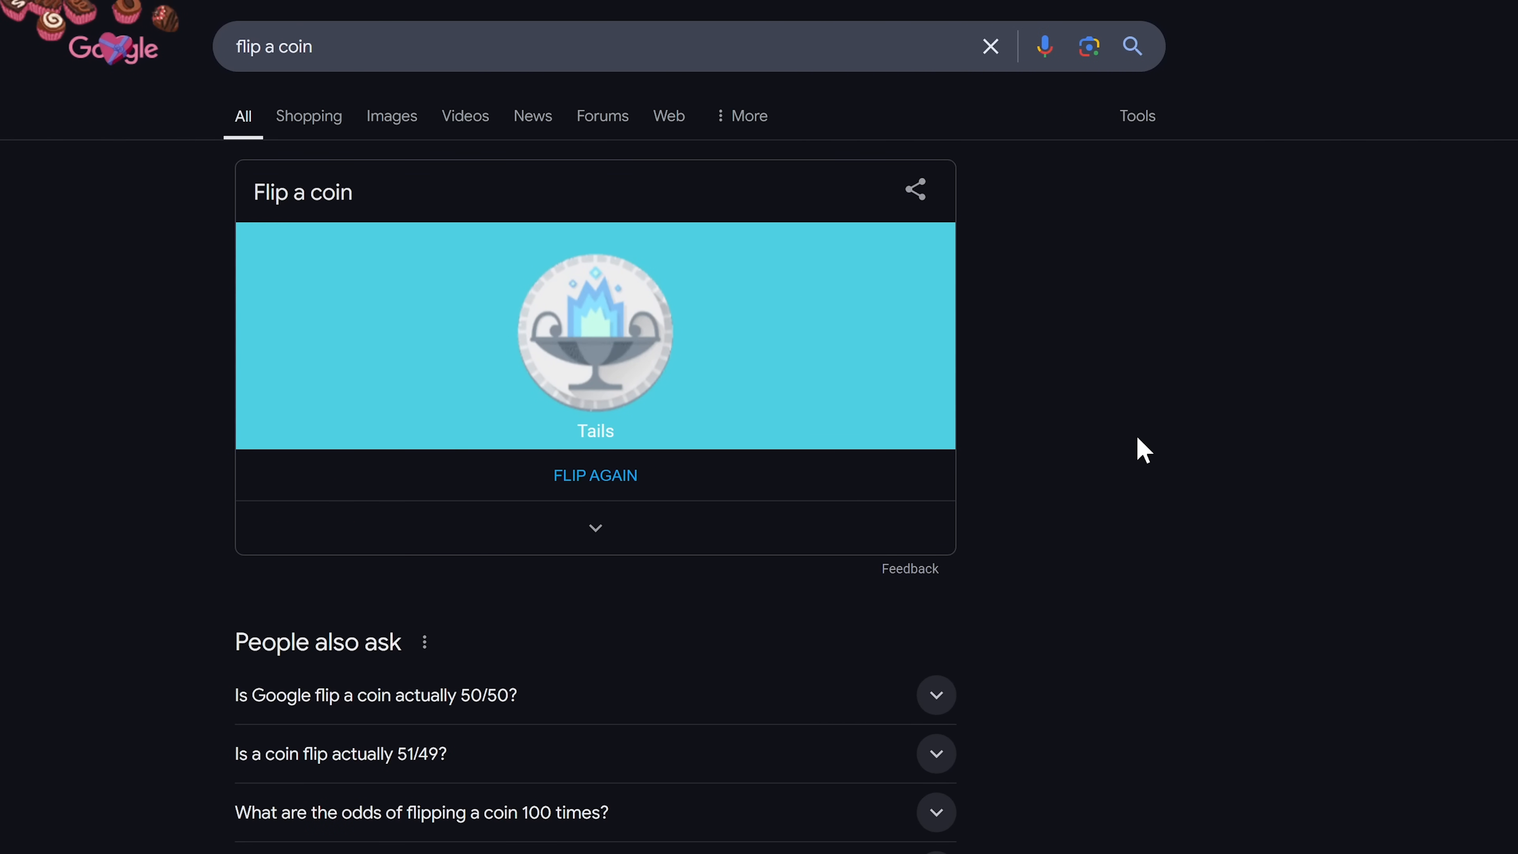
mouse_move(1080, 445)
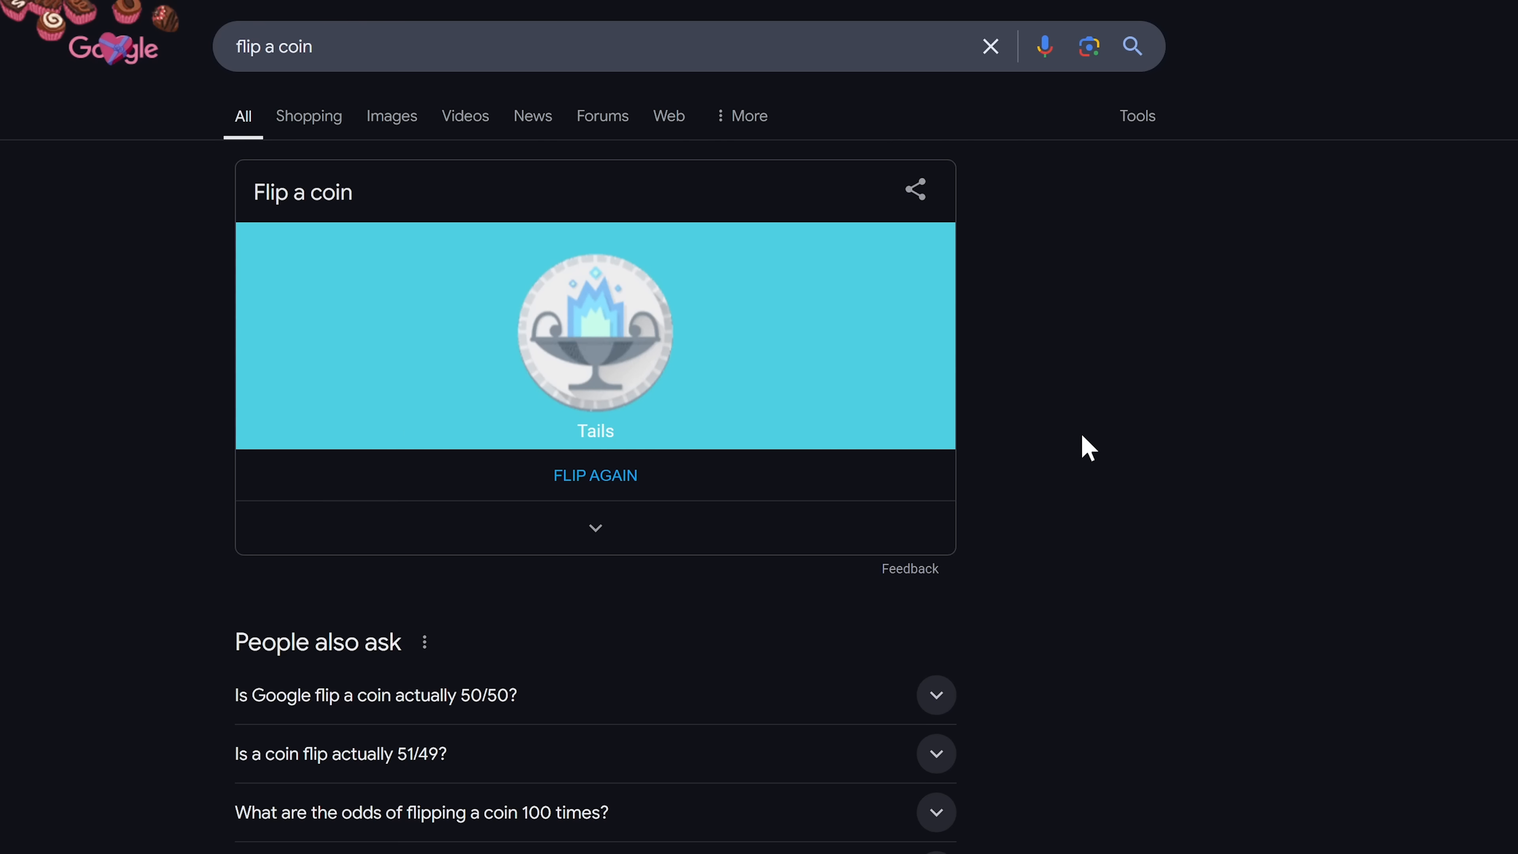
- Flip the coin again on the coin card and see it land on Tails
left_click(595, 476)
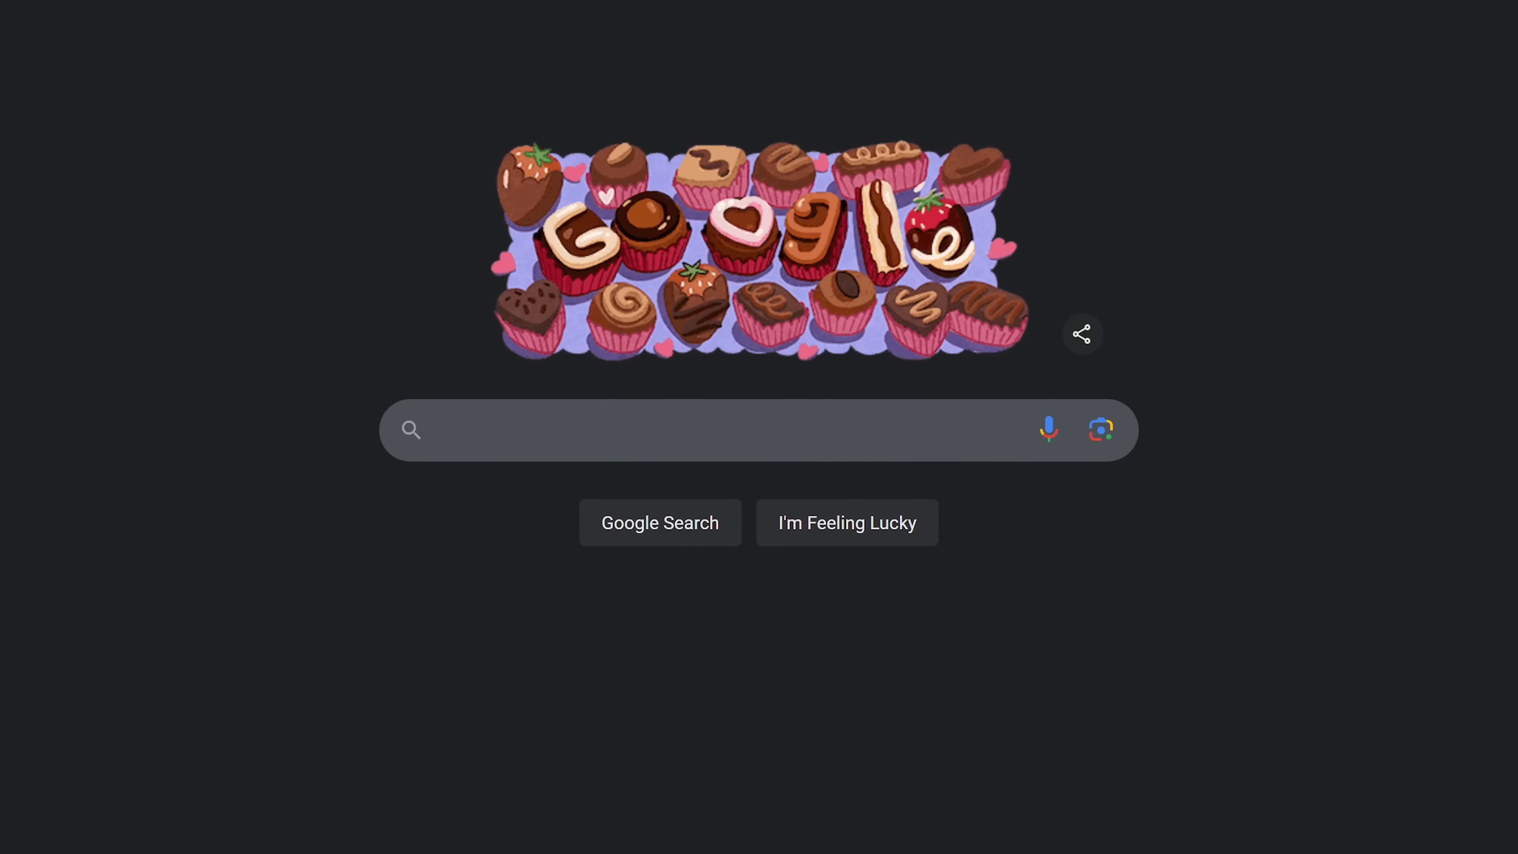
- Search 'set a timer for' and start a countdown from a suggested duration
type("set a timer for")
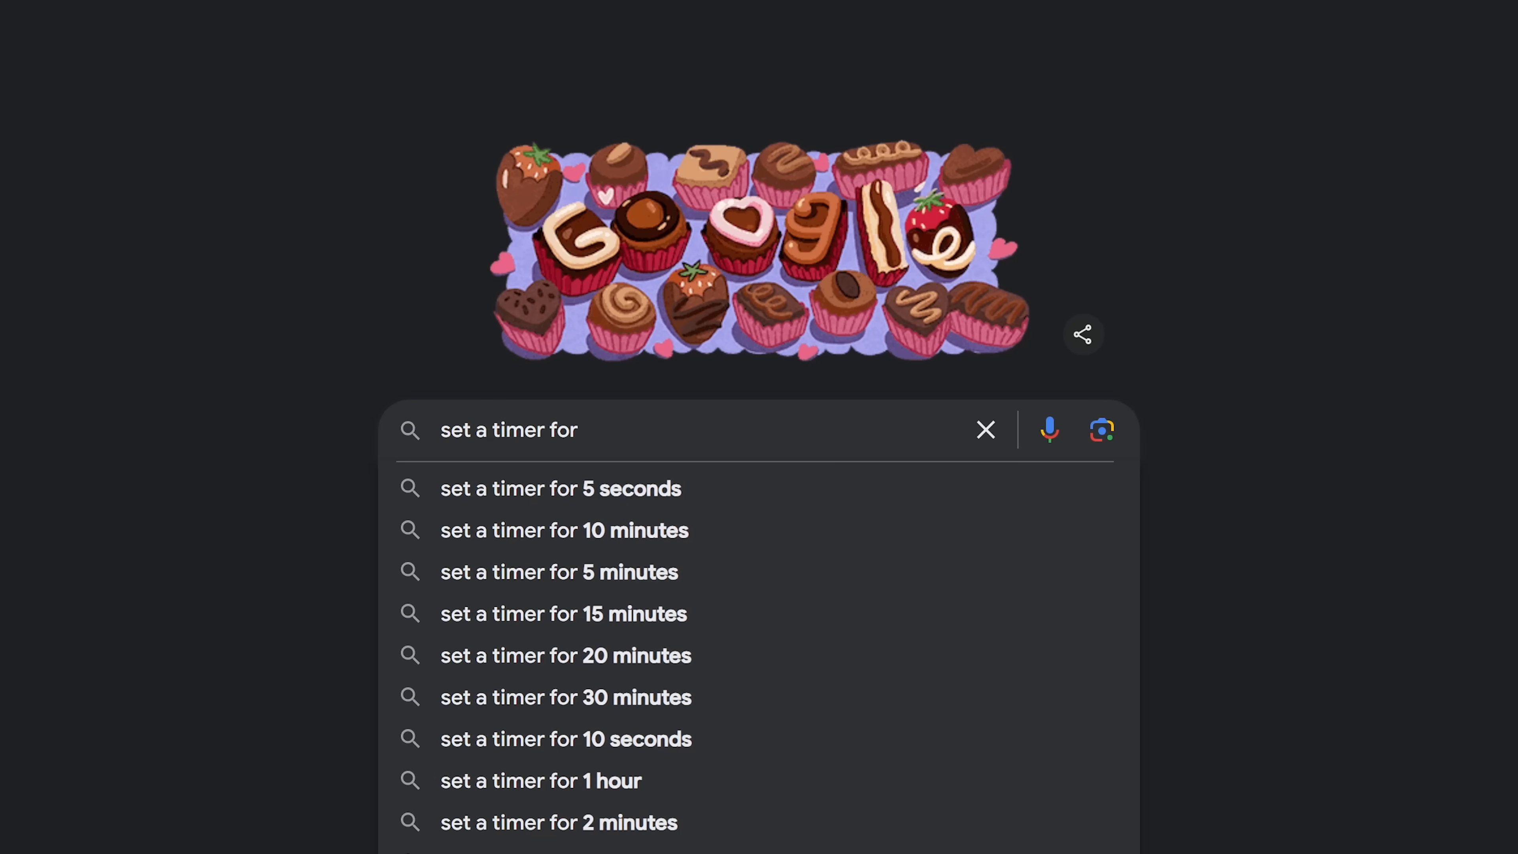
left_click(563, 489)
type("festivus")
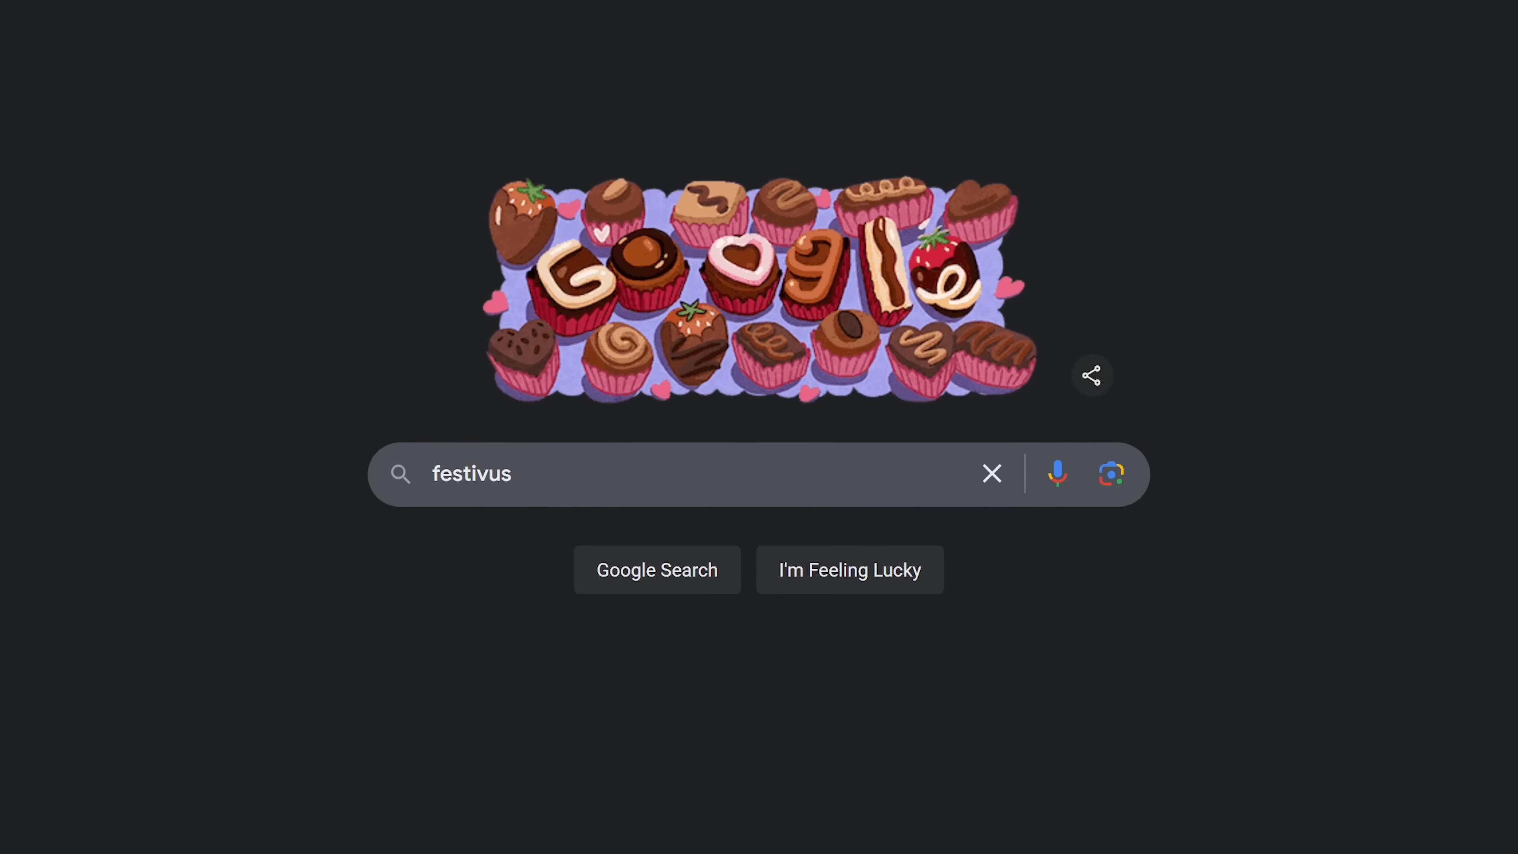
- Search 'festivus', then search 'fun facts' to reveal a random fact card
left_click(657, 570)
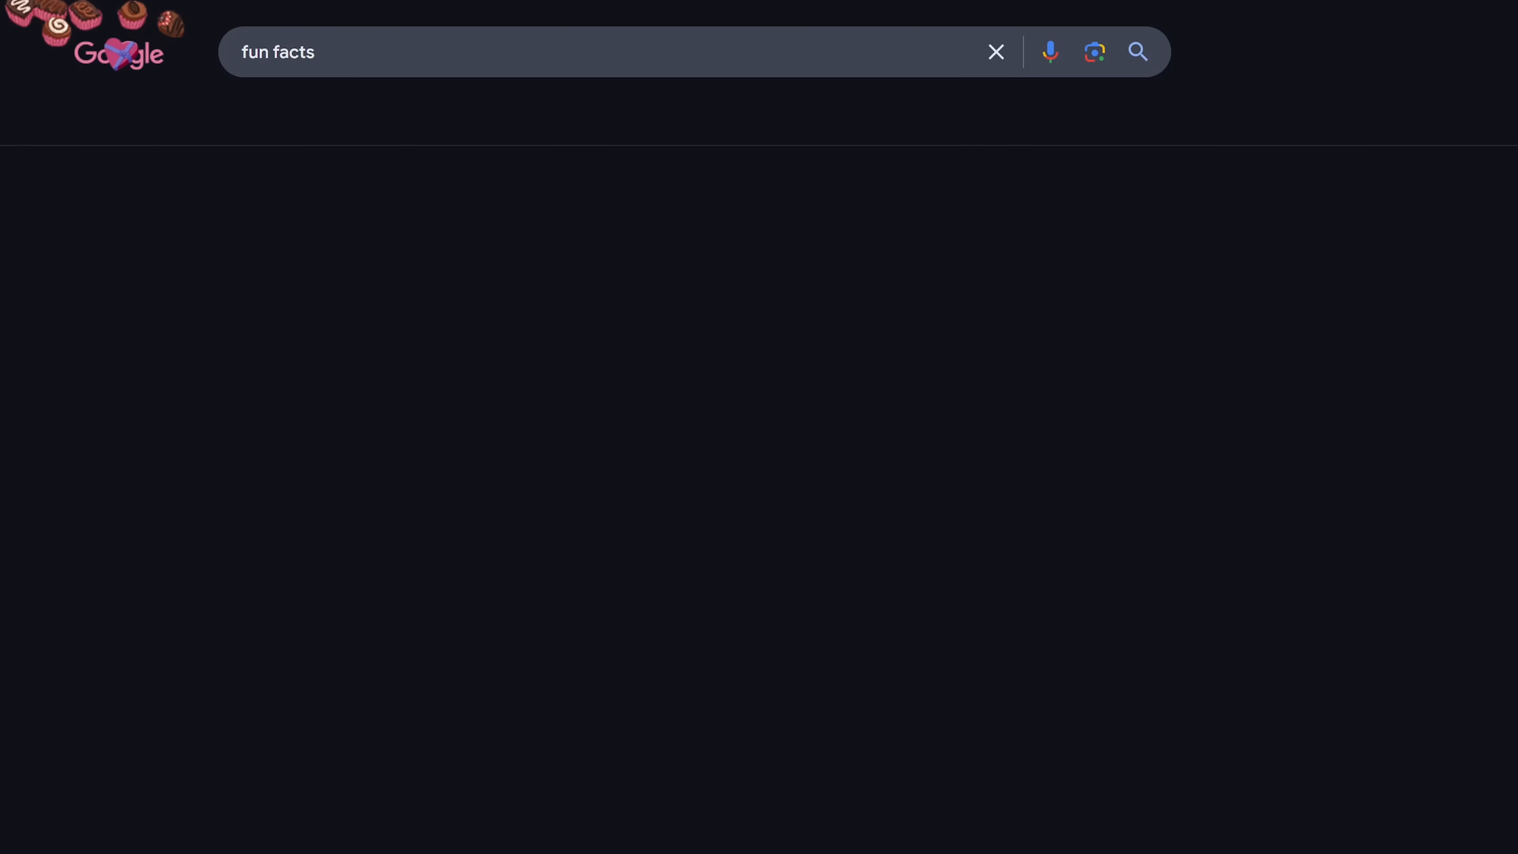
left_click(1139, 50)
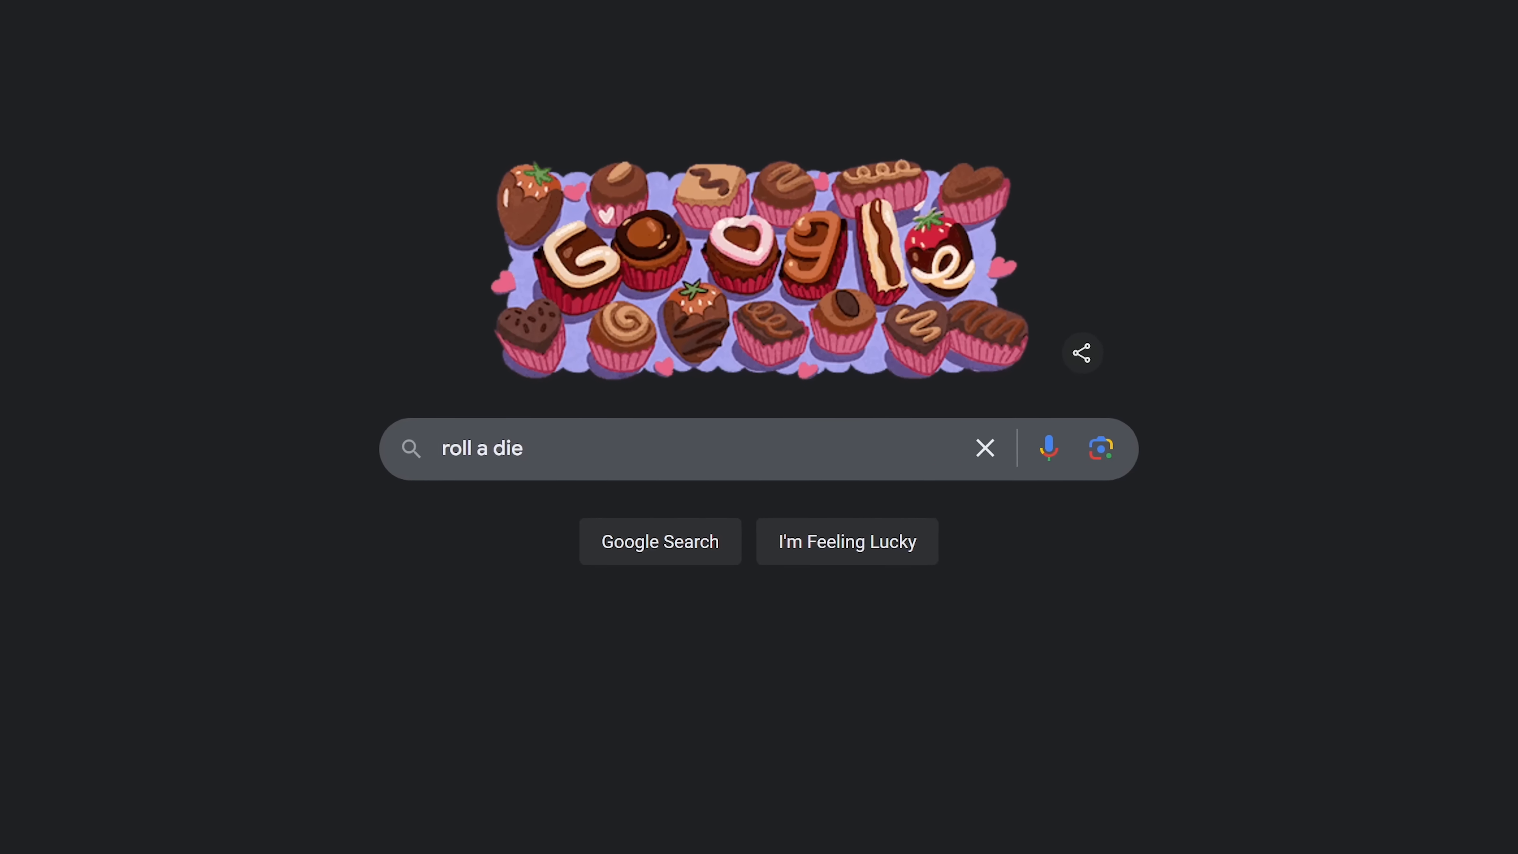
- Search 'roll a die', add a twelve-sided die, and roll twice for a total of 15
left_click(661, 541)
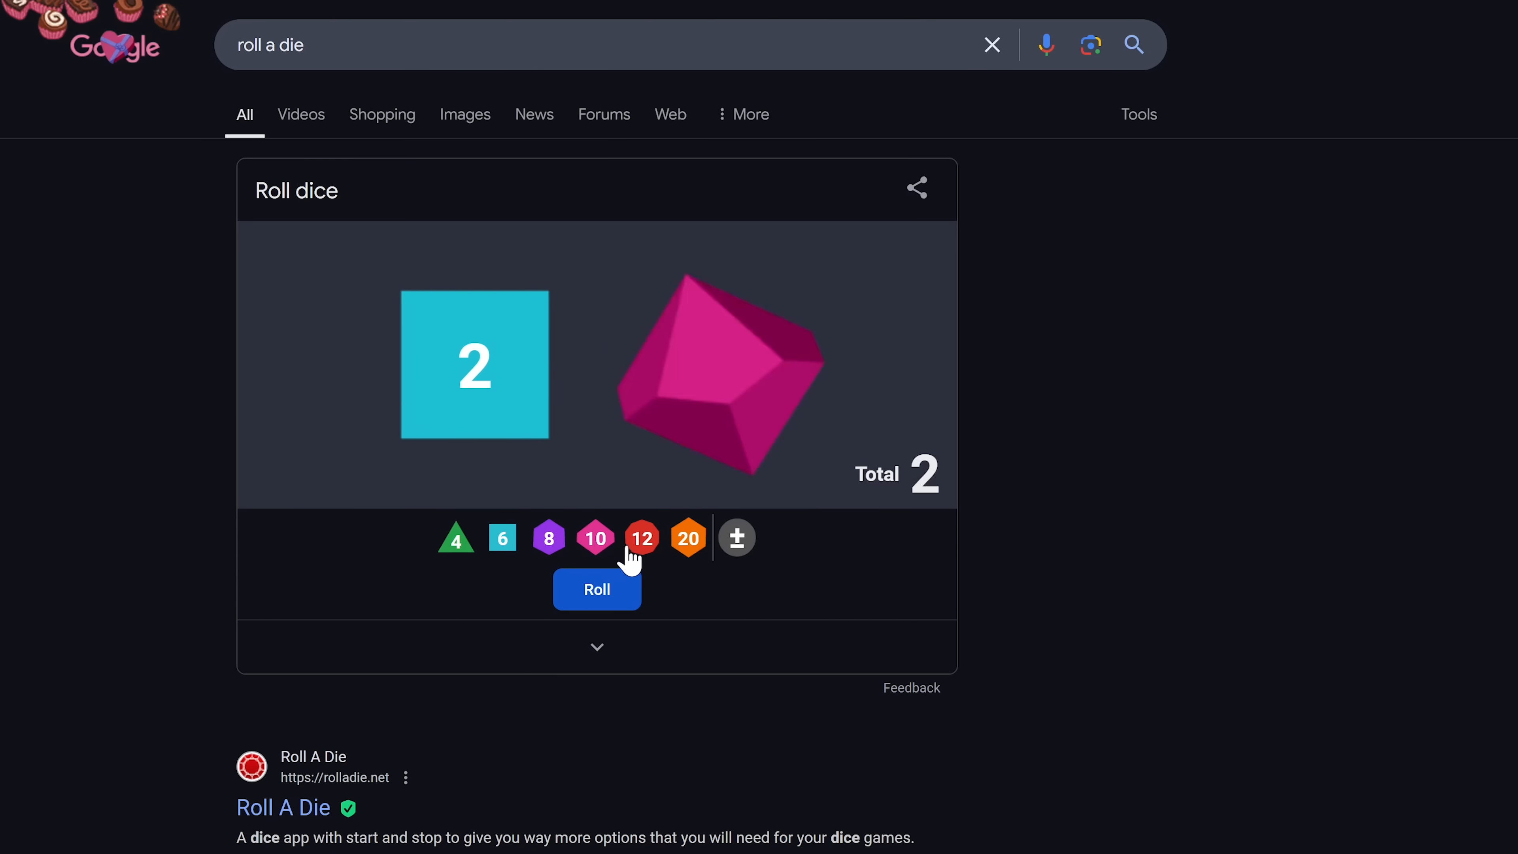
left_click(642, 538)
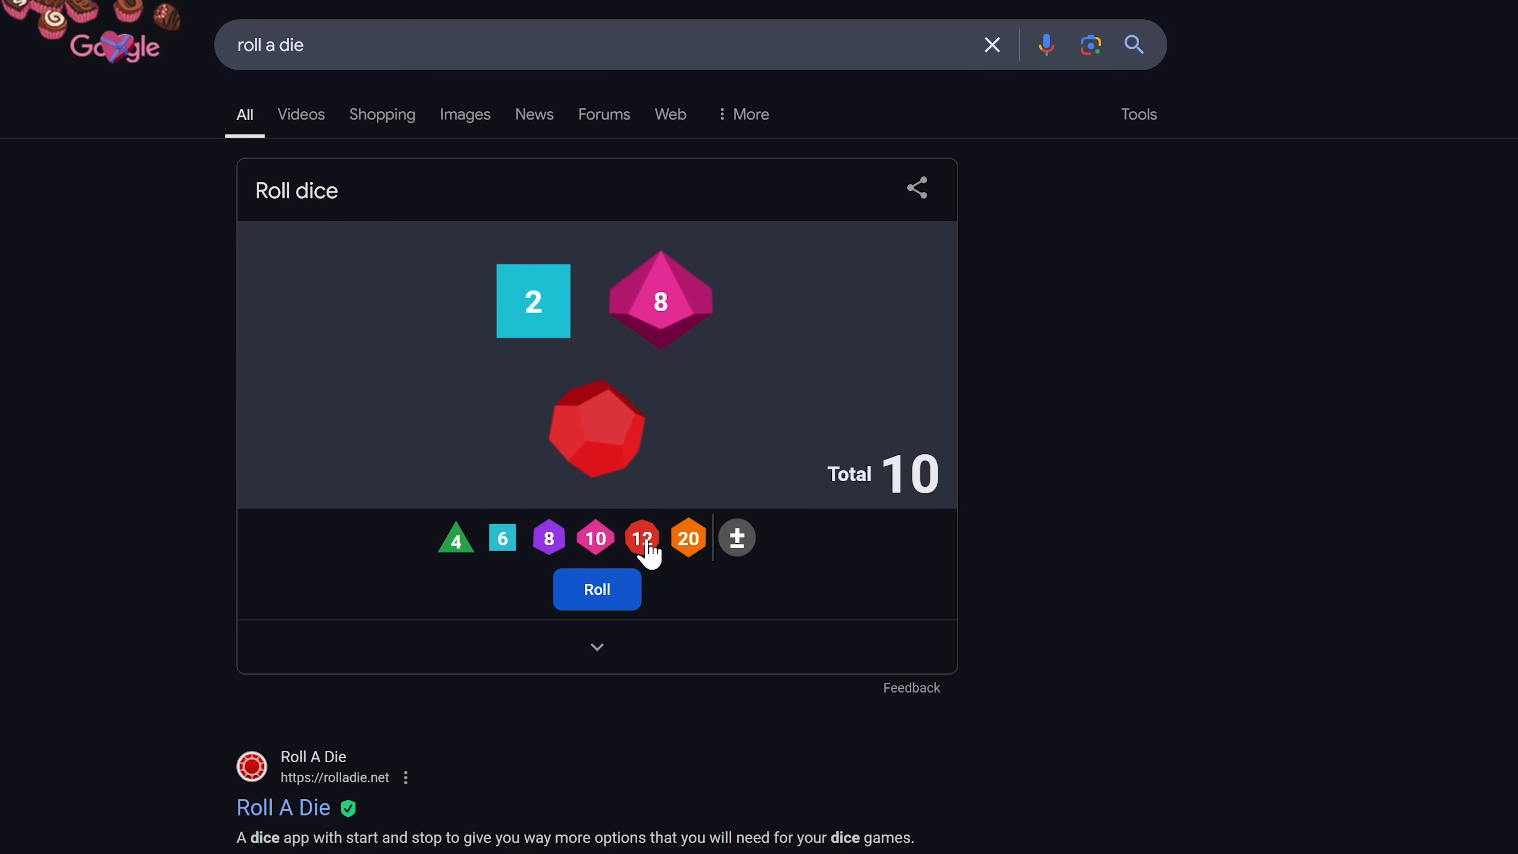
left_click(597, 589)
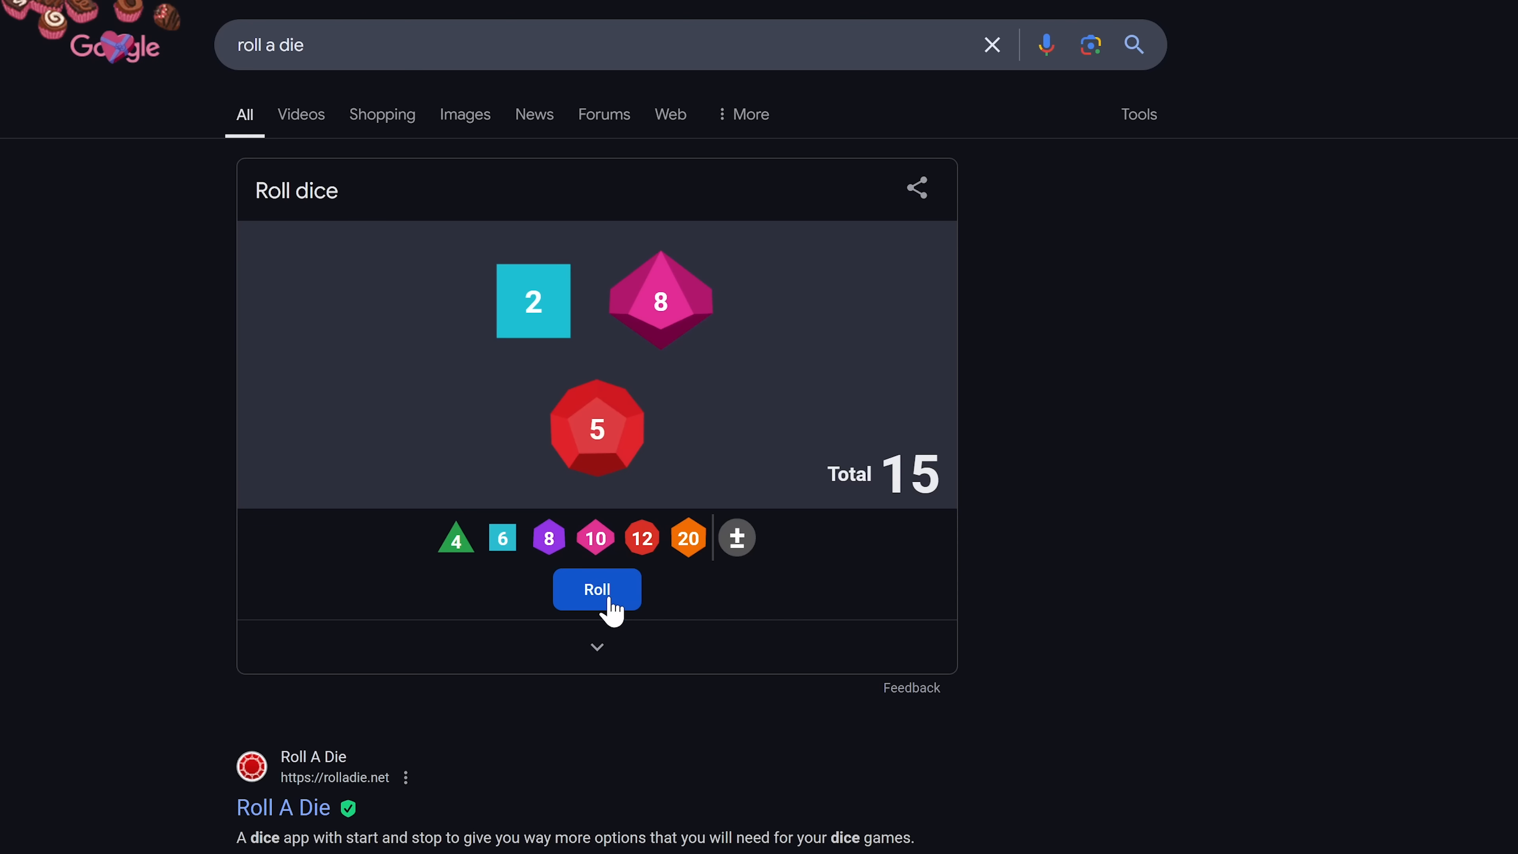
left_click(597, 589)
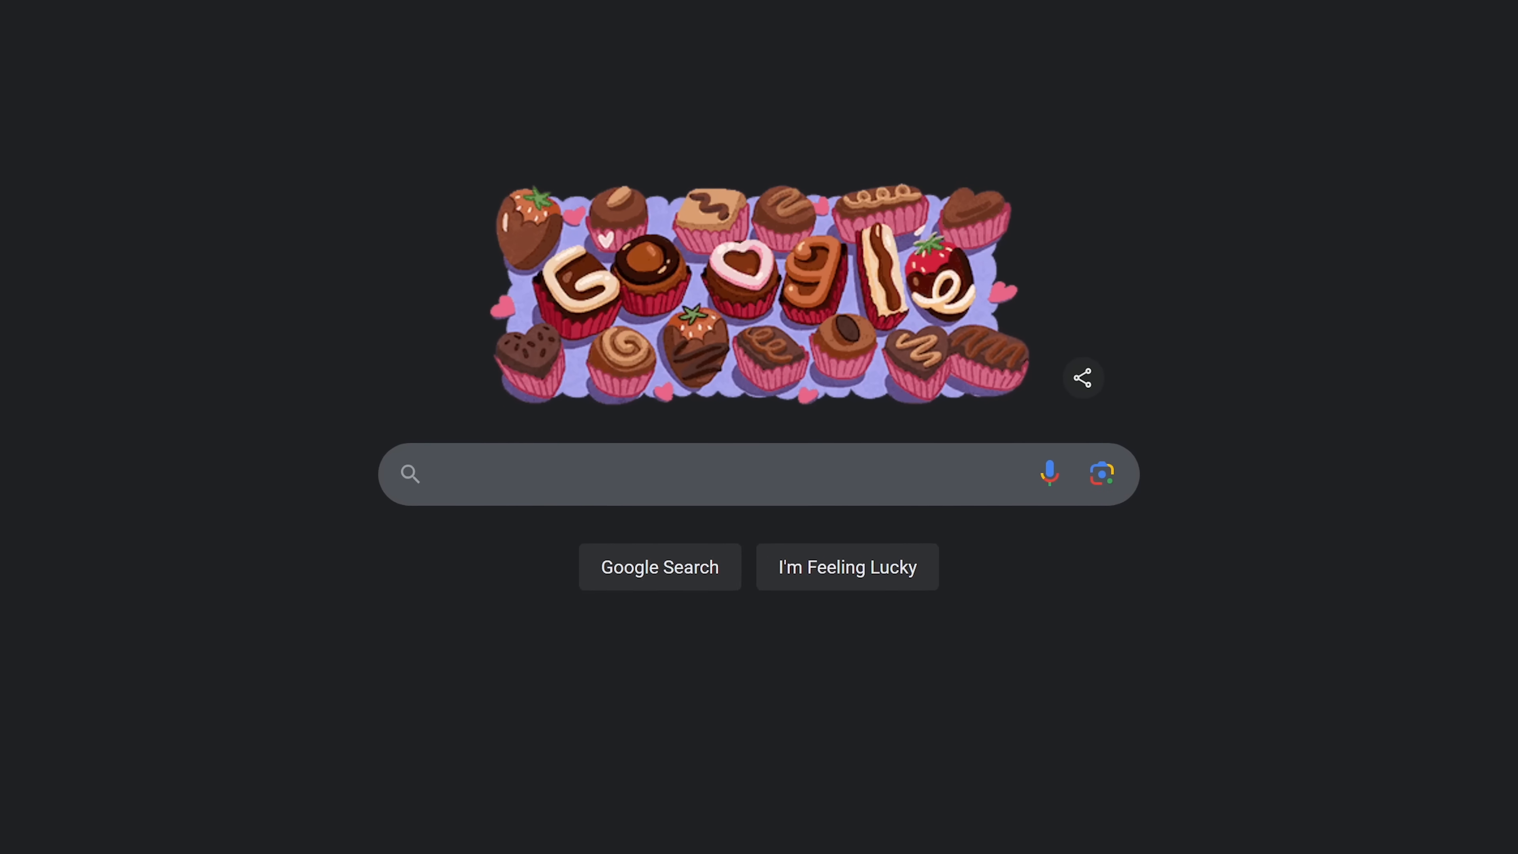
- Search 'times new roman' and browse results rendered in that typeface
type("times new rom")
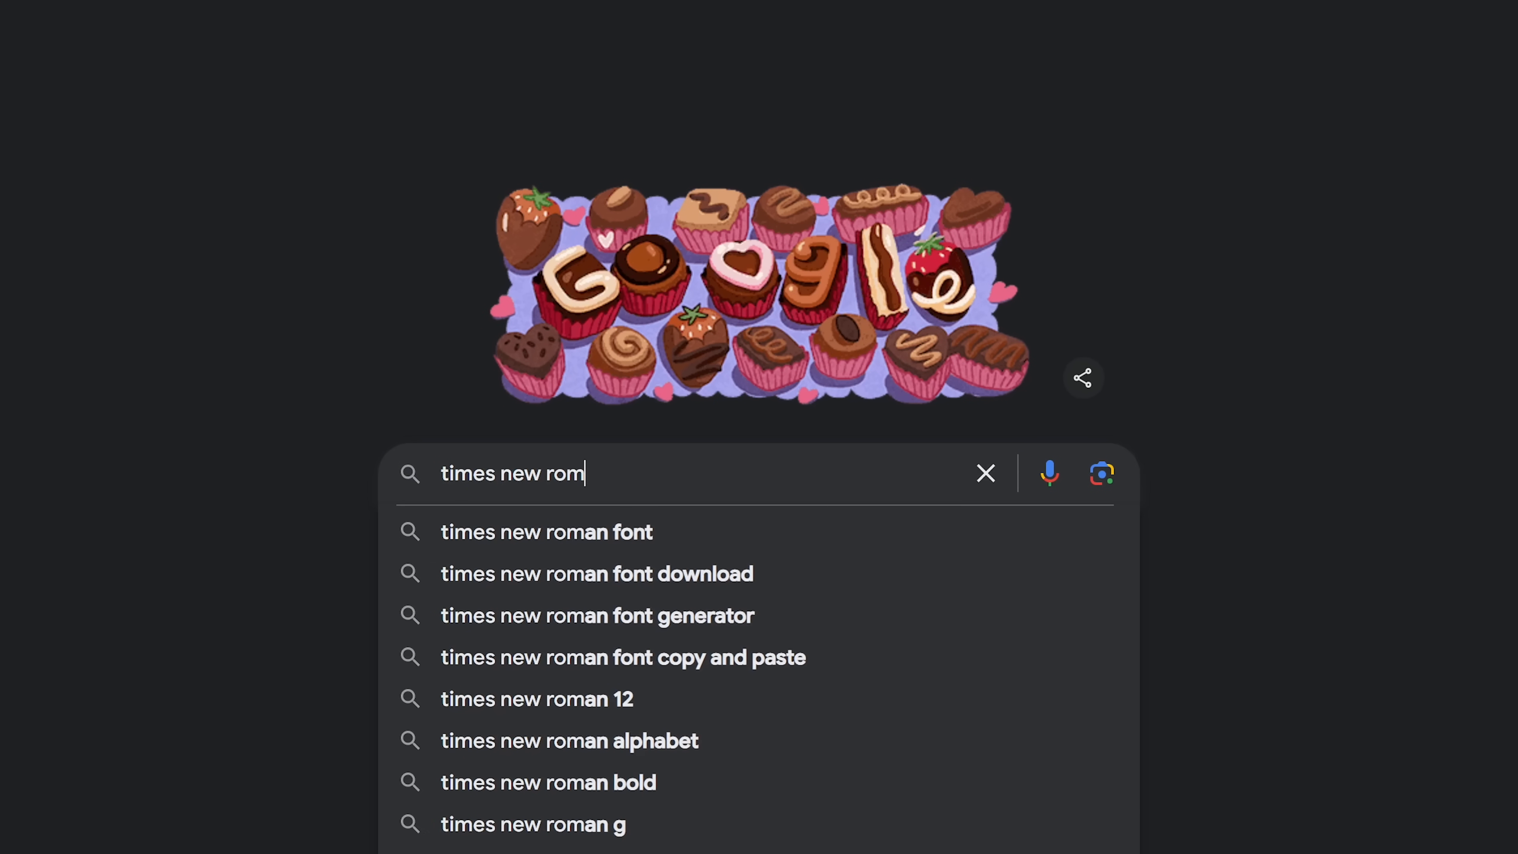
key("Enter")
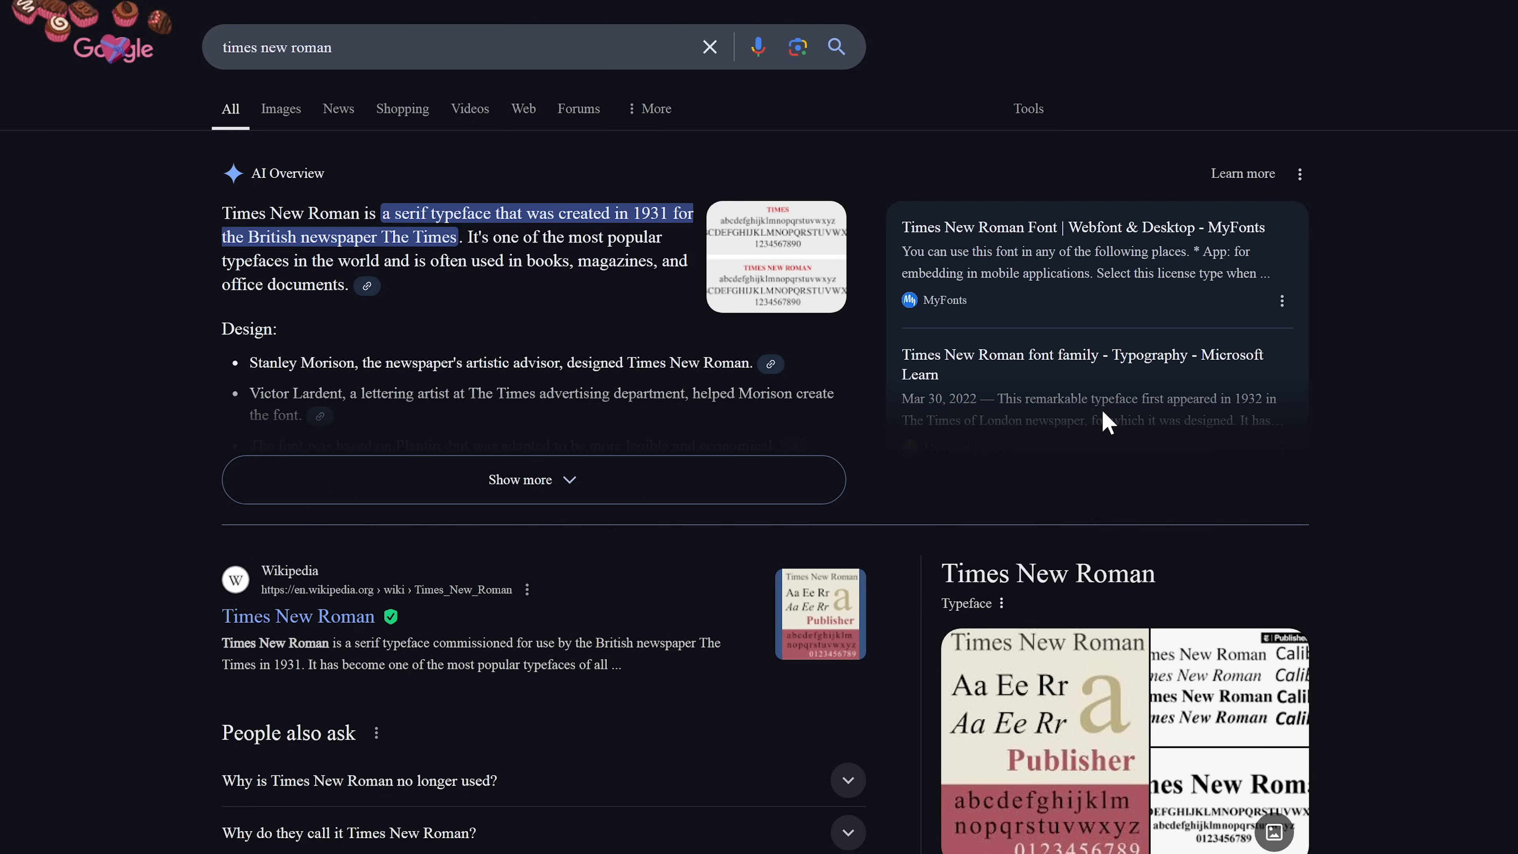
scroll("down", 3)
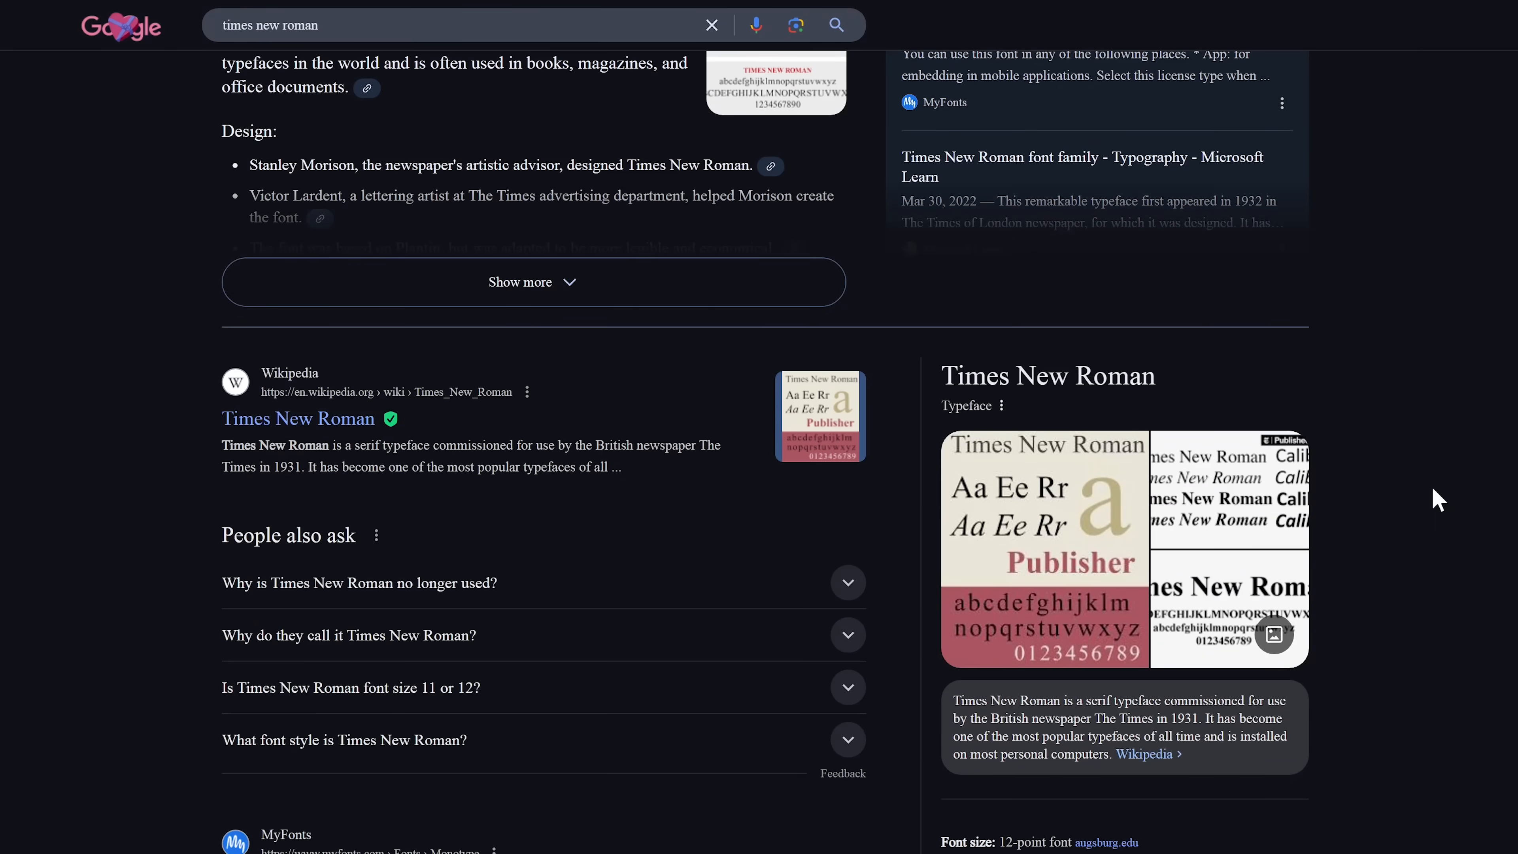
scroll("down", 3)
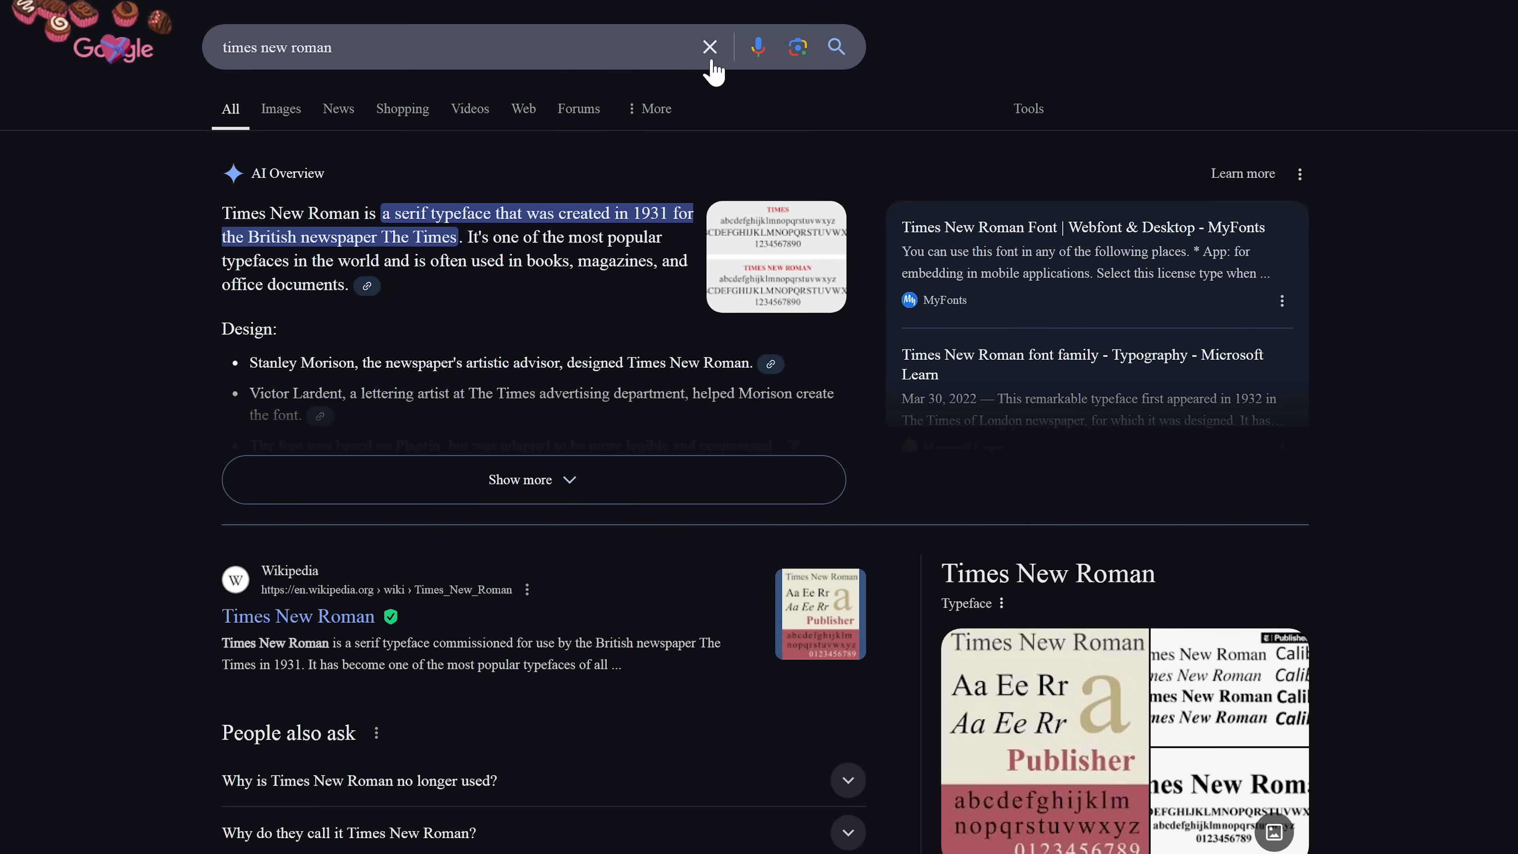
mouse_move(710, 48)
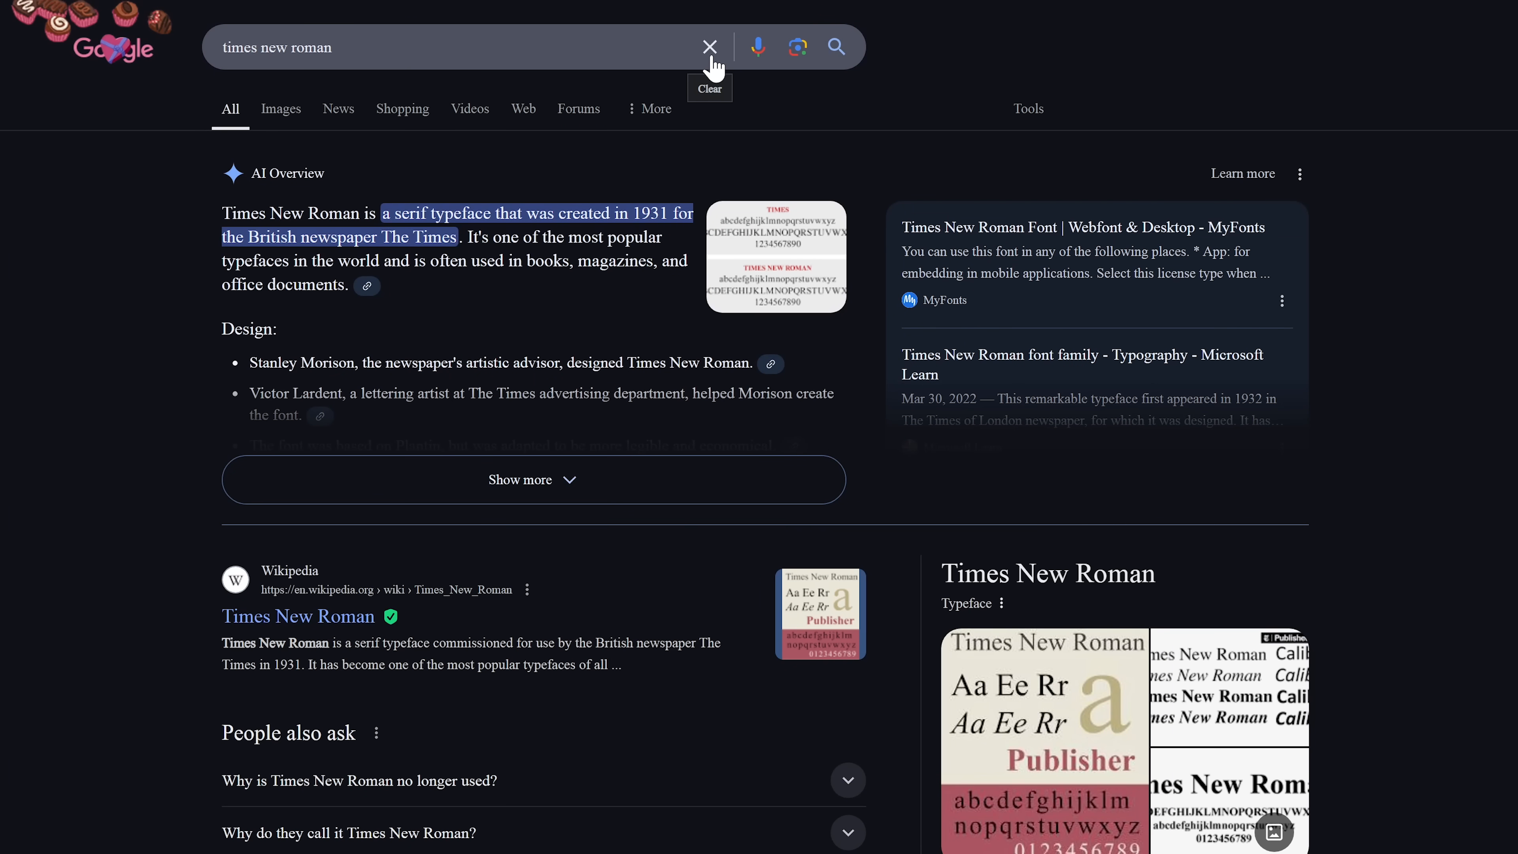
- Clear the box and search 'impact' to see results in the Impact font
left_click(710, 46)
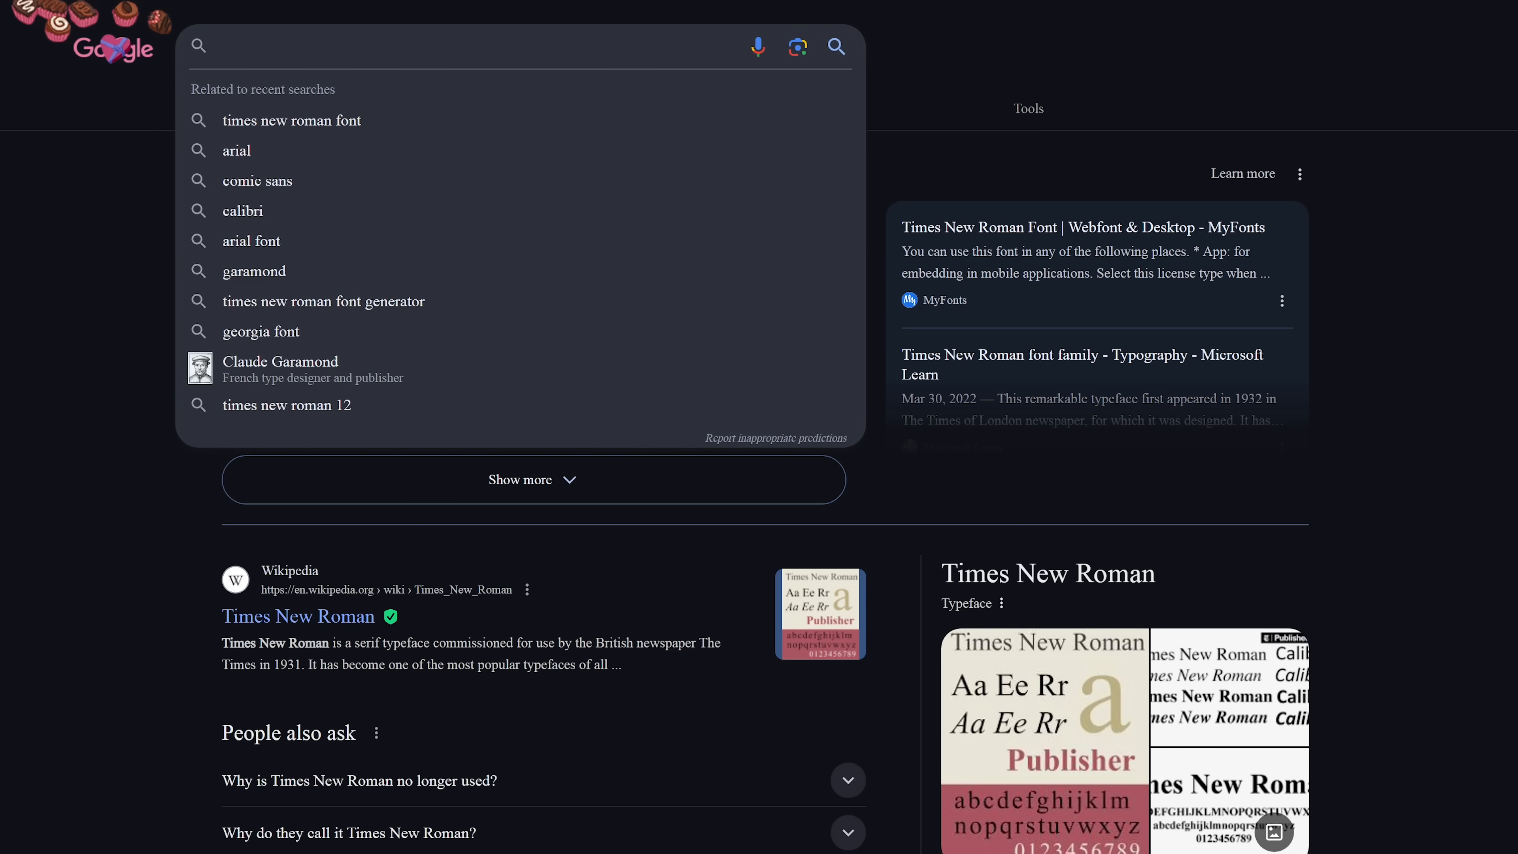
type("impact")
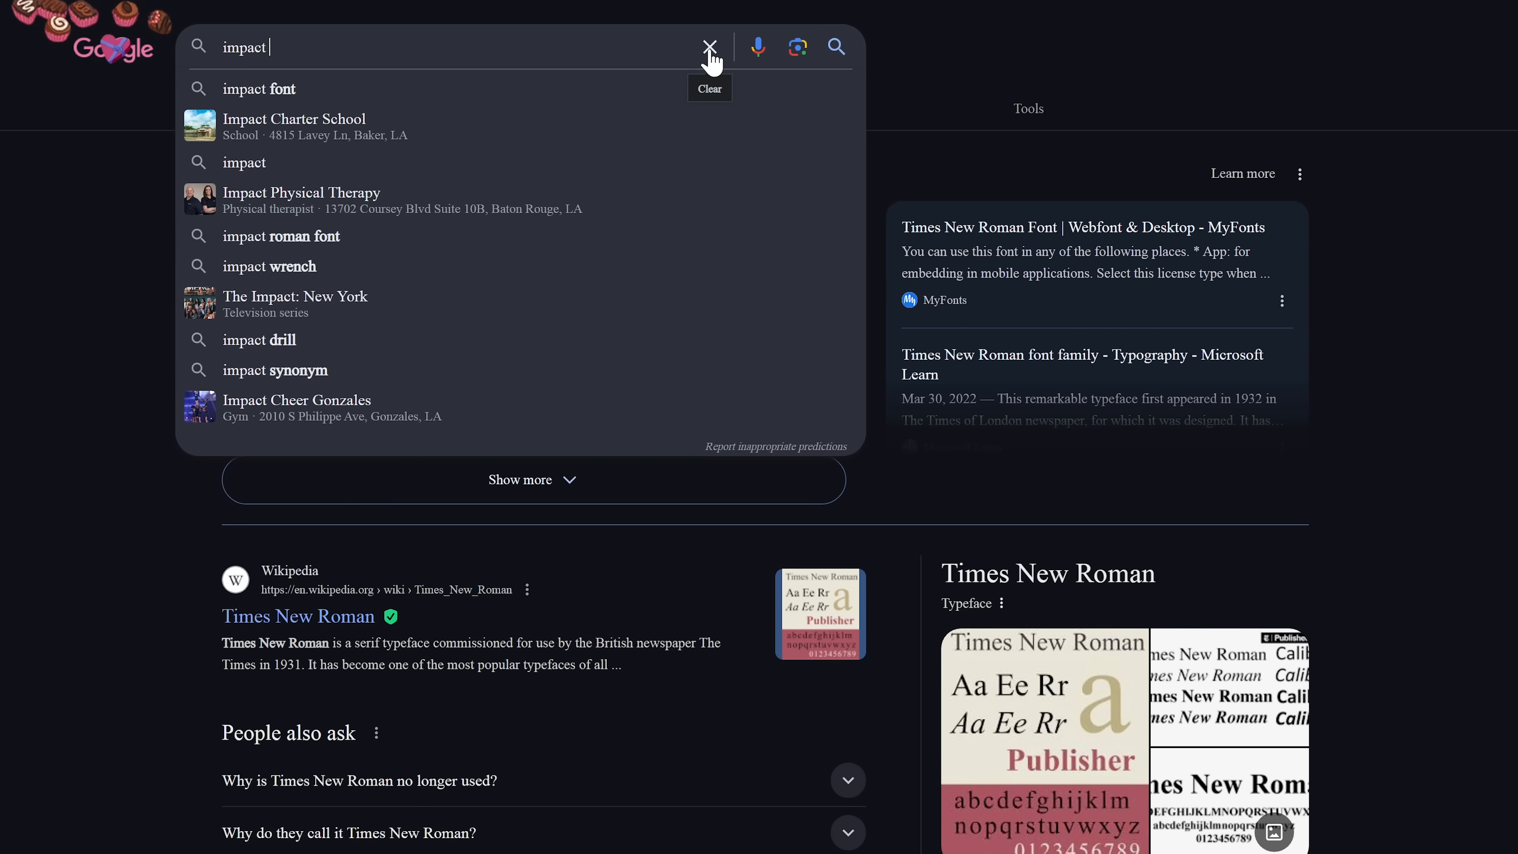
left_click(260, 89)
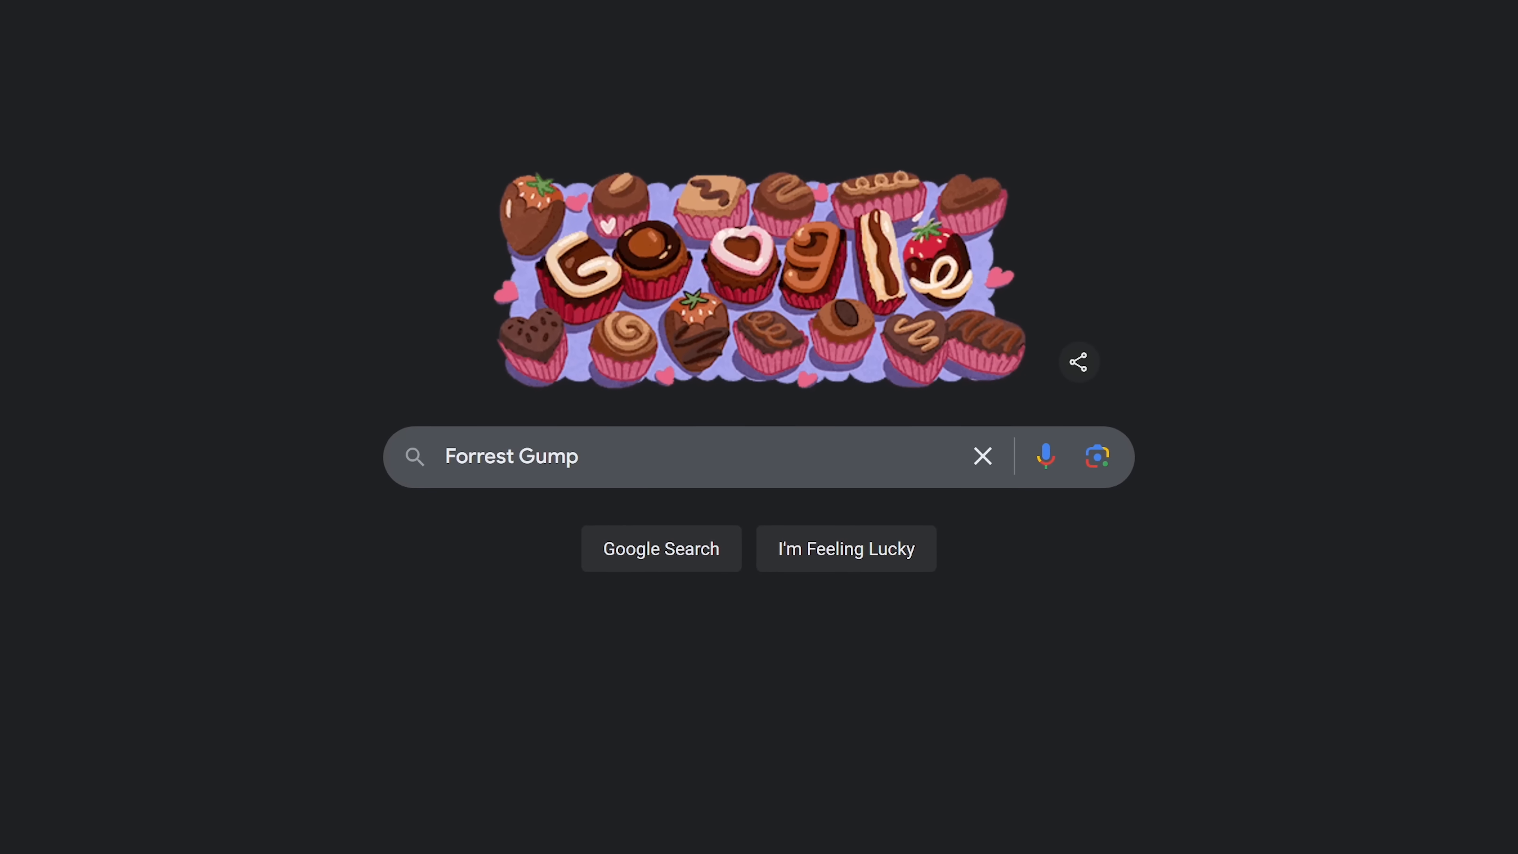
- Search 'Forrest Gump', then 'is google down', which answers No
left_click(661, 549)
type("is google down")
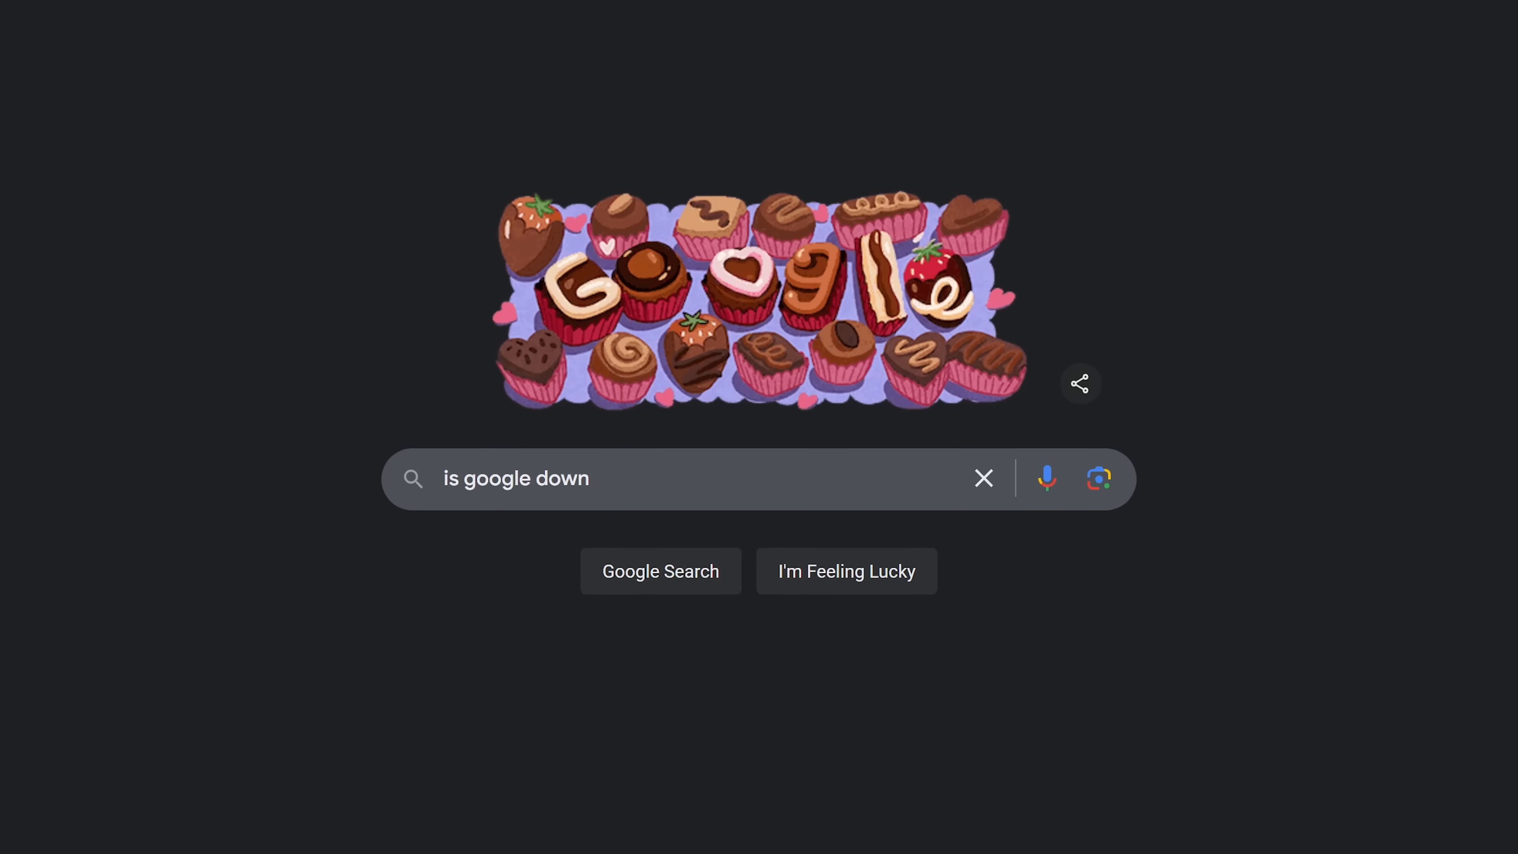
left_click(661, 571)
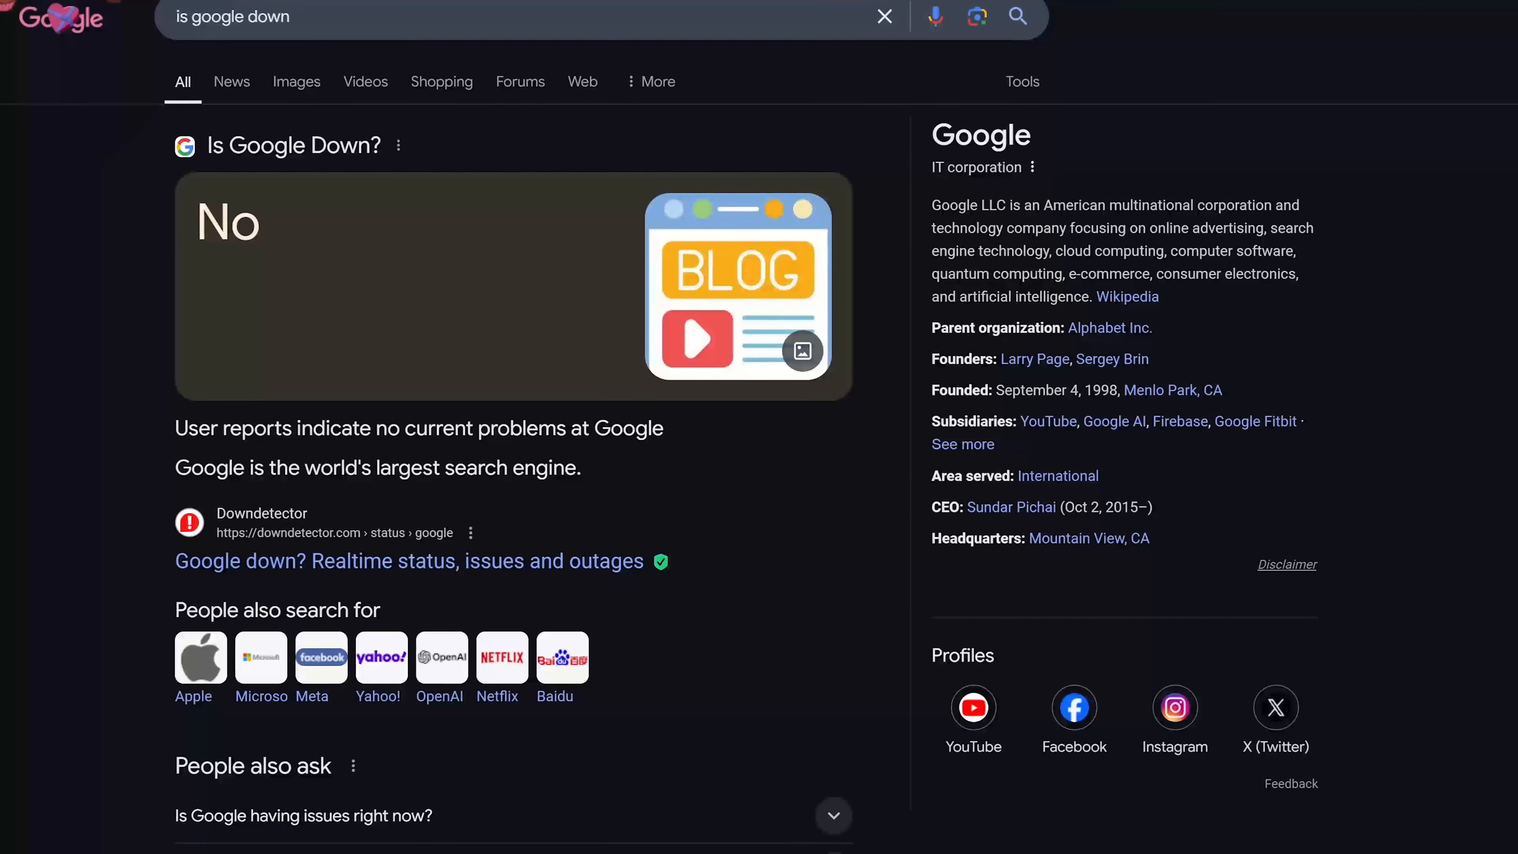